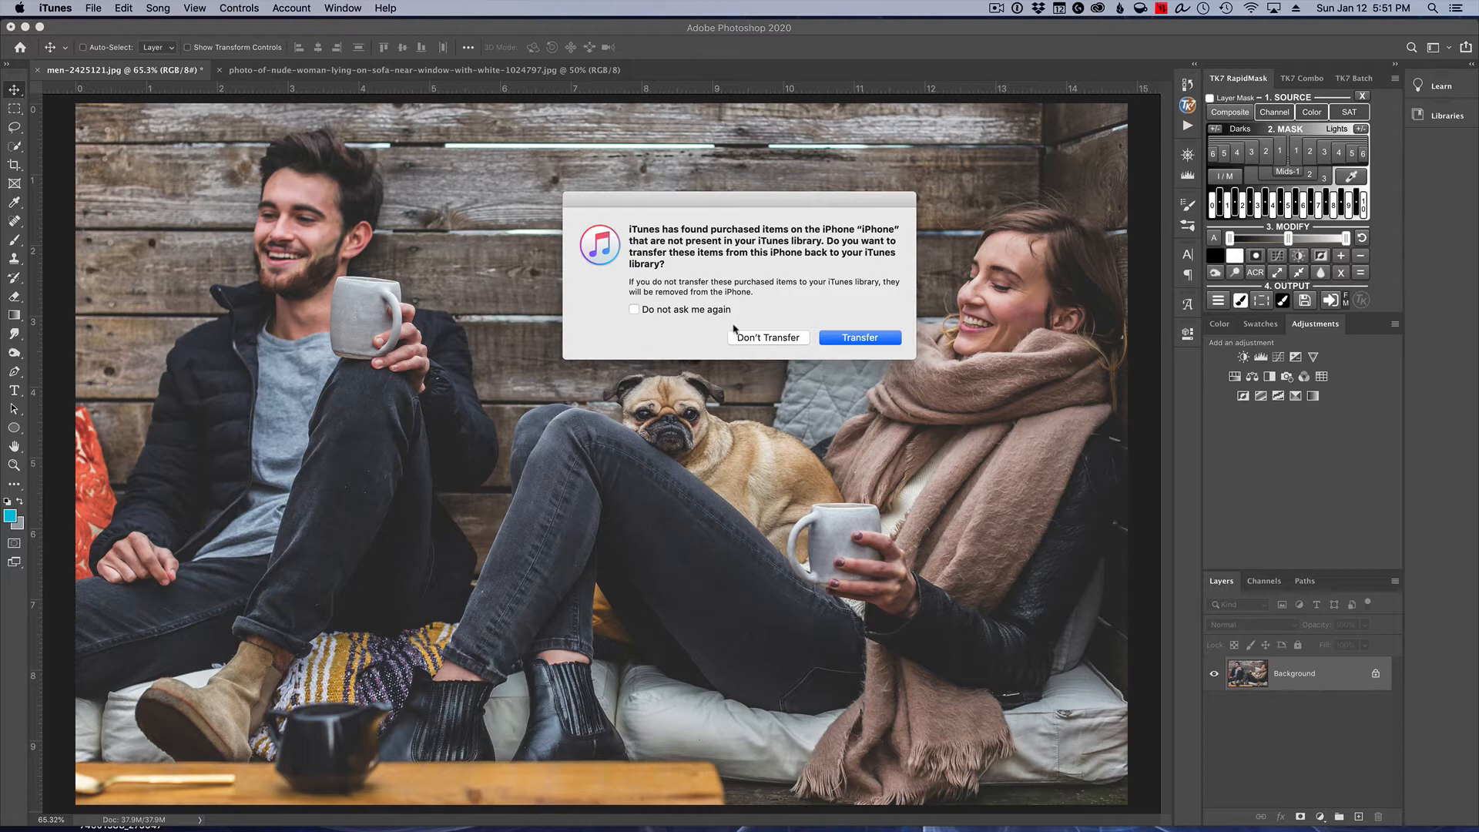
Step: Decline the iTunes offer to transfer purchased iPhone items
click(857, 338)
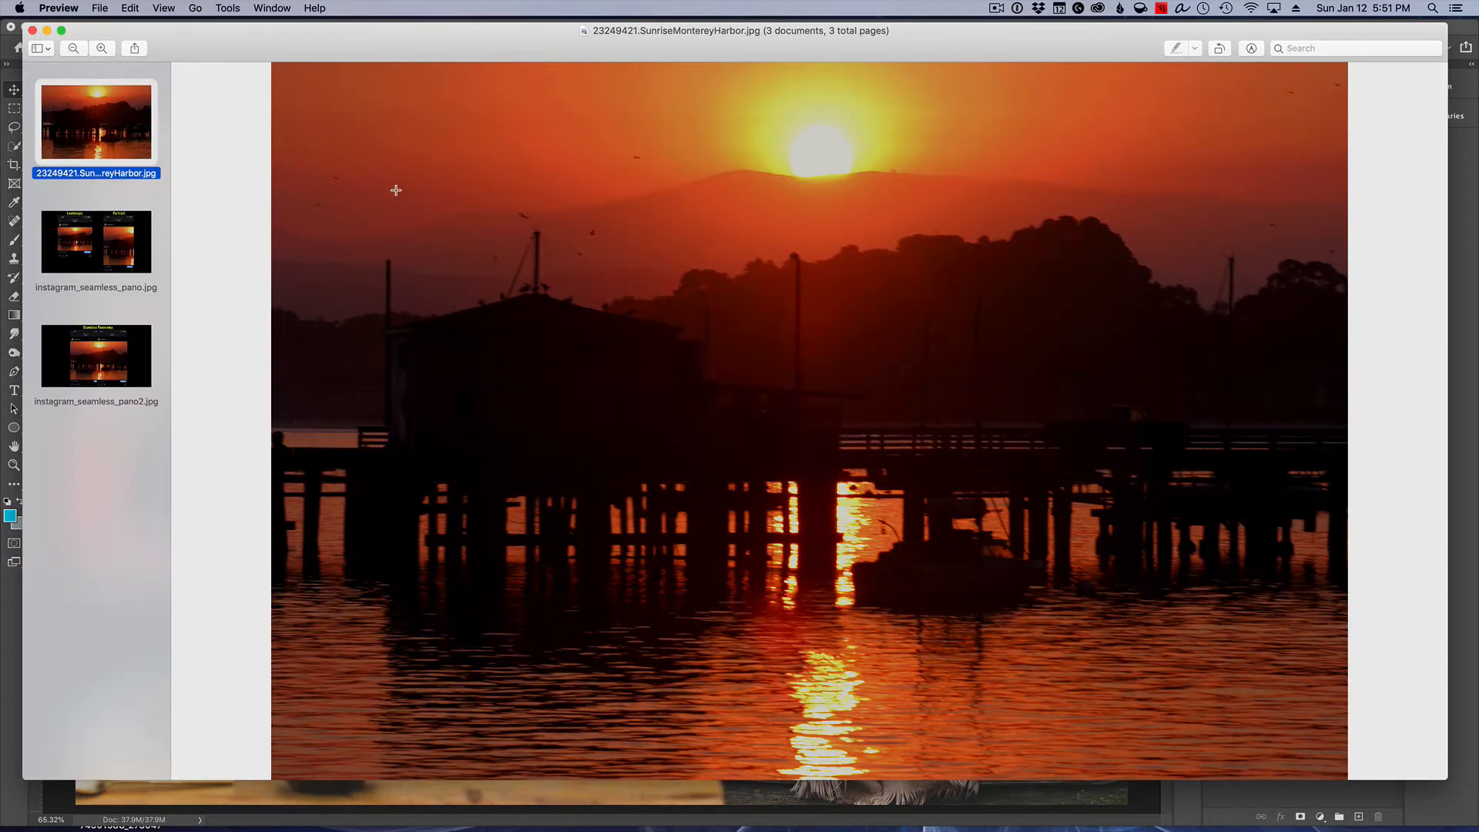
mouse_move(1243, 315)
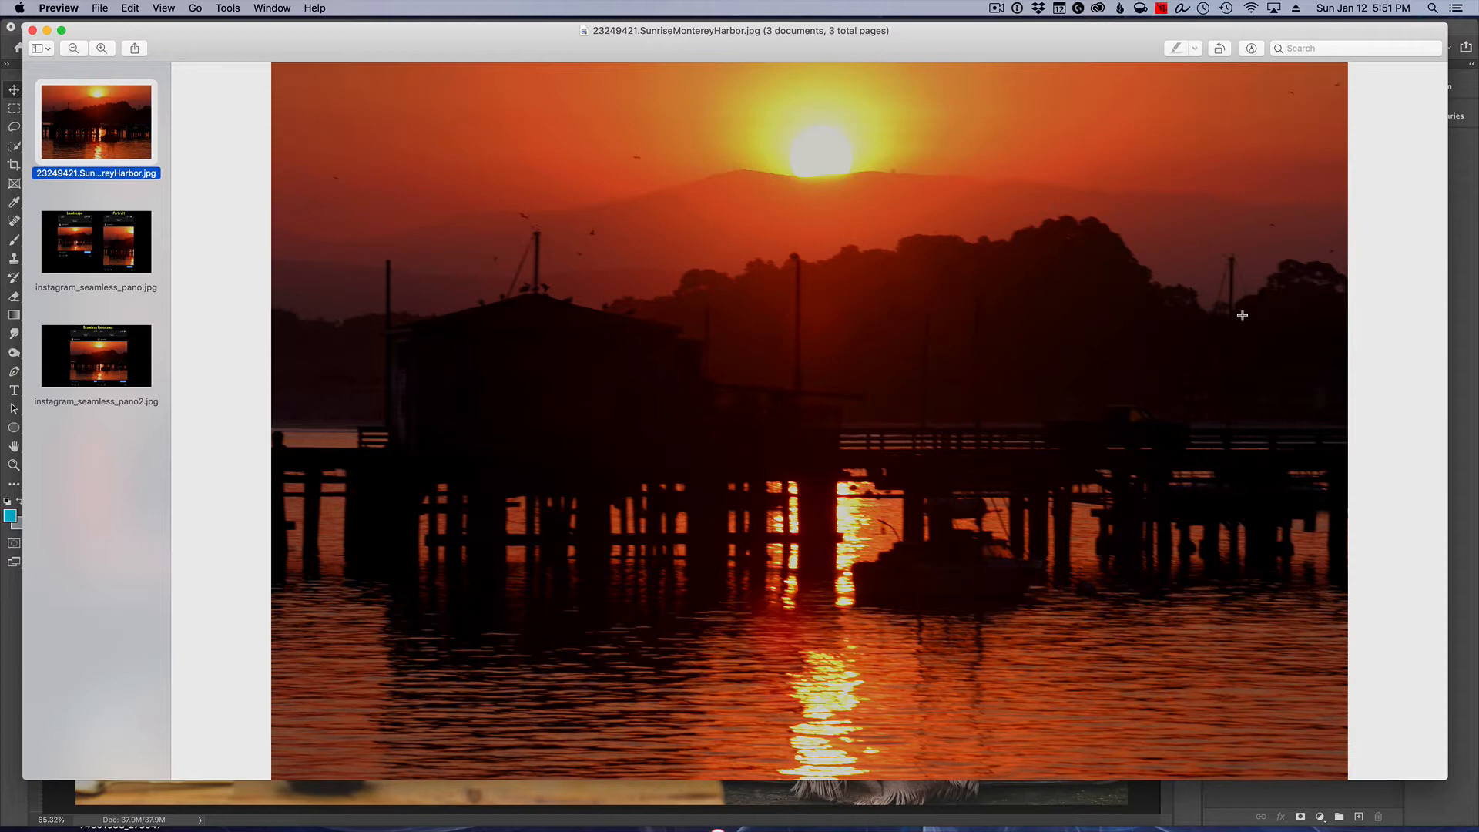
mouse_move(273, 346)
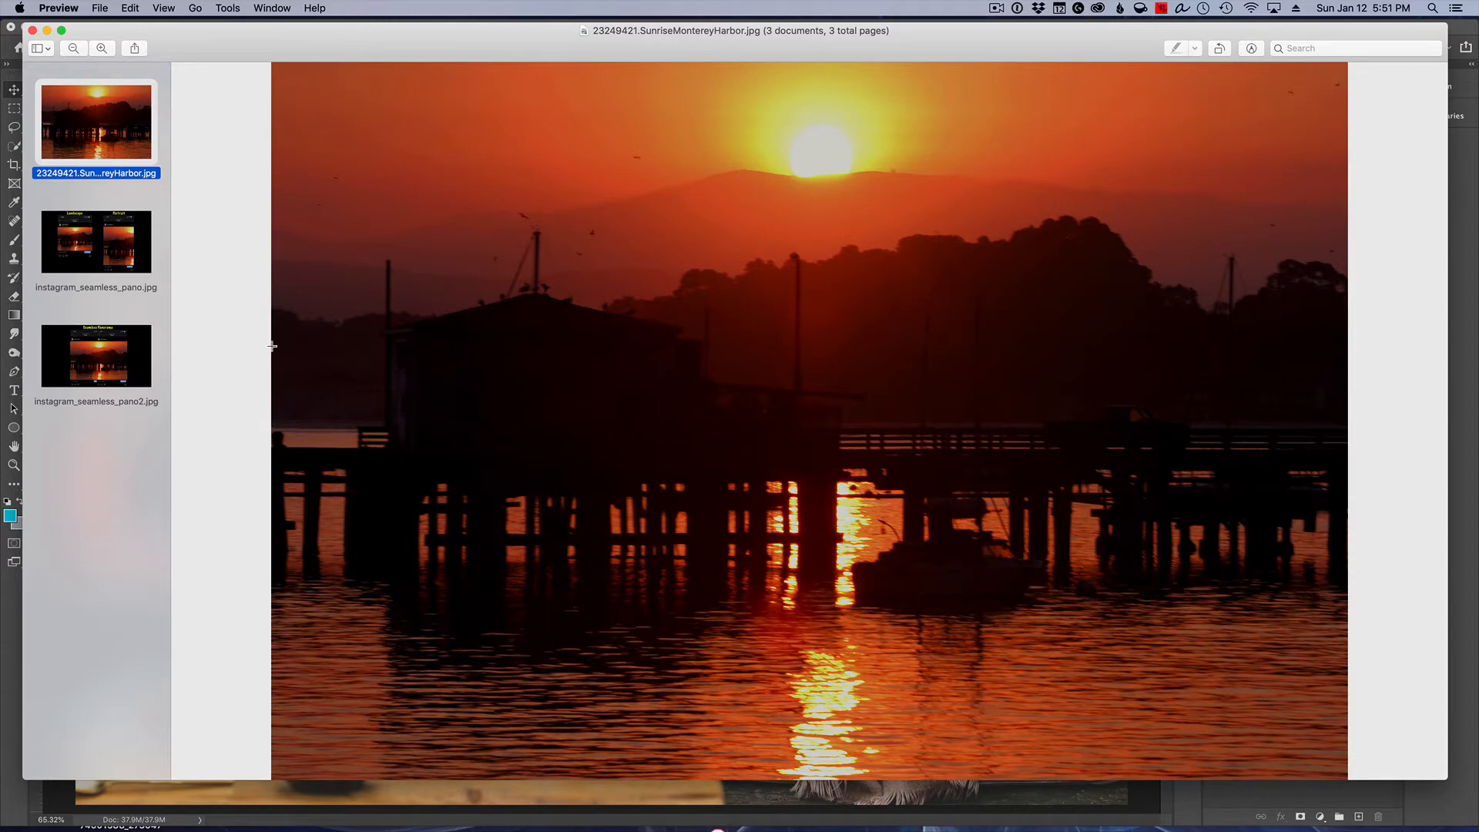
mouse_move(117, 255)
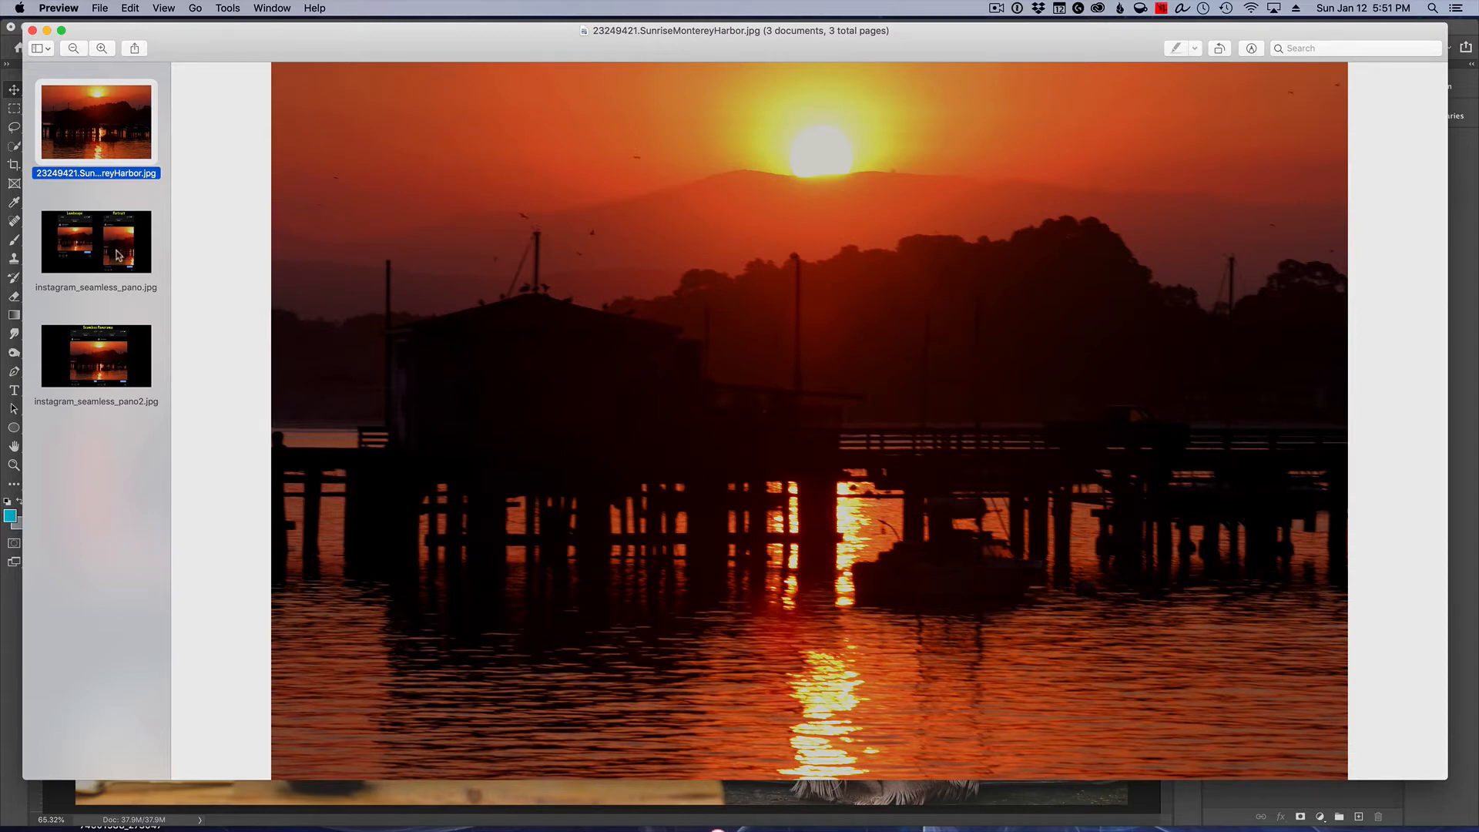
Step: Show instagram_seamless_pano.jpg, the Landscape versus Portrait post comparison, in Preview
click(96, 242)
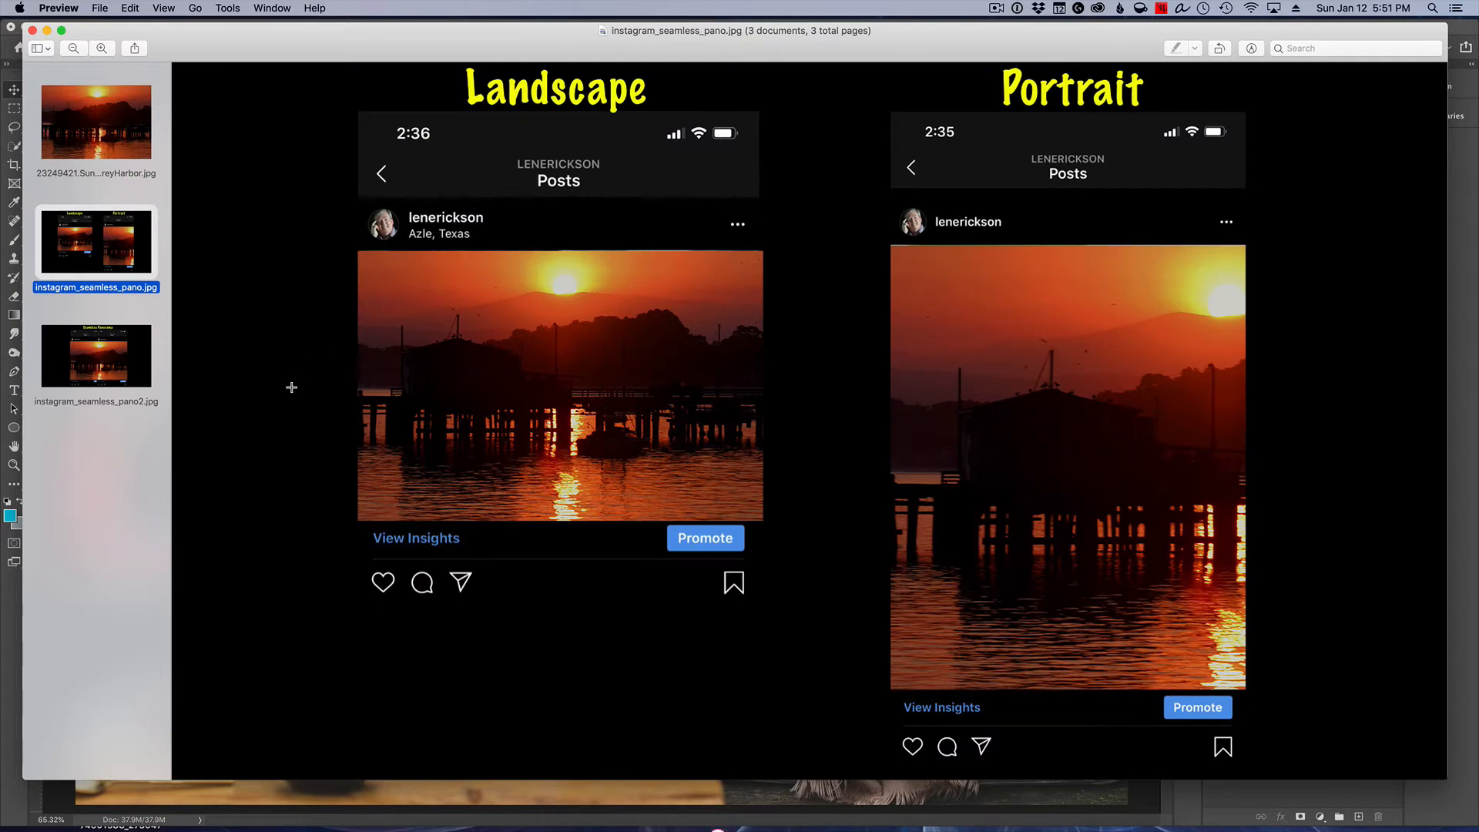
mouse_move(835, 383)
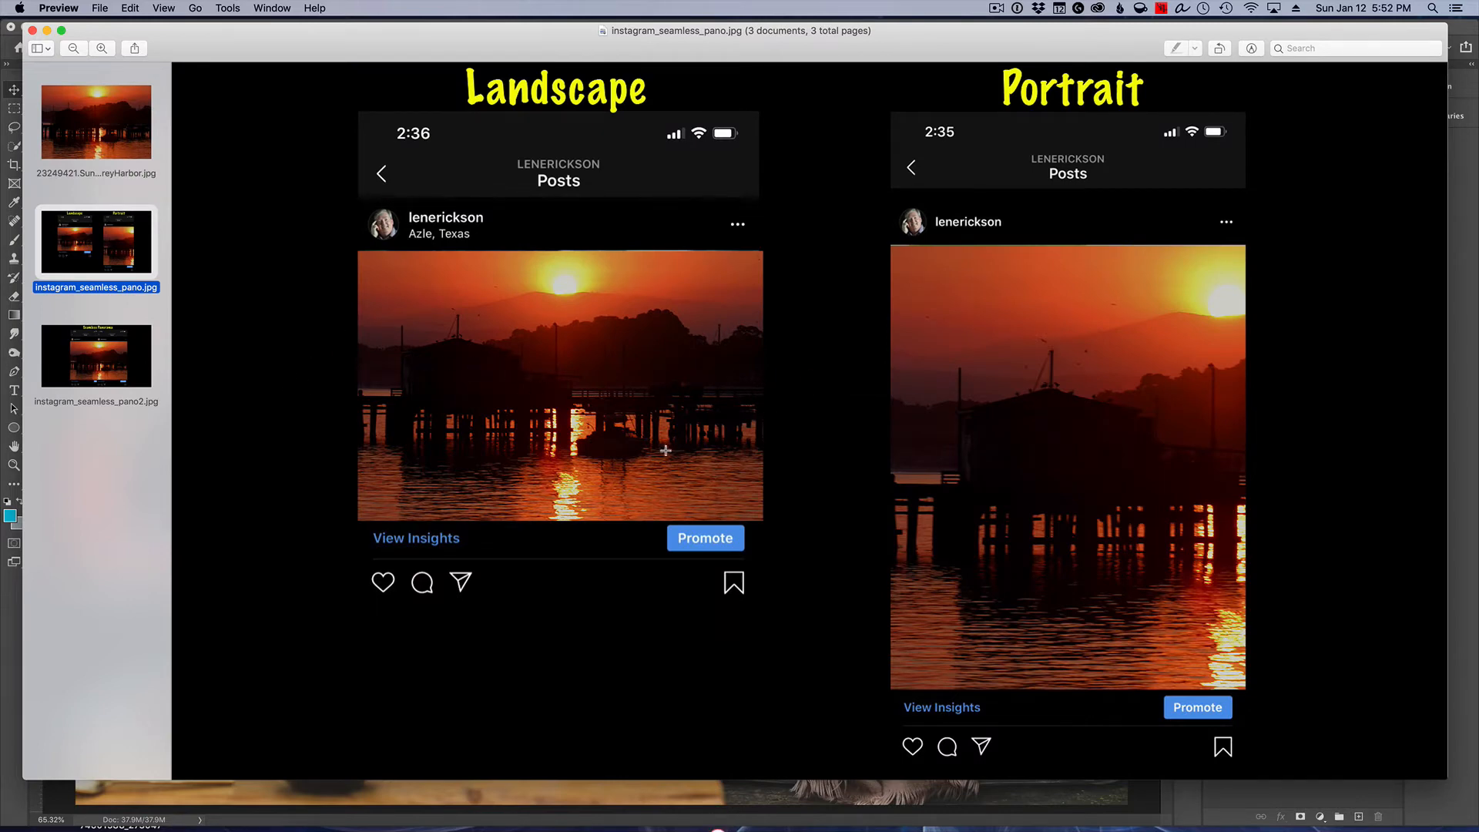
mouse_move(779, 527)
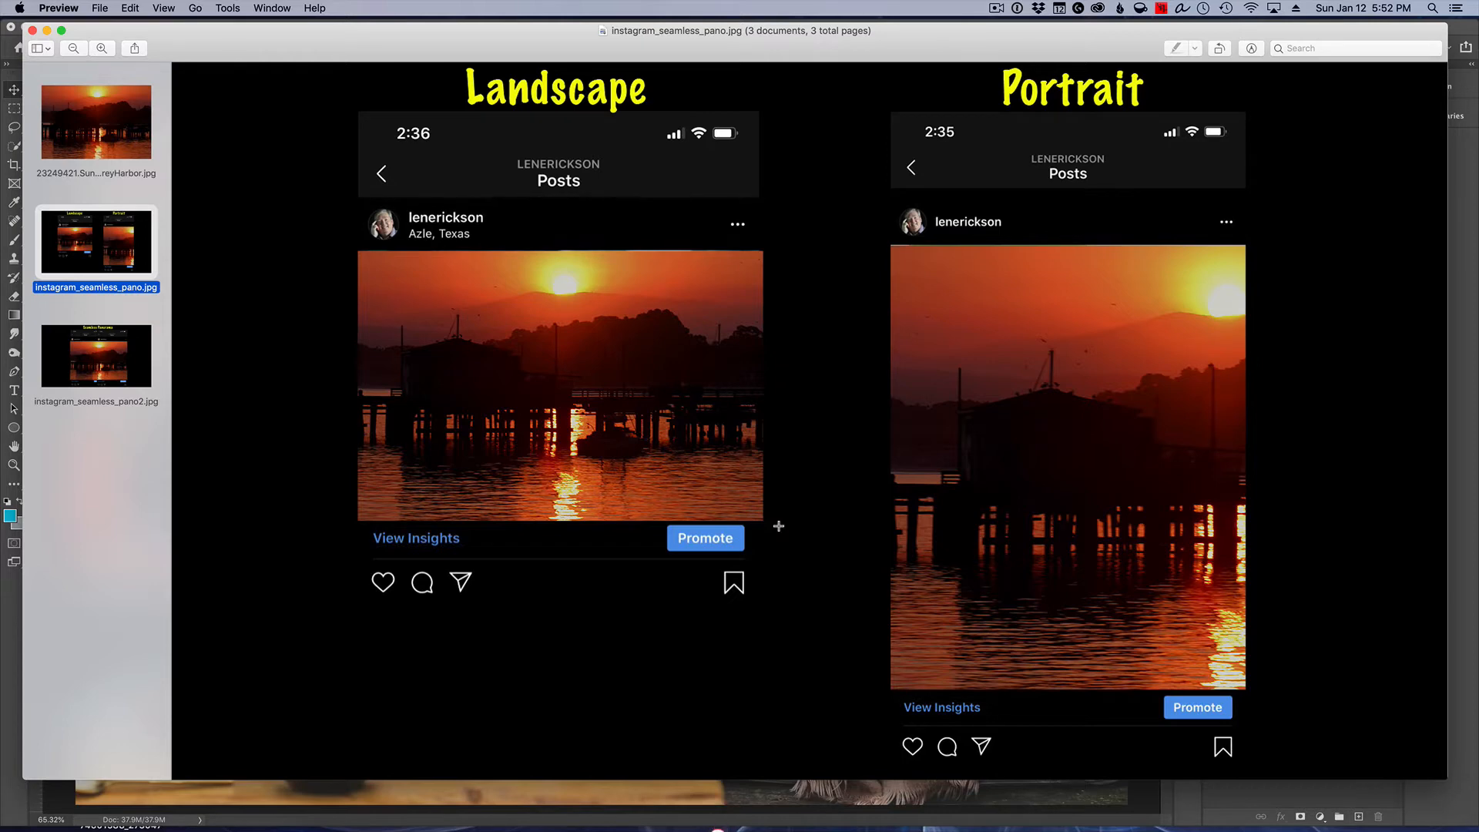
mouse_move(1113, 419)
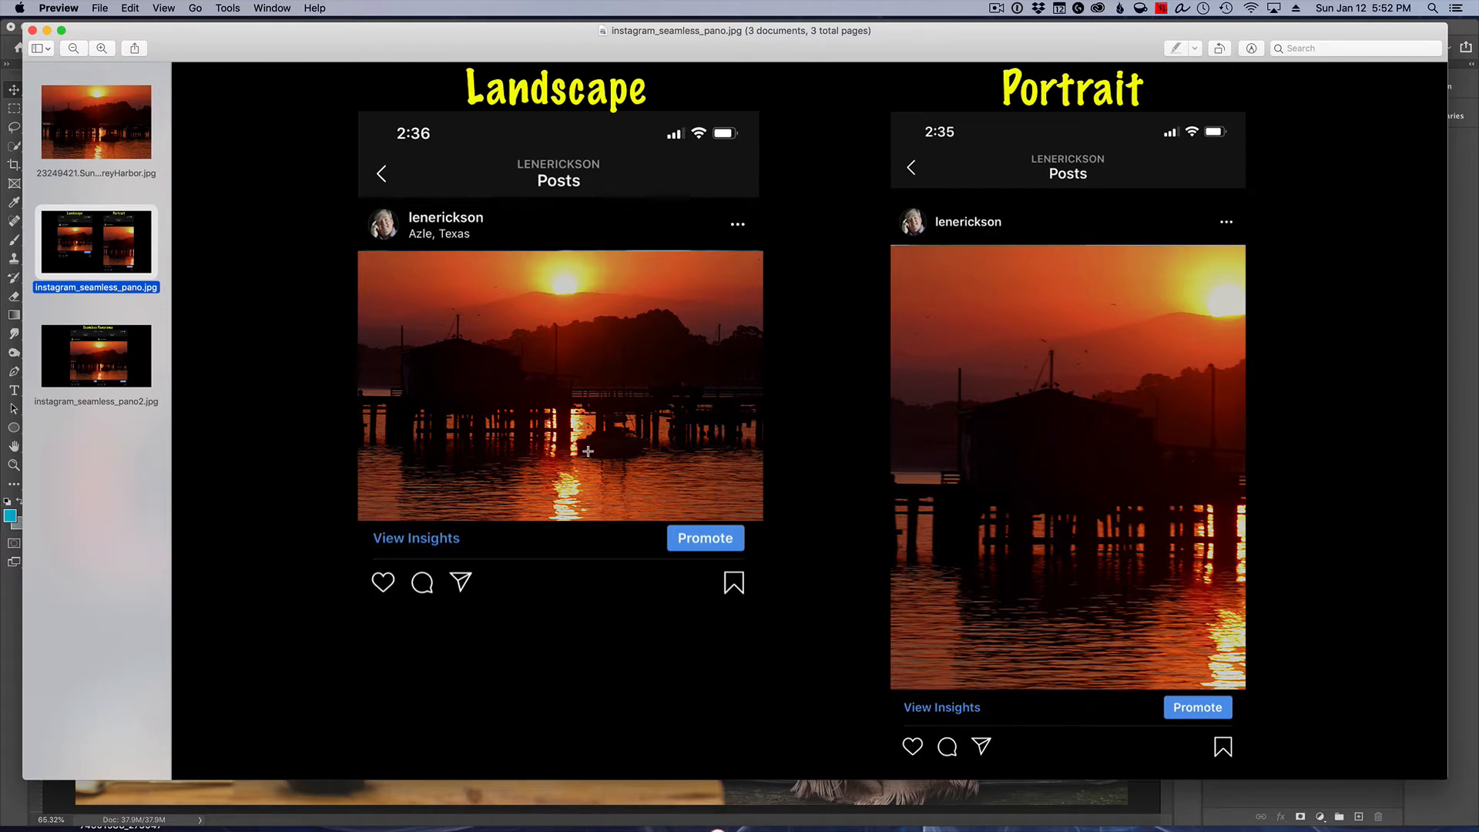
mouse_move(1379, 461)
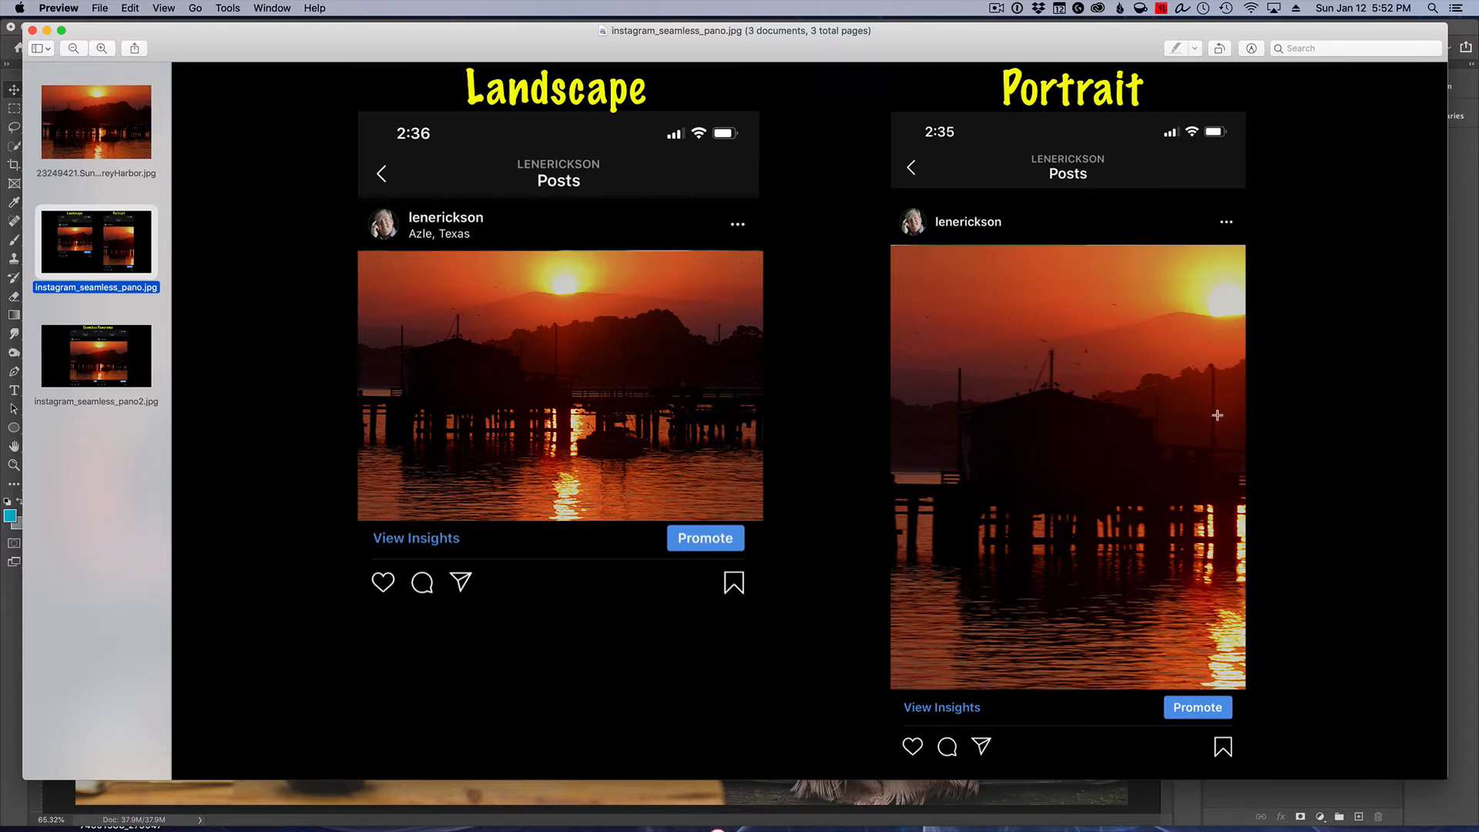
mouse_move(92, 340)
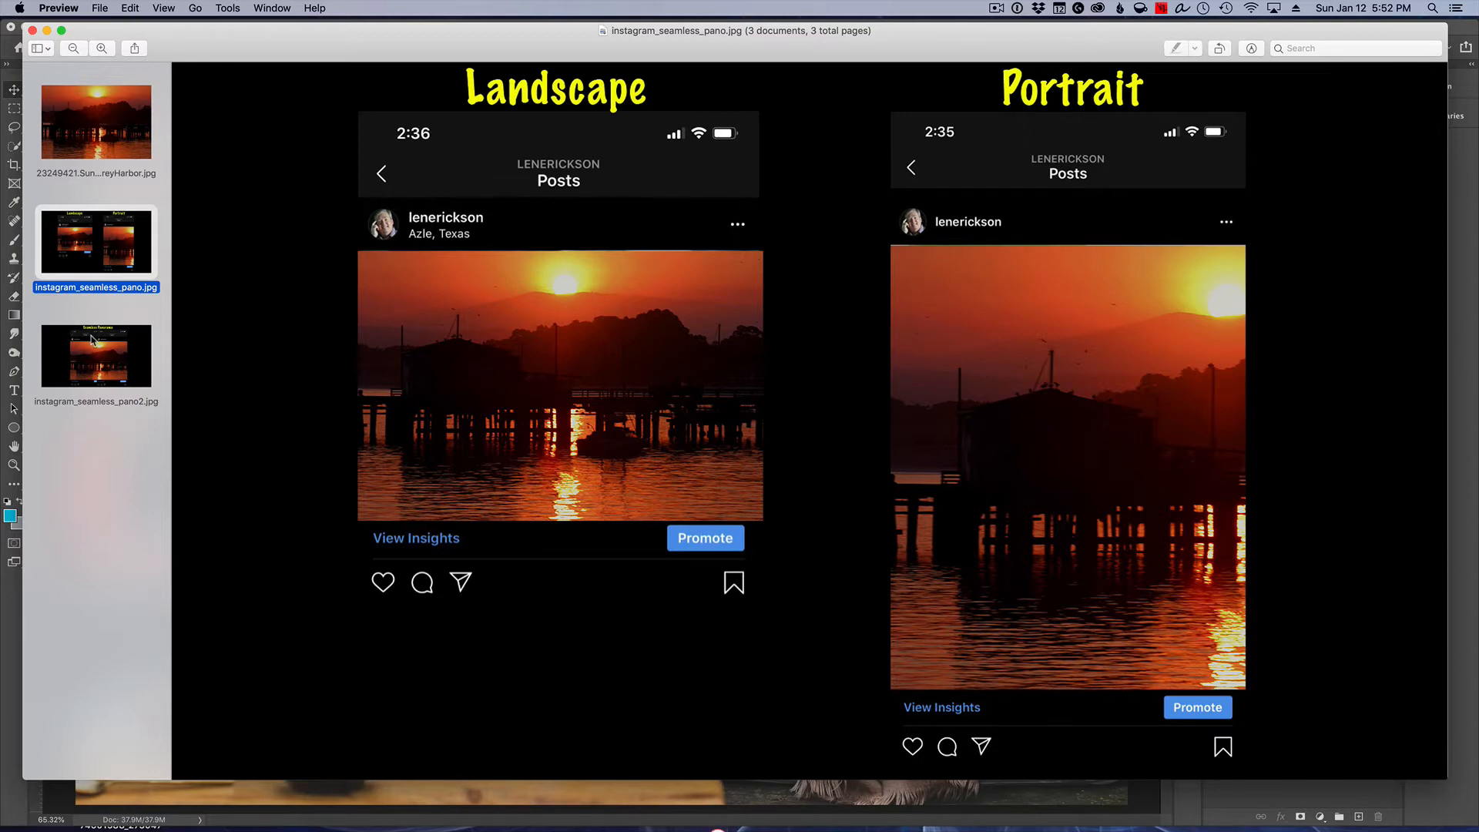
Step: Show instagram_seamless_pano2.jpg, the Seamless Panorama mockup, in Preview
click(96, 356)
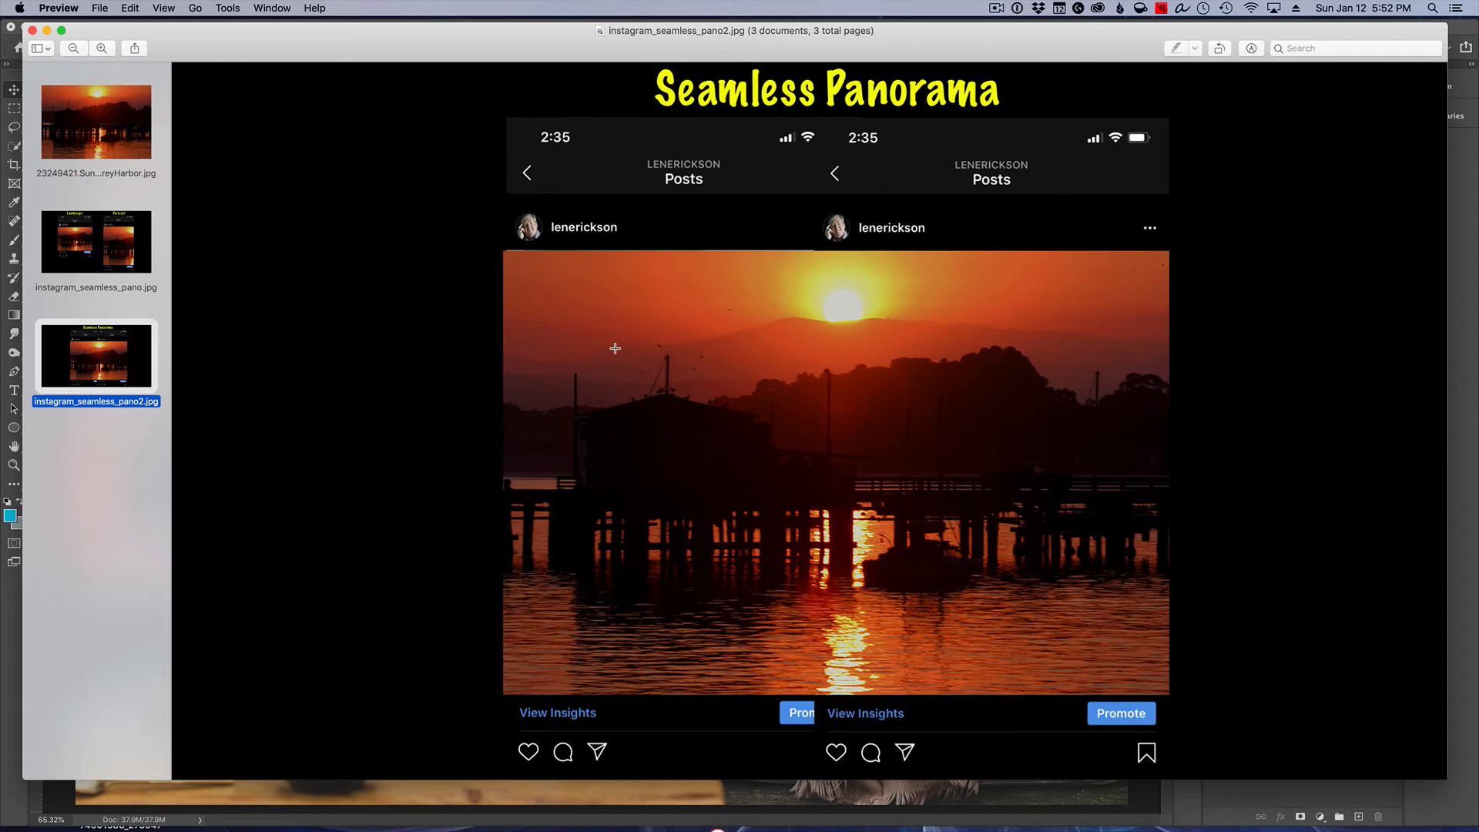
mouse_move(833, 392)
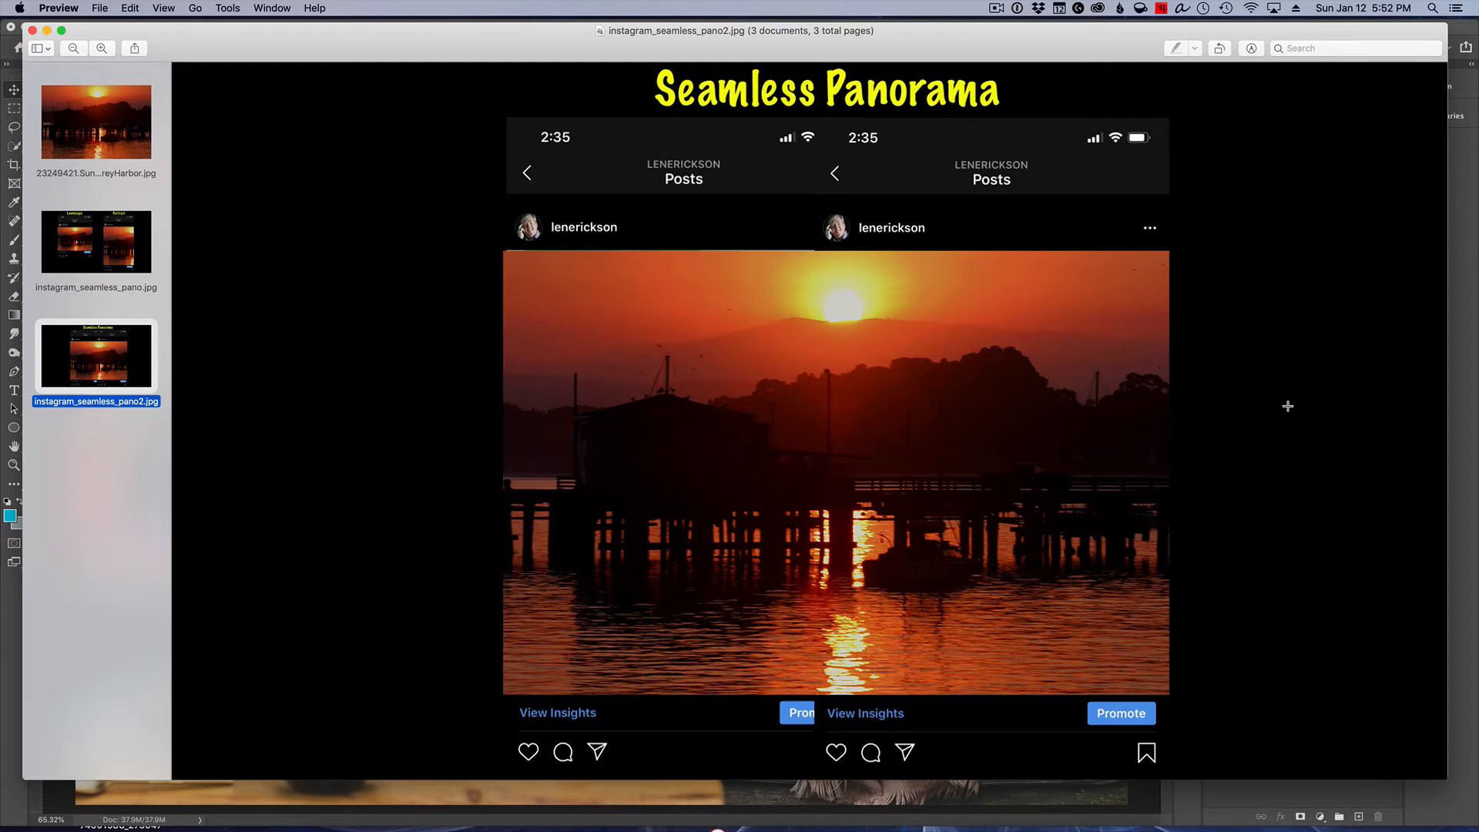
mouse_move(1293, 400)
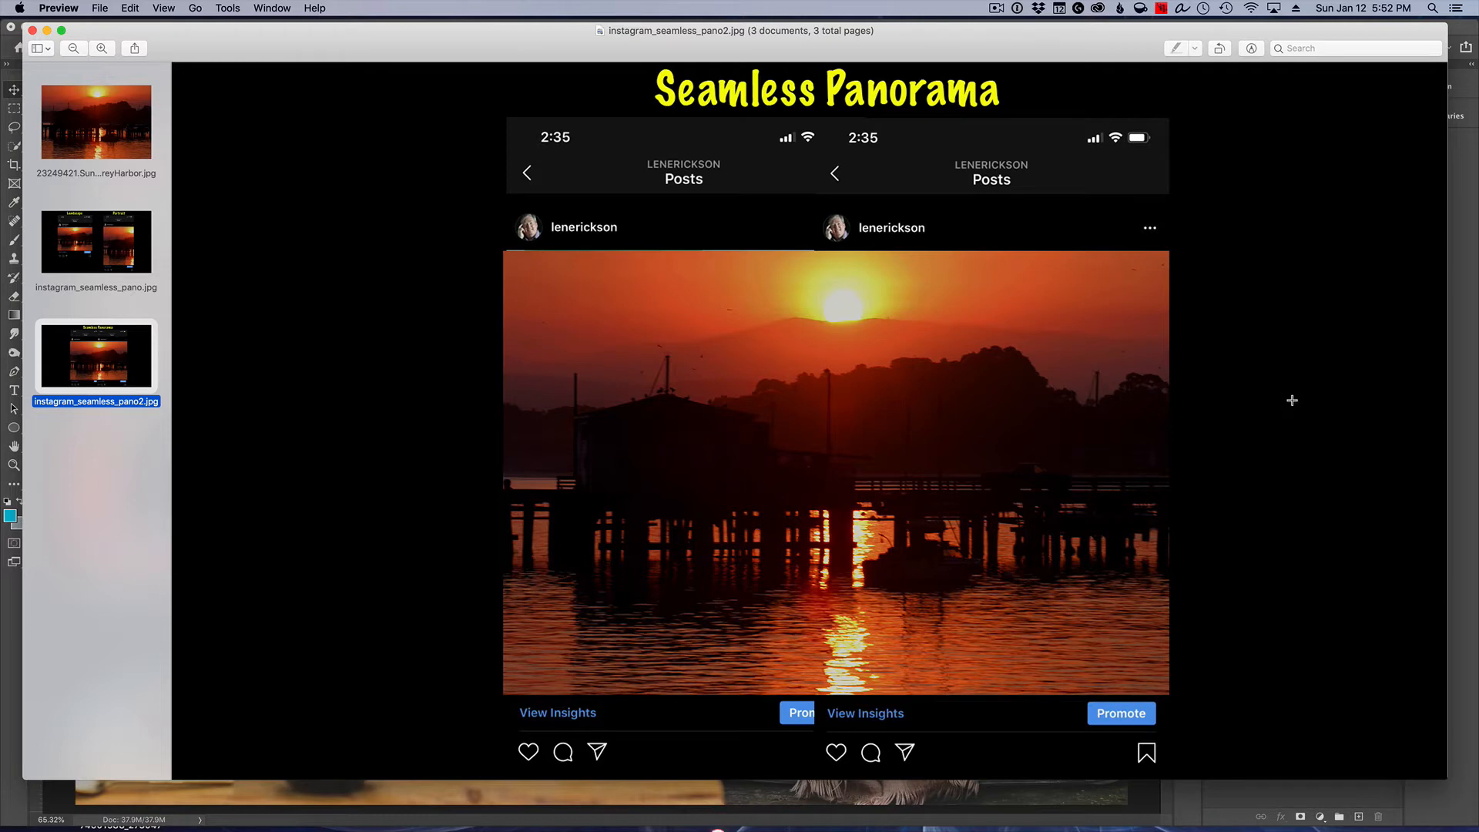
mouse_move(1076, 446)
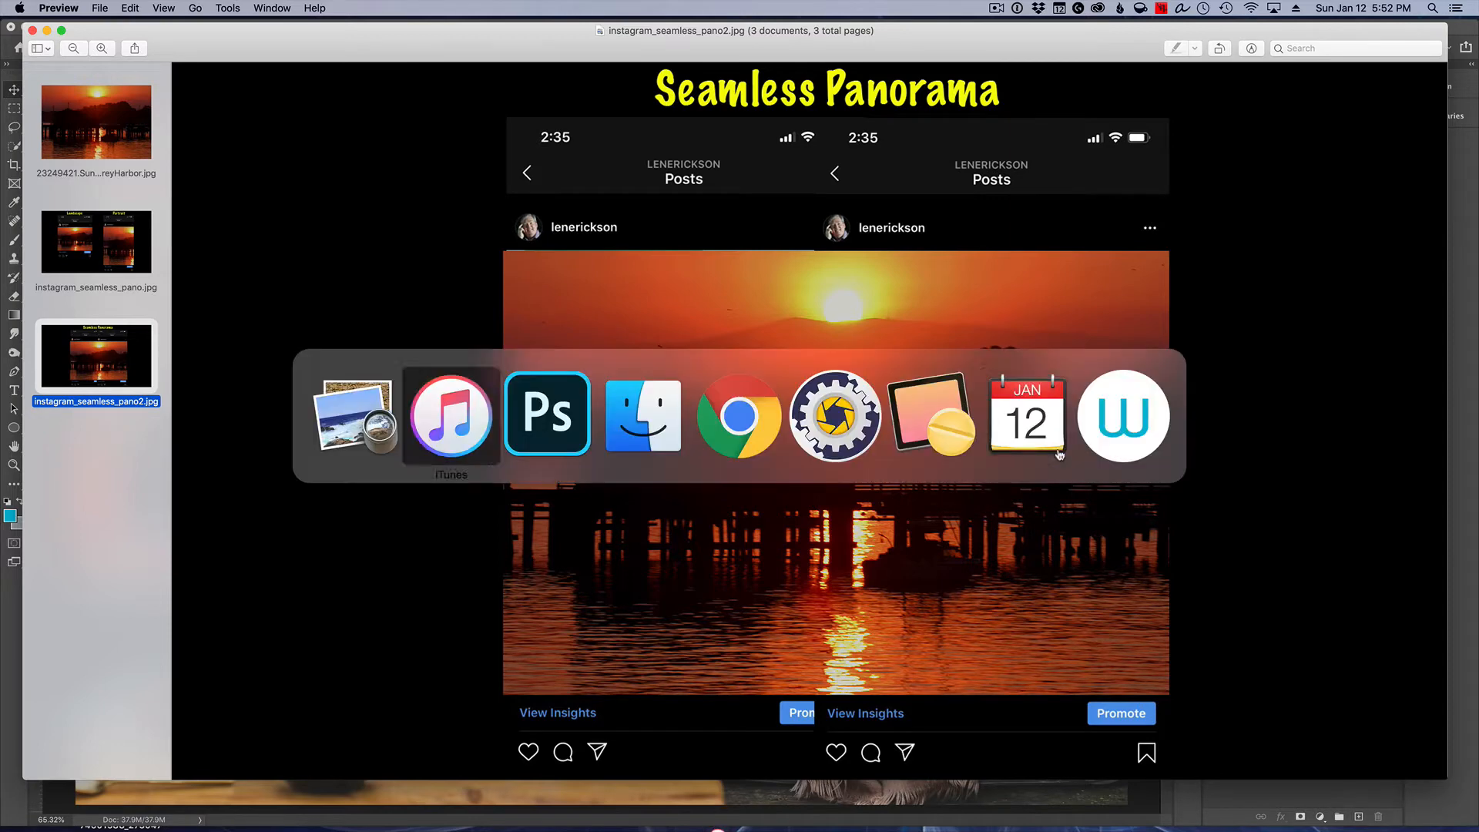
Step: Return to the couple-with-pug photo in Photoshop and dismiss iTunes' item-not-copied warning
click(1027, 415)
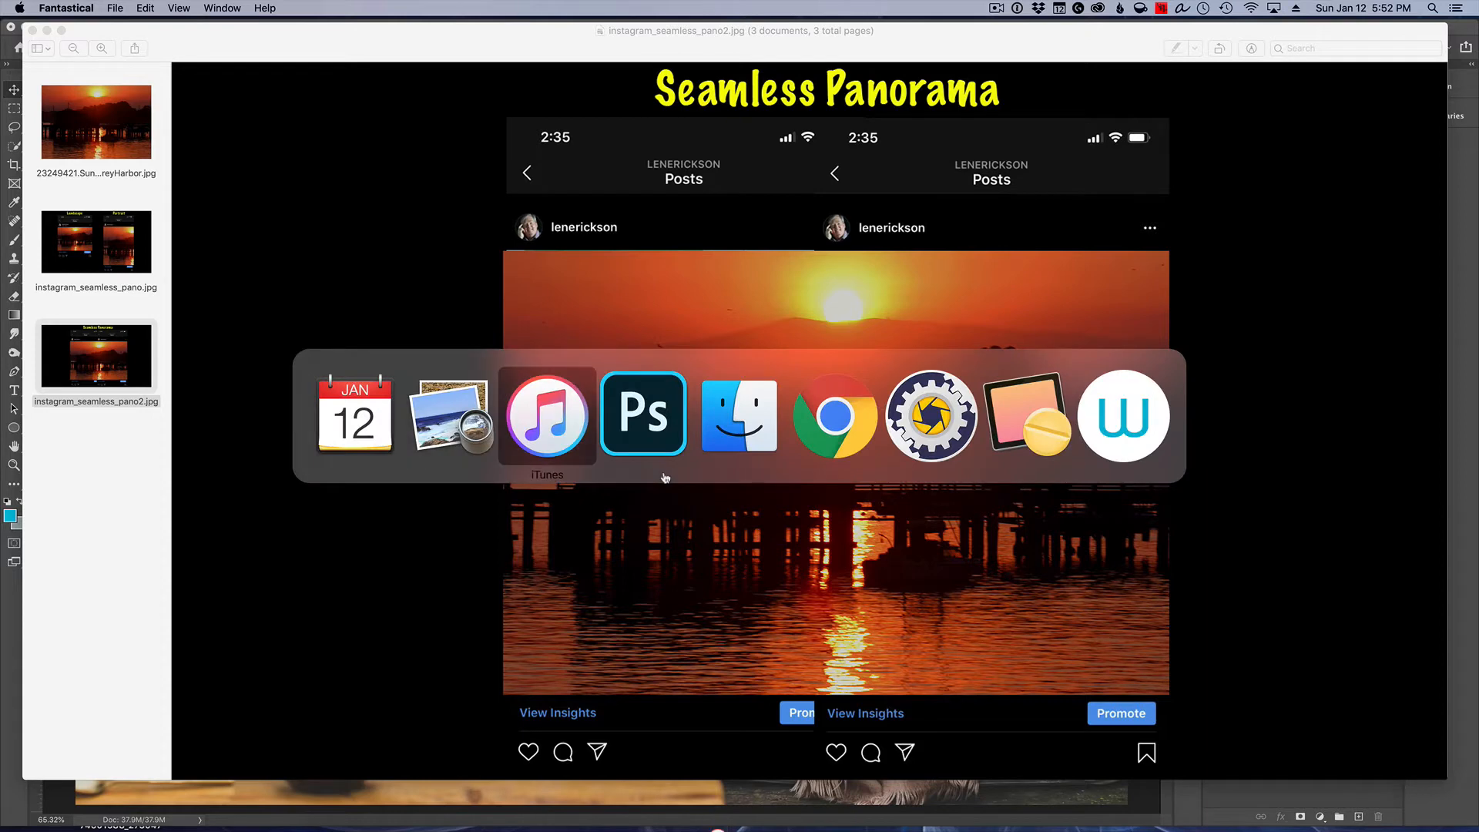
click(644, 413)
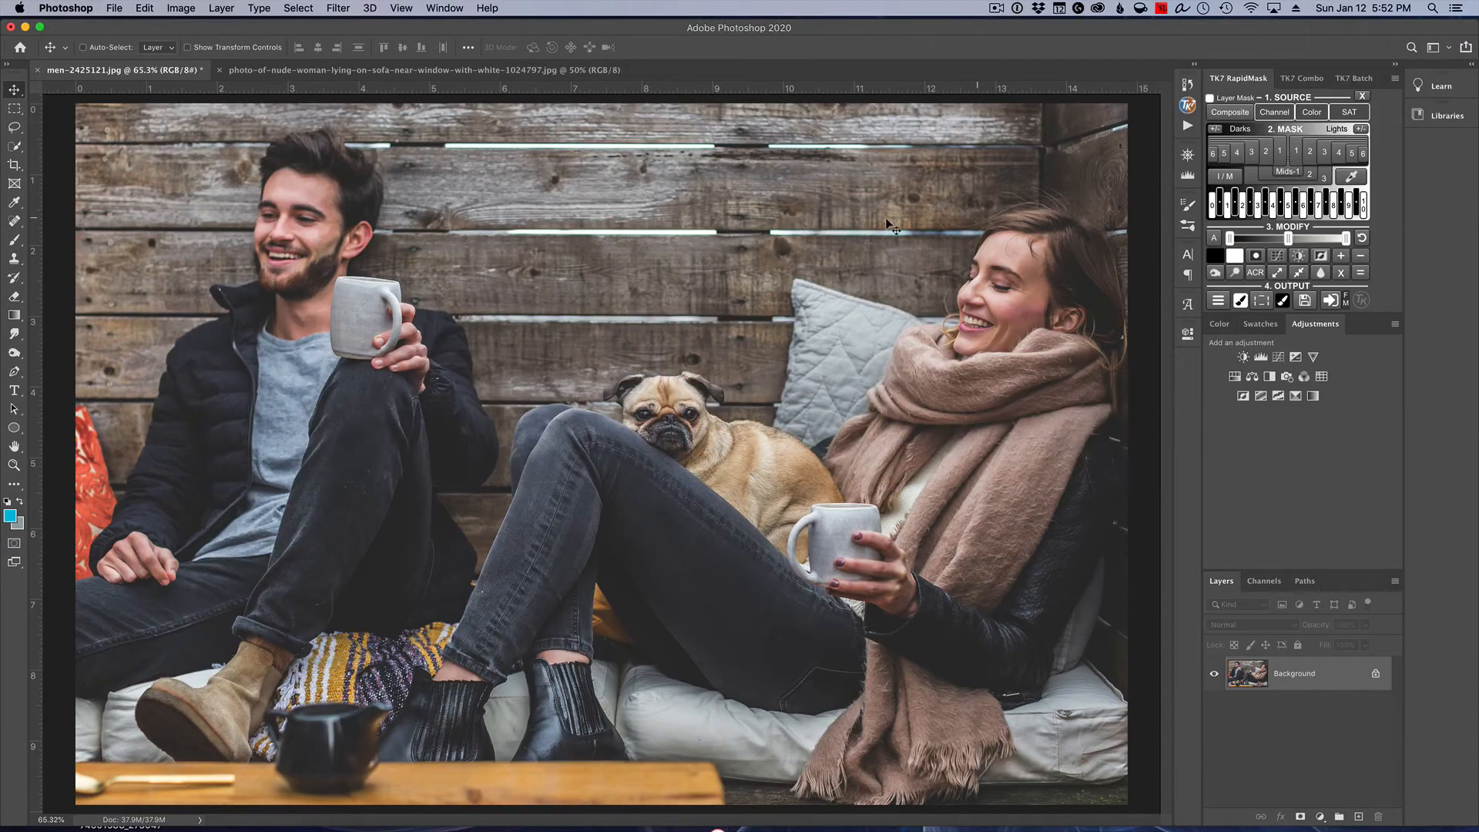
mouse_move(685, 253)
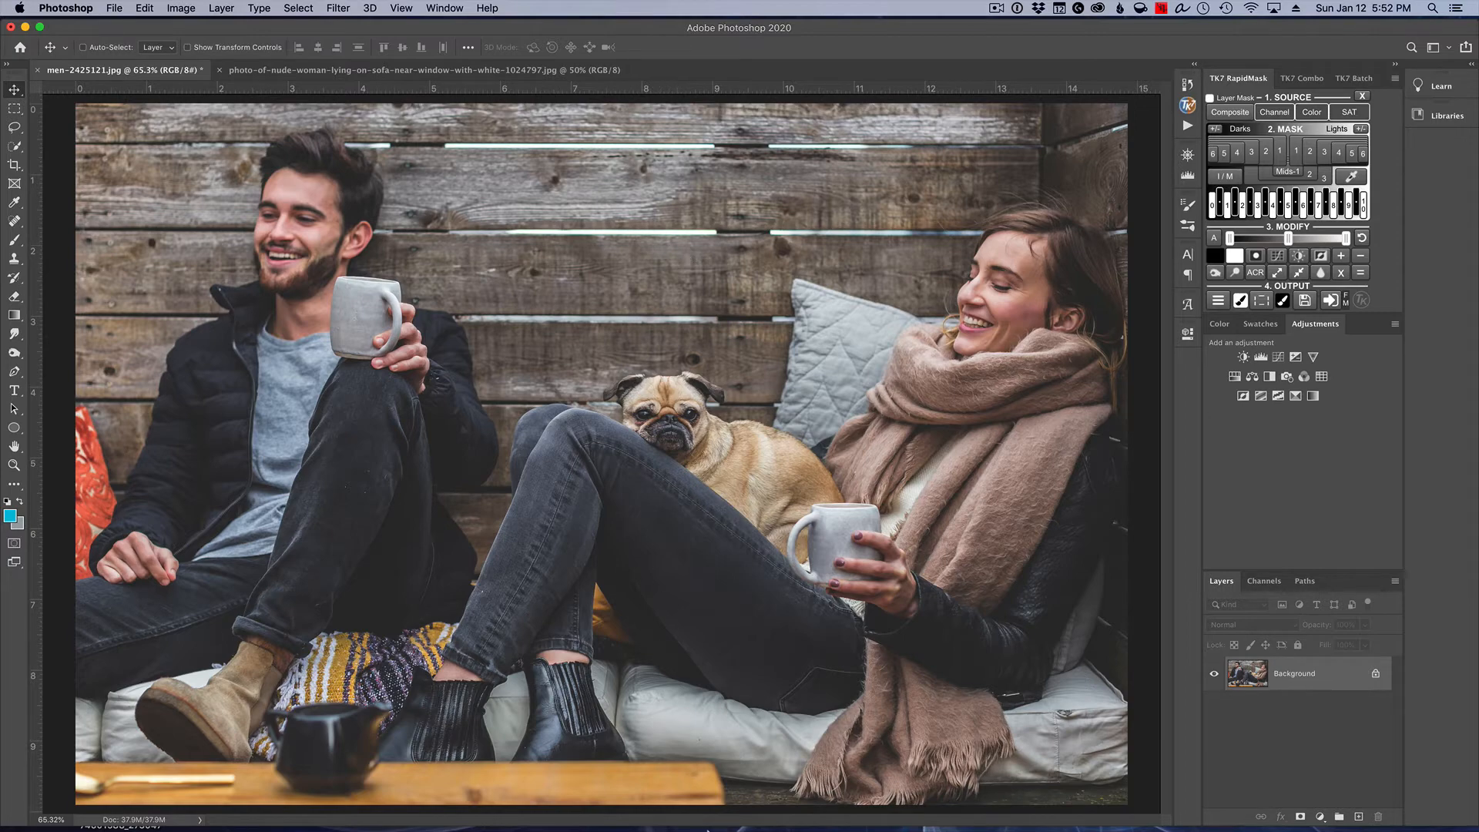
mouse_move(726, 808)
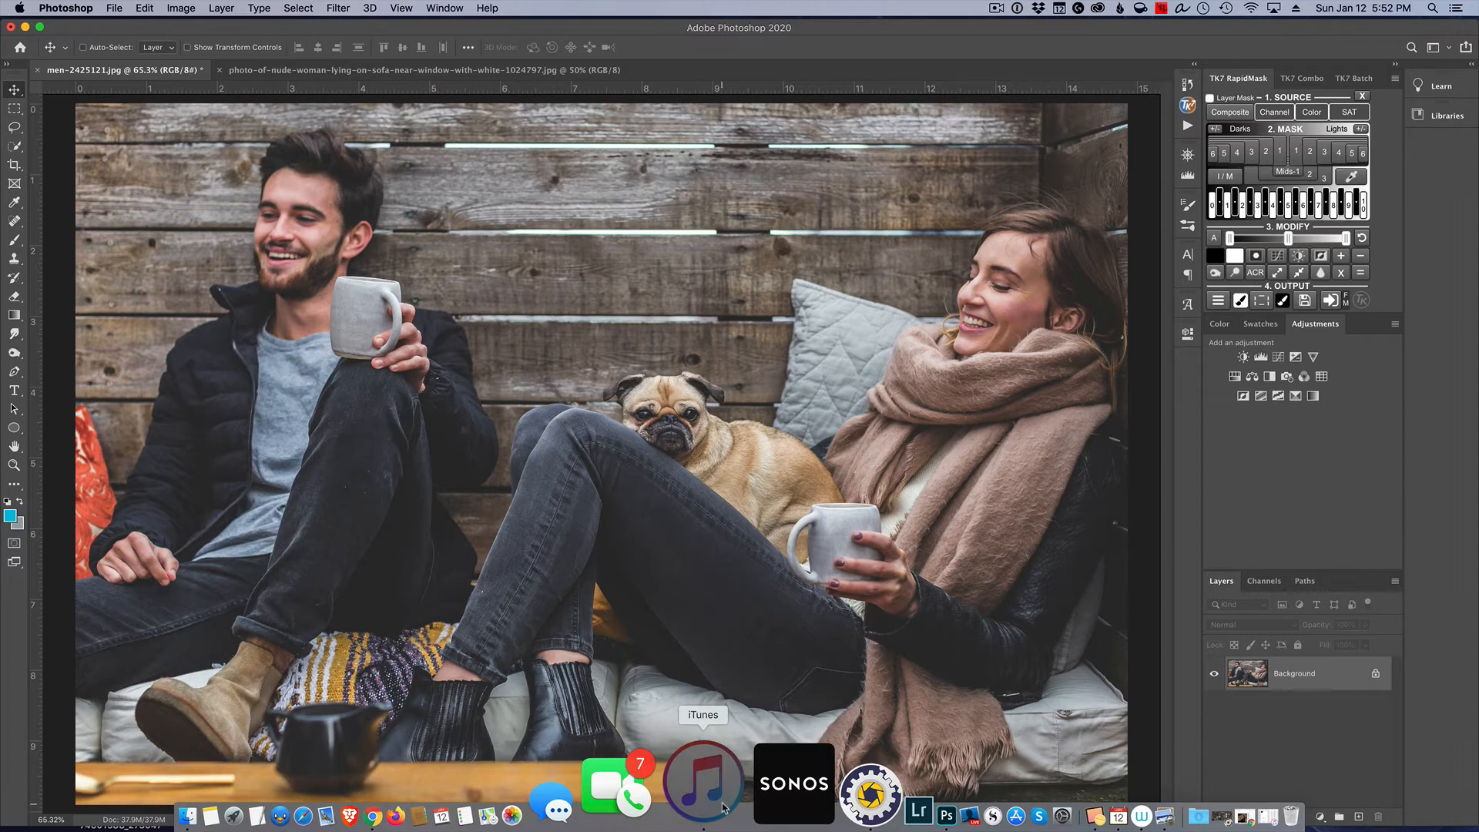
click(702, 782)
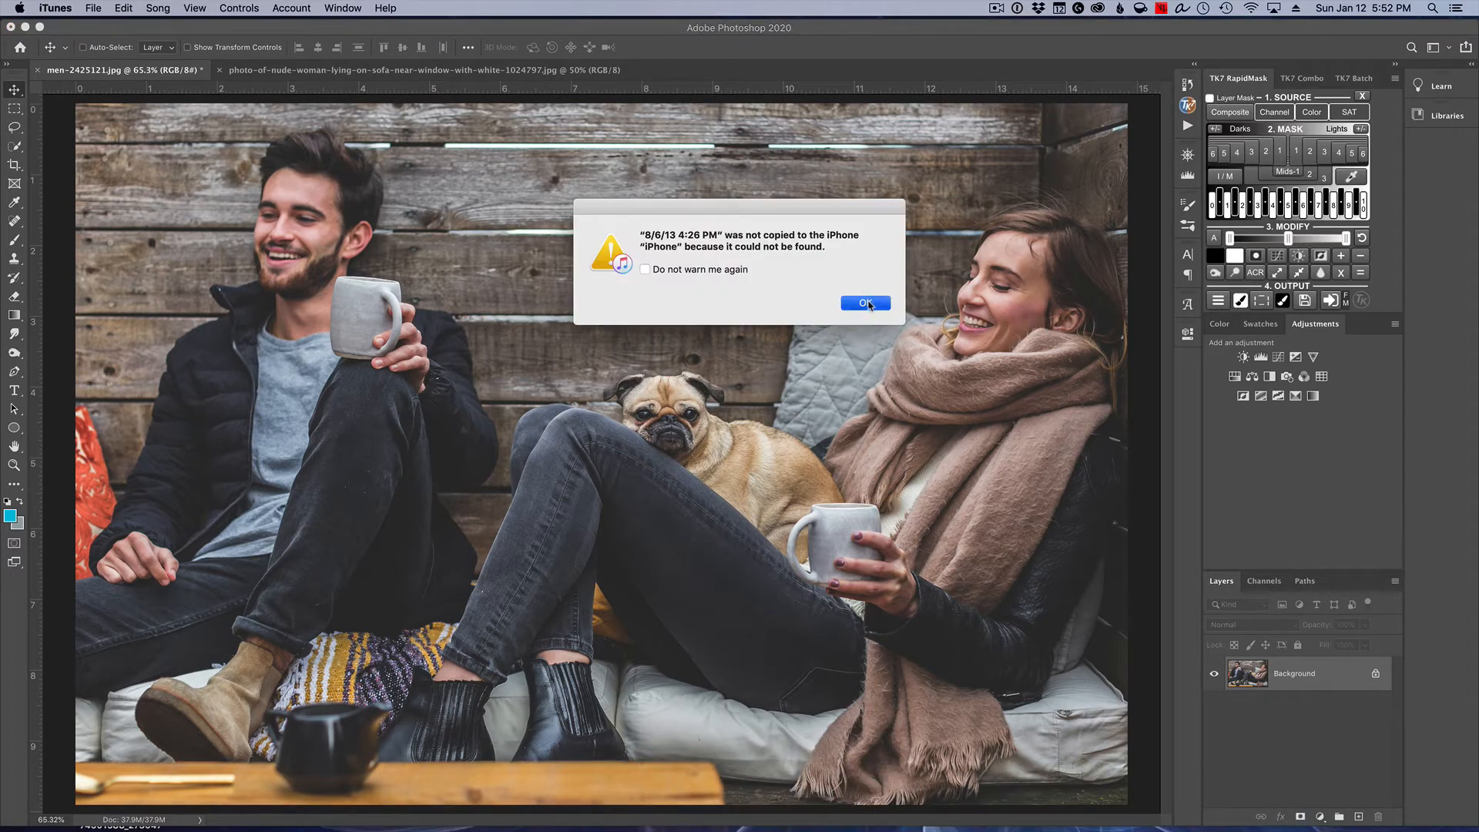
click(865, 302)
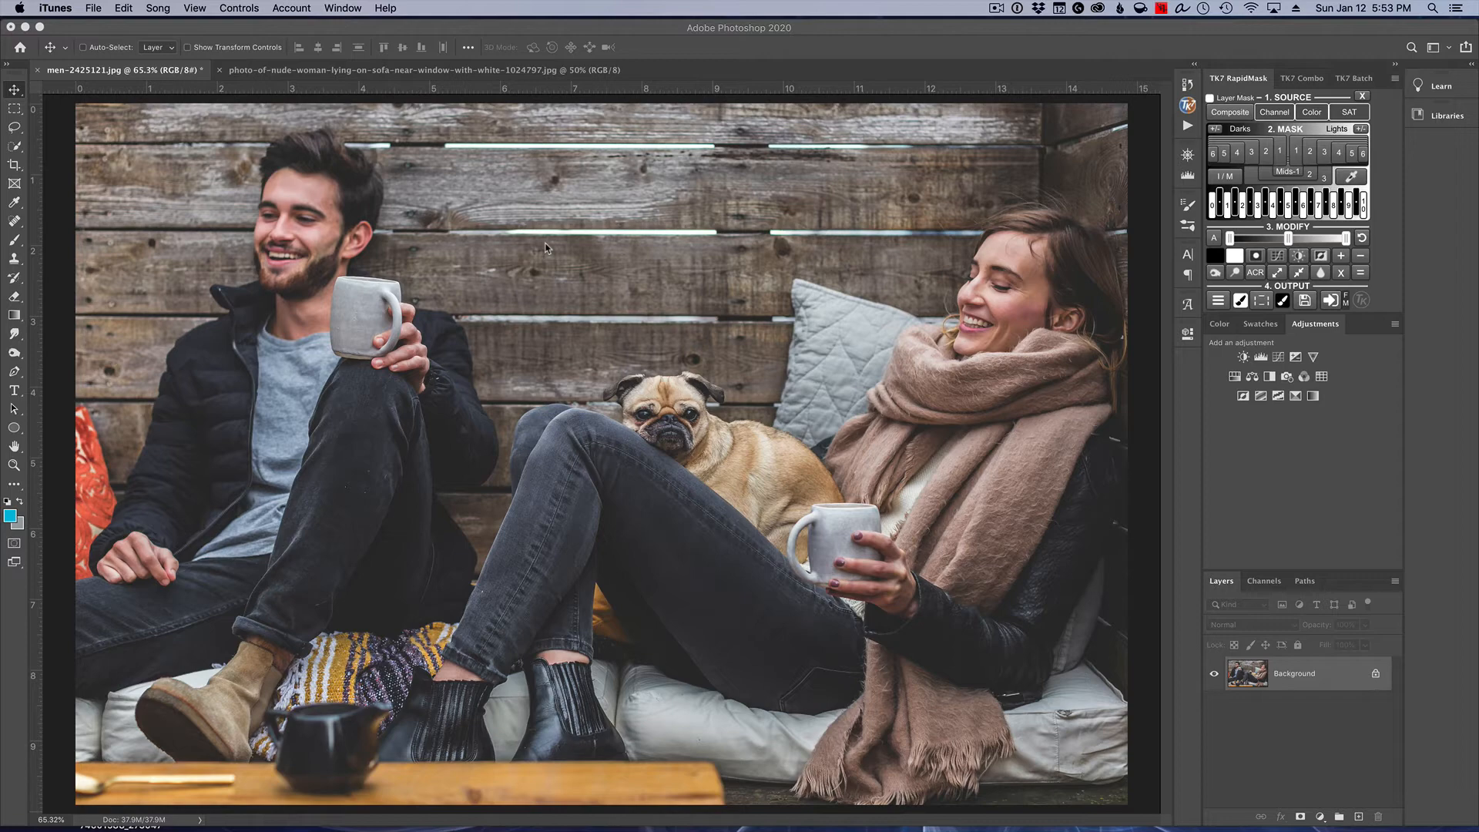
mouse_move(512, 89)
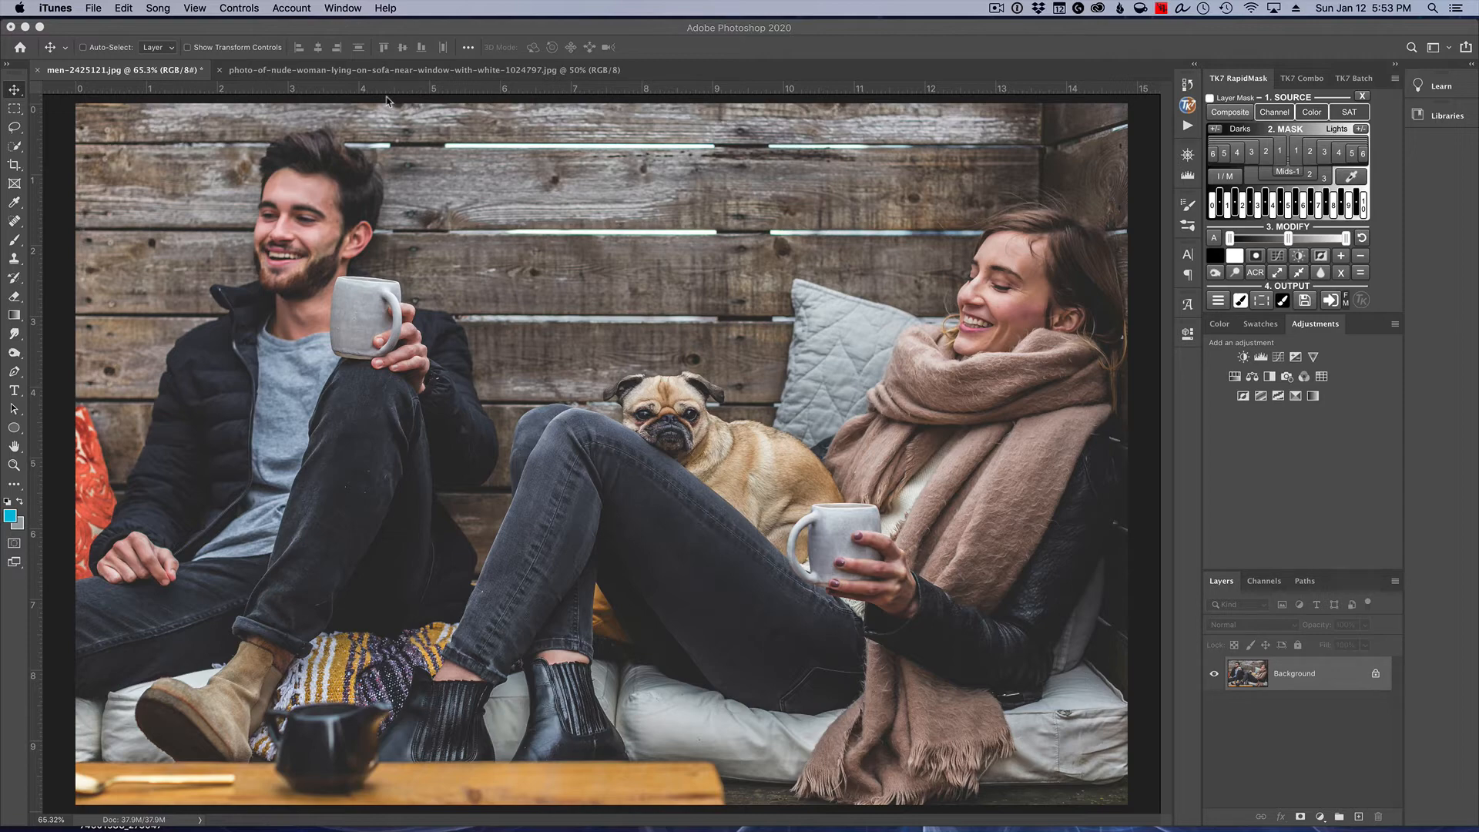
mouse_move(351, 90)
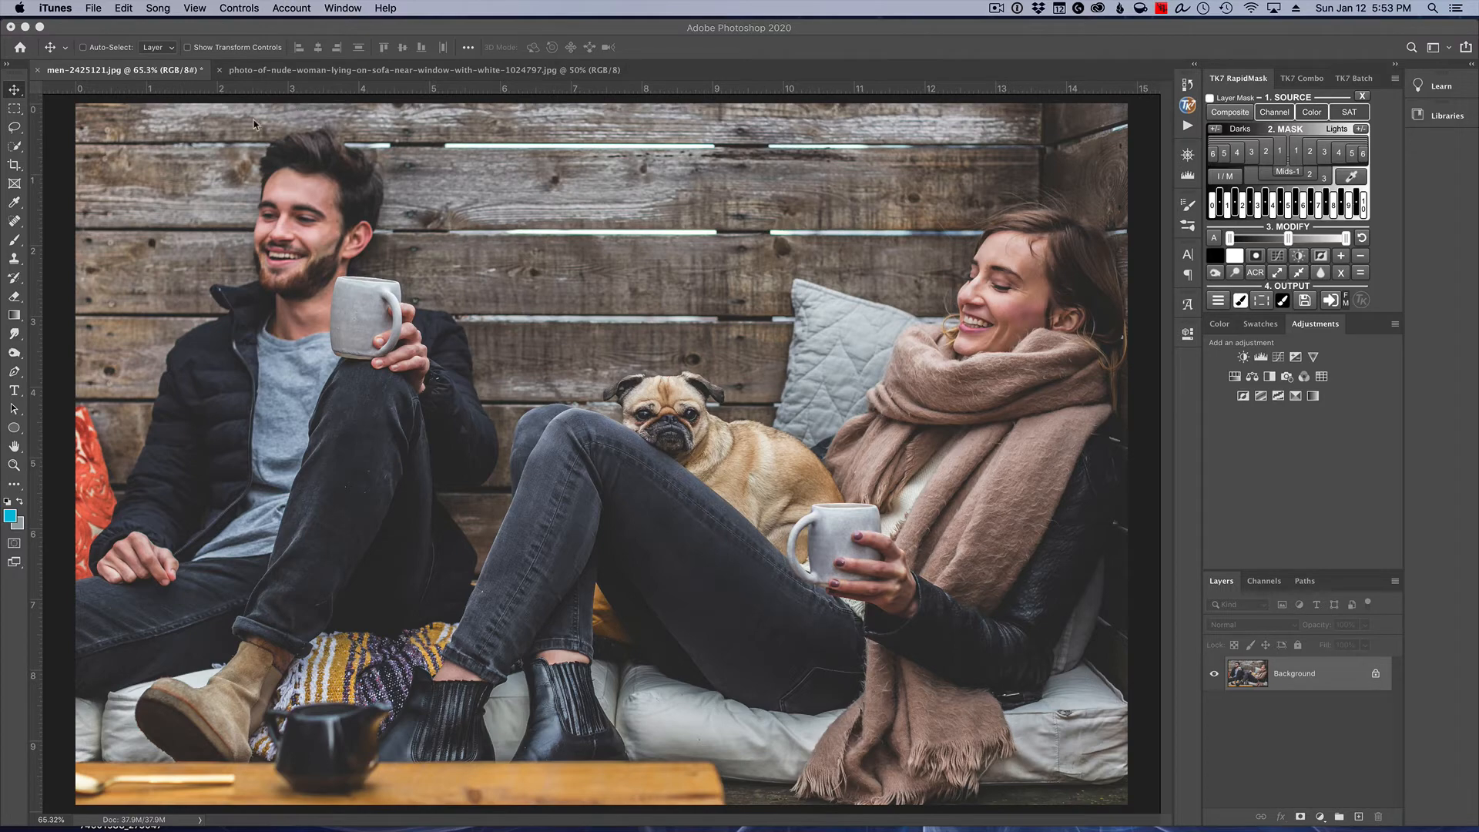
mouse_move(13, 172)
text(16)
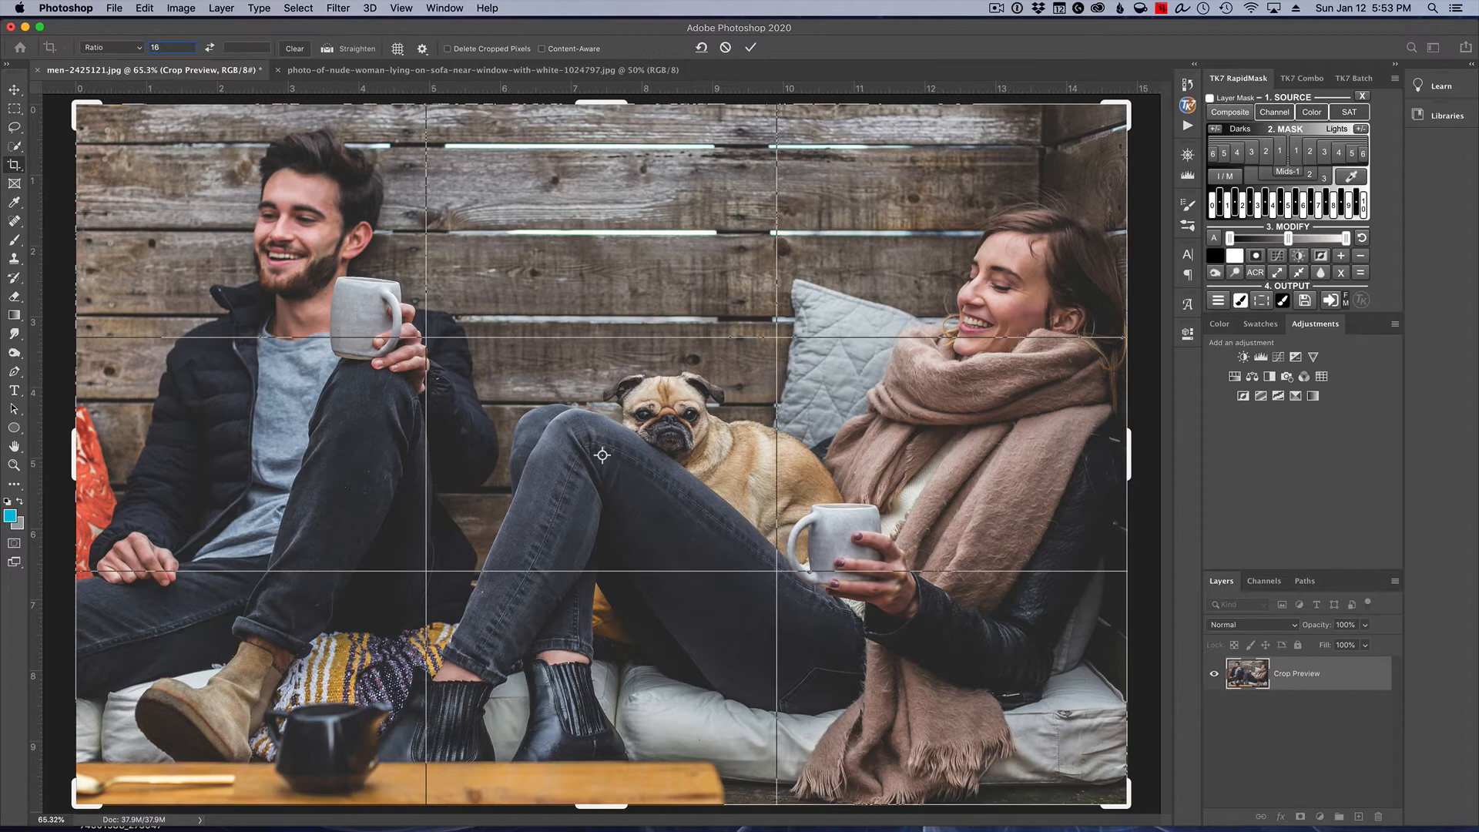
Step: Crop the couple-with-pug photo to 16:10, trimming the top and bottom
click(248, 48)
text(10)
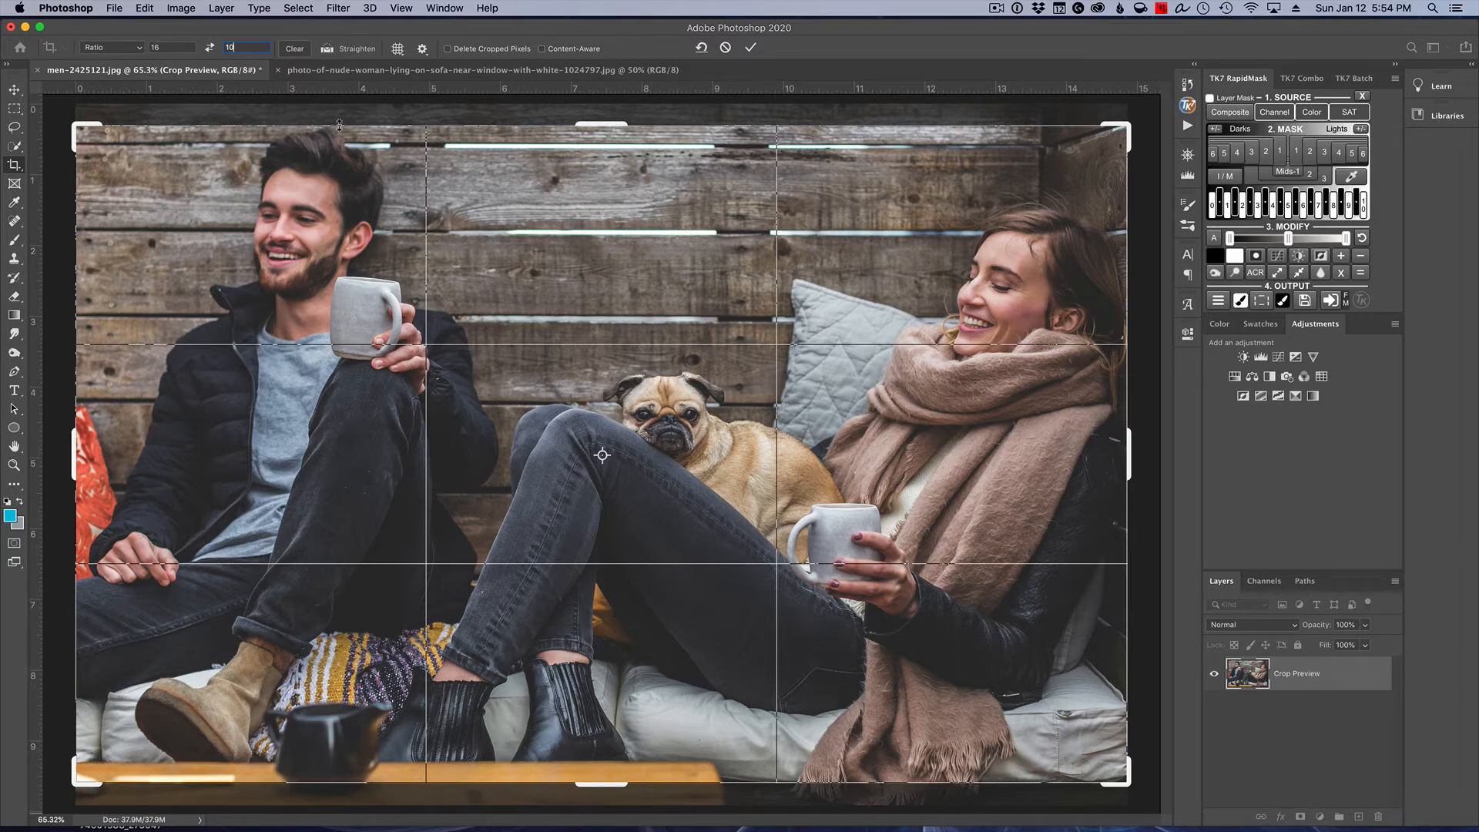
mouse_move(911, 633)
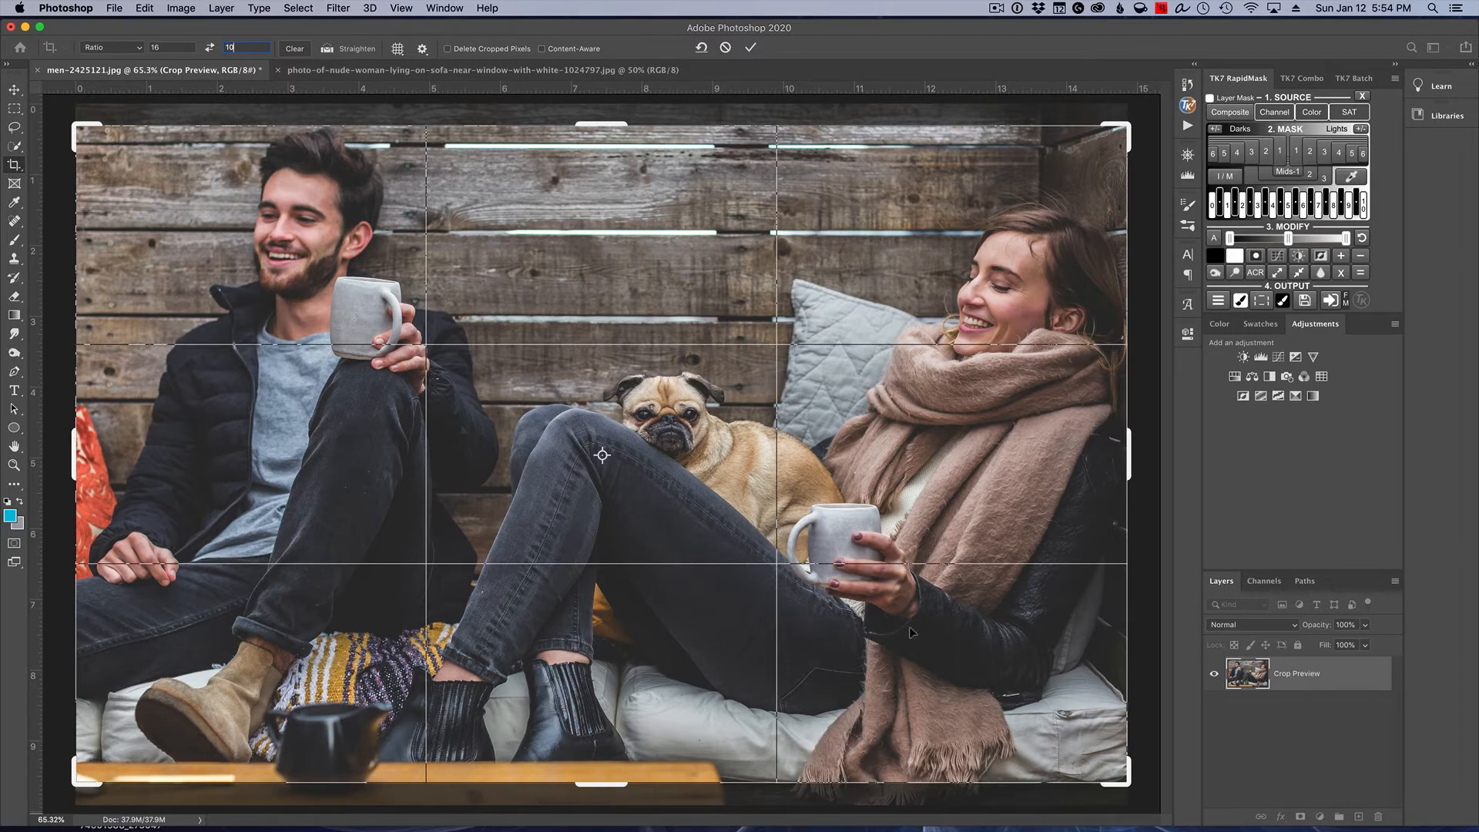
mouse_move(783, 503)
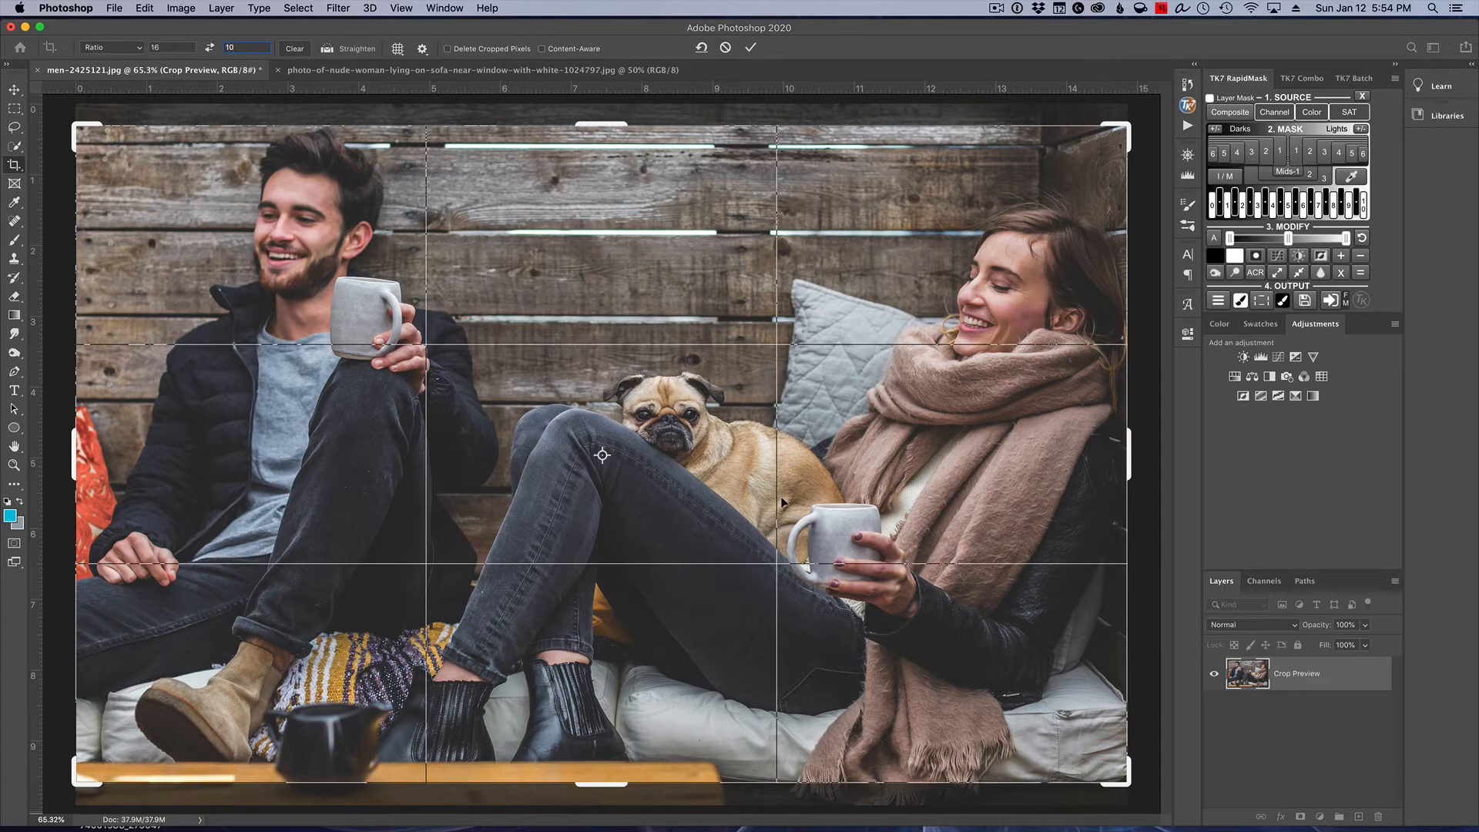
click(247, 47)
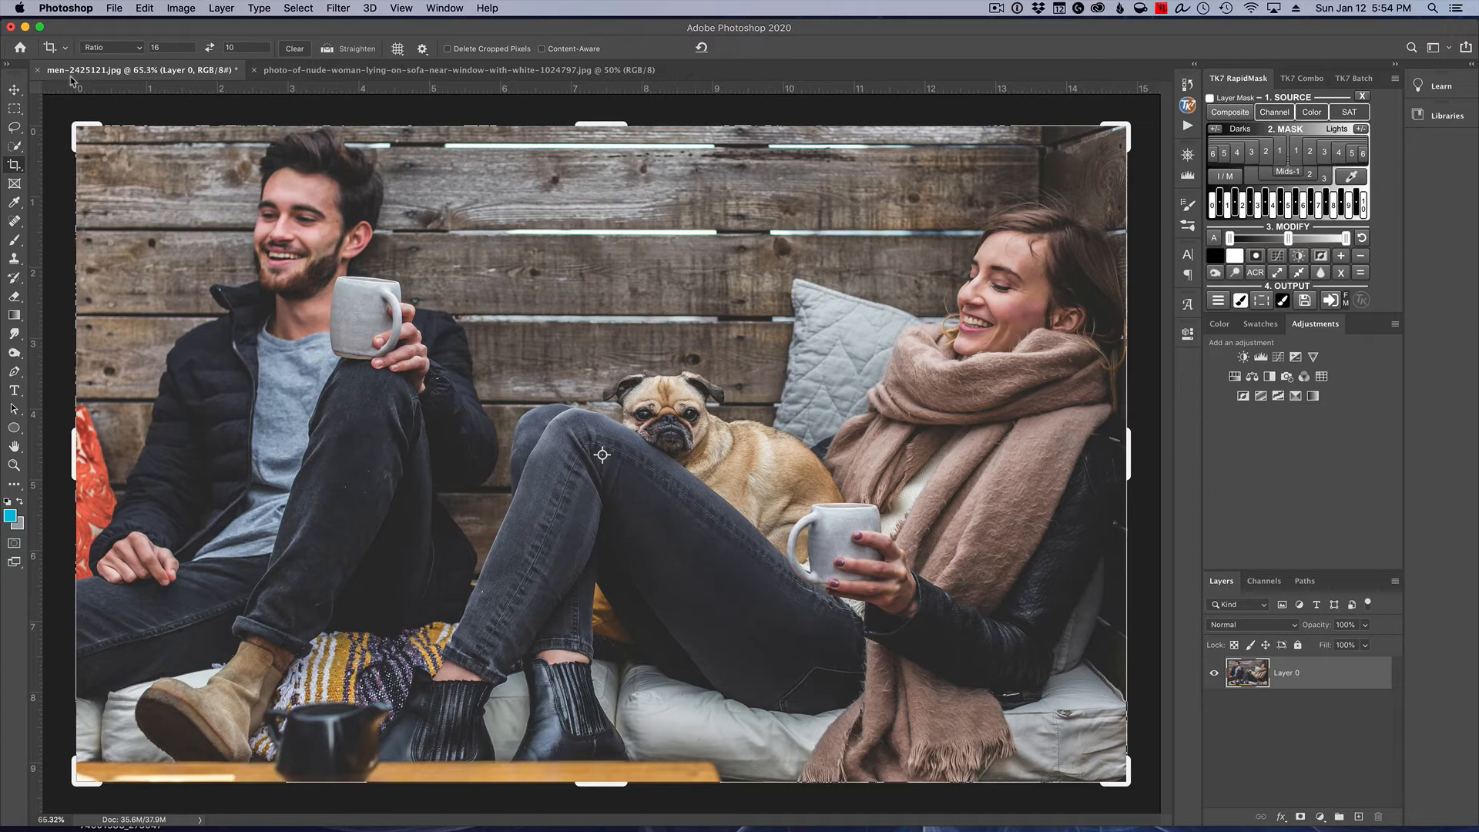
Step: Switch to the Move tool, leaving the cropped photo as Layer 0
click(16, 89)
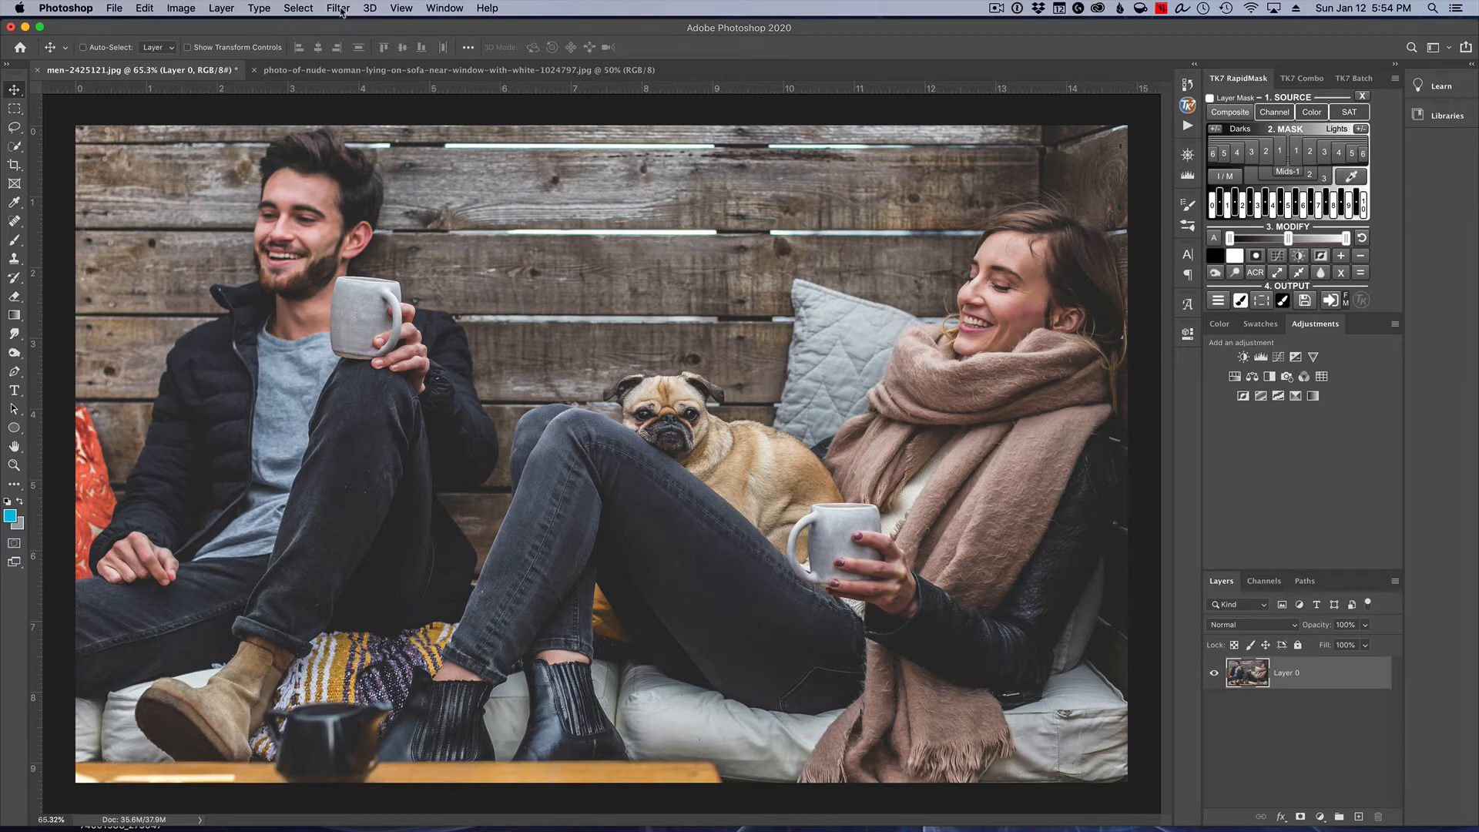
Step: Add a New Guide Layout of 2 columns with empty width and gutter
click(400, 7)
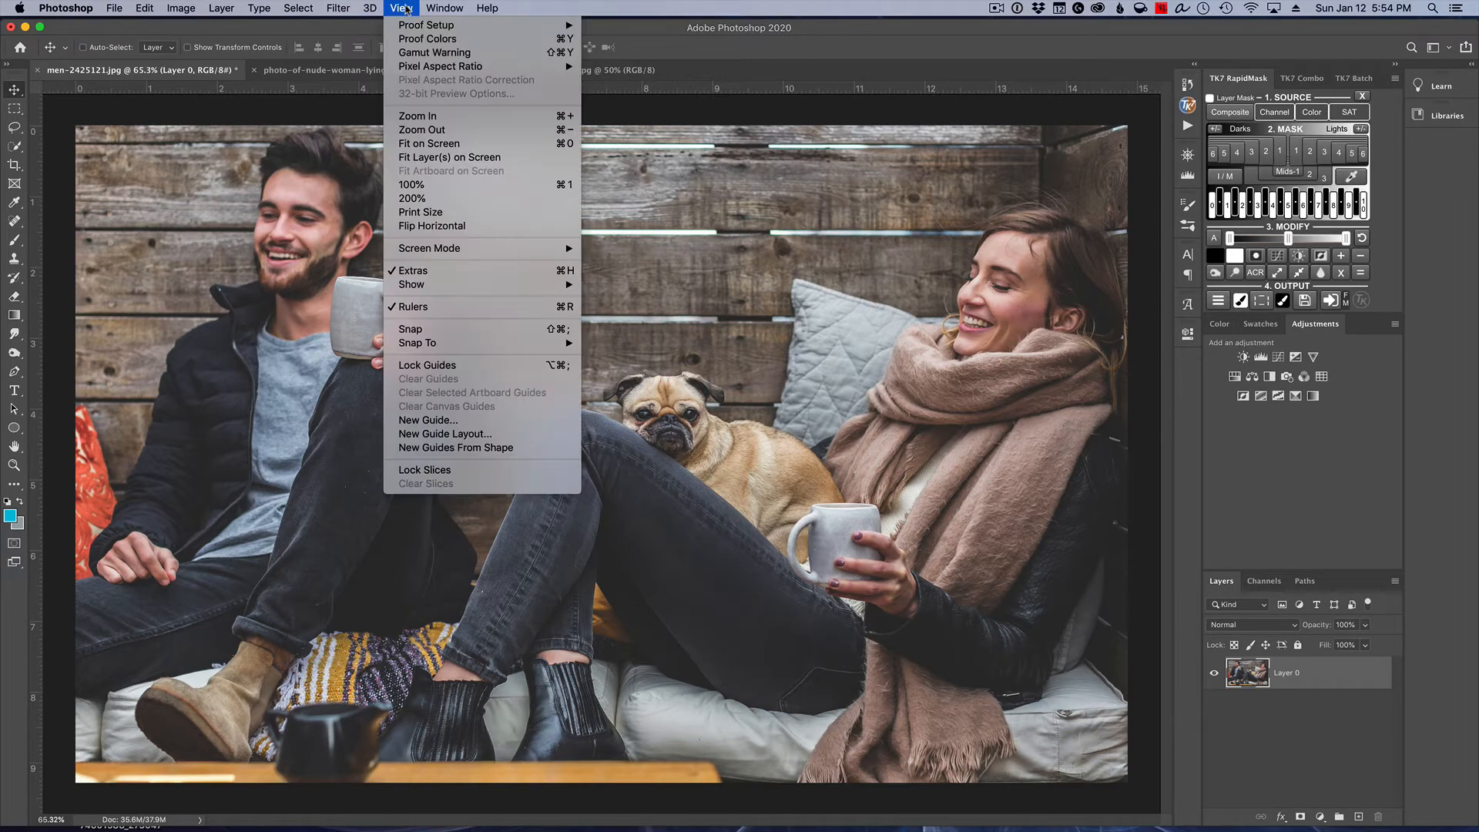
mouse_move(487, 420)
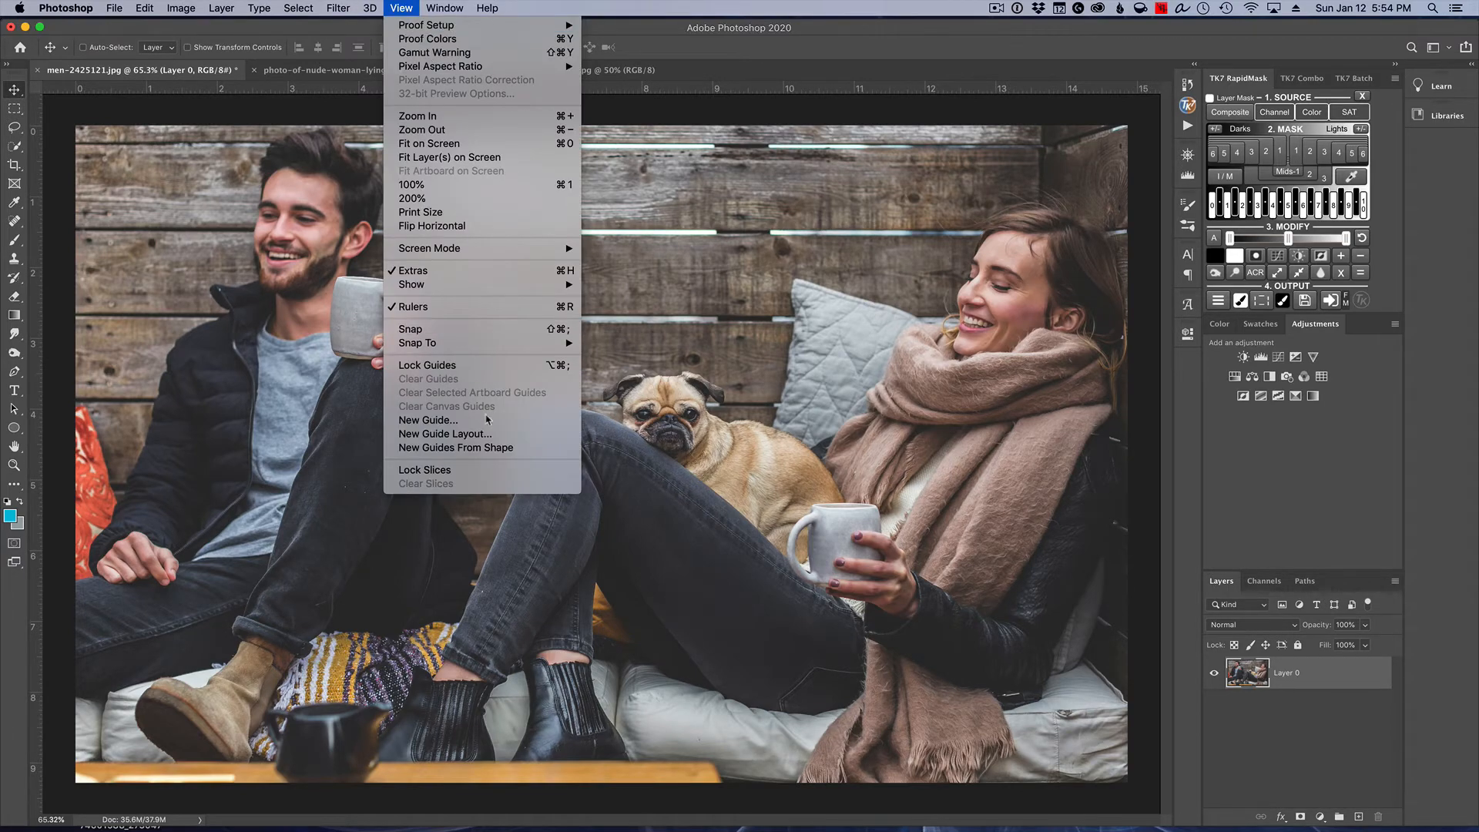
mouse_move(483, 439)
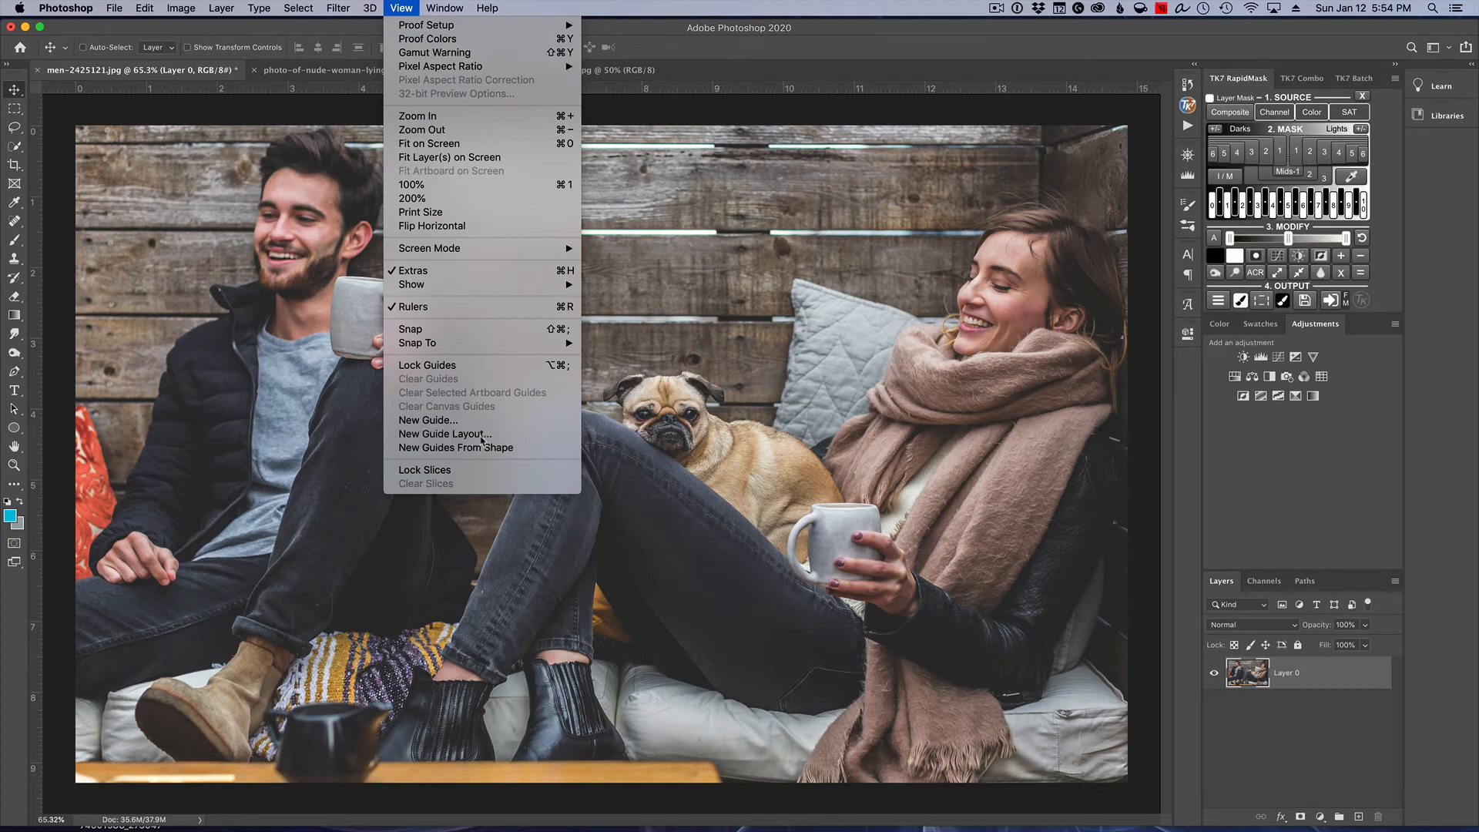
click(444, 434)
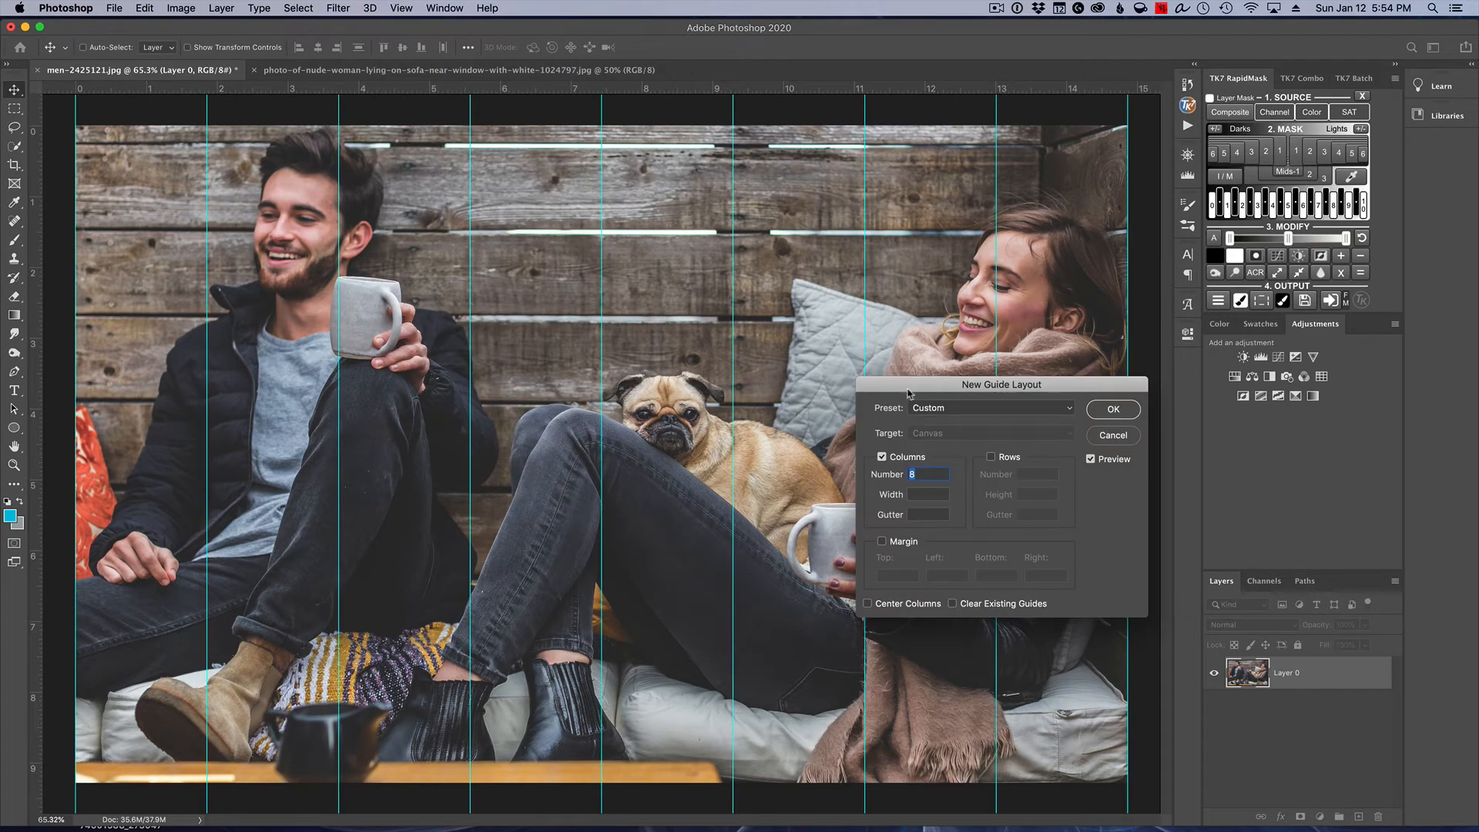
drag(1001, 384, 925, 495)
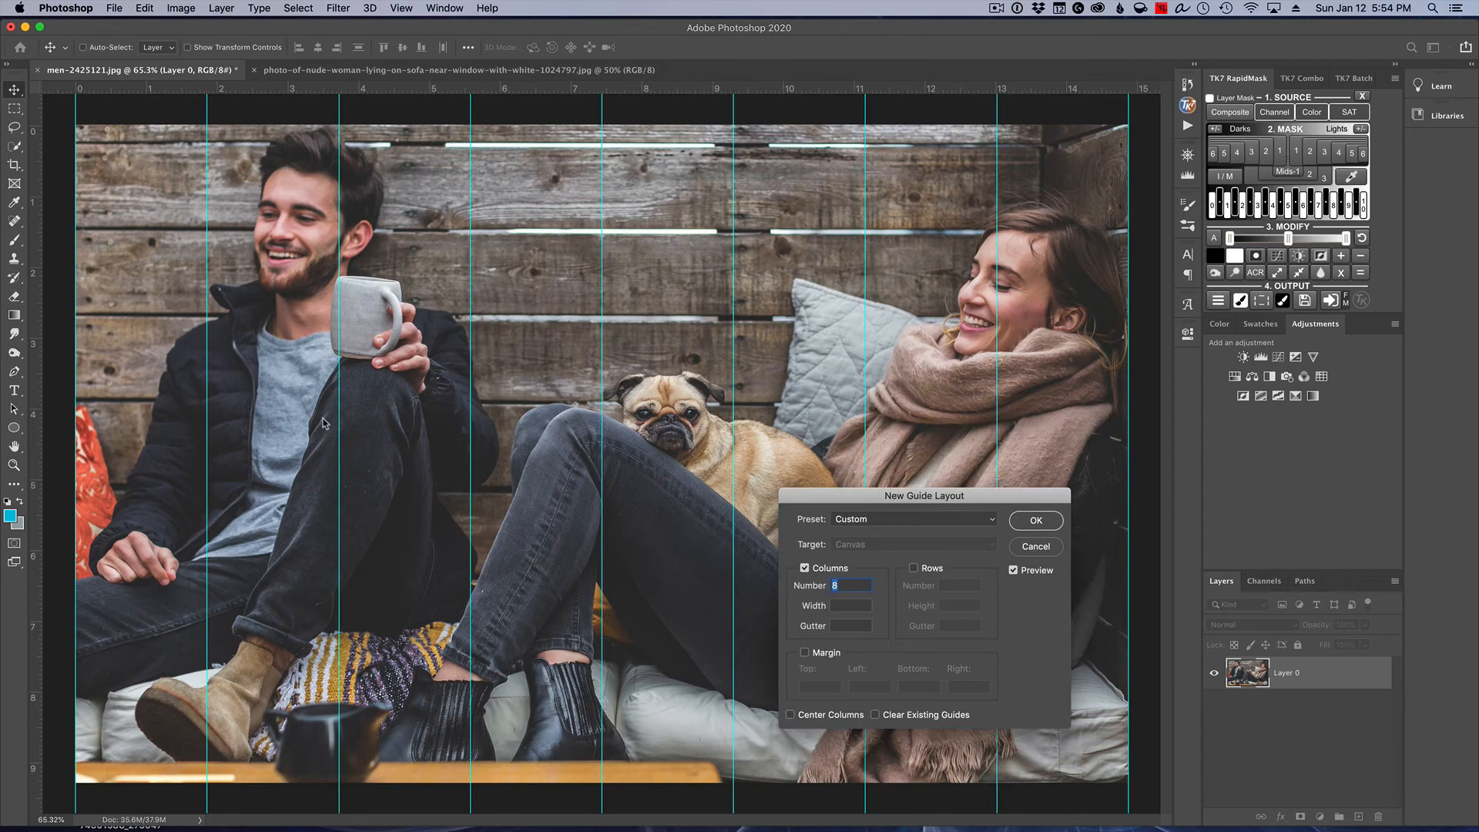
mouse_move(1075, 379)
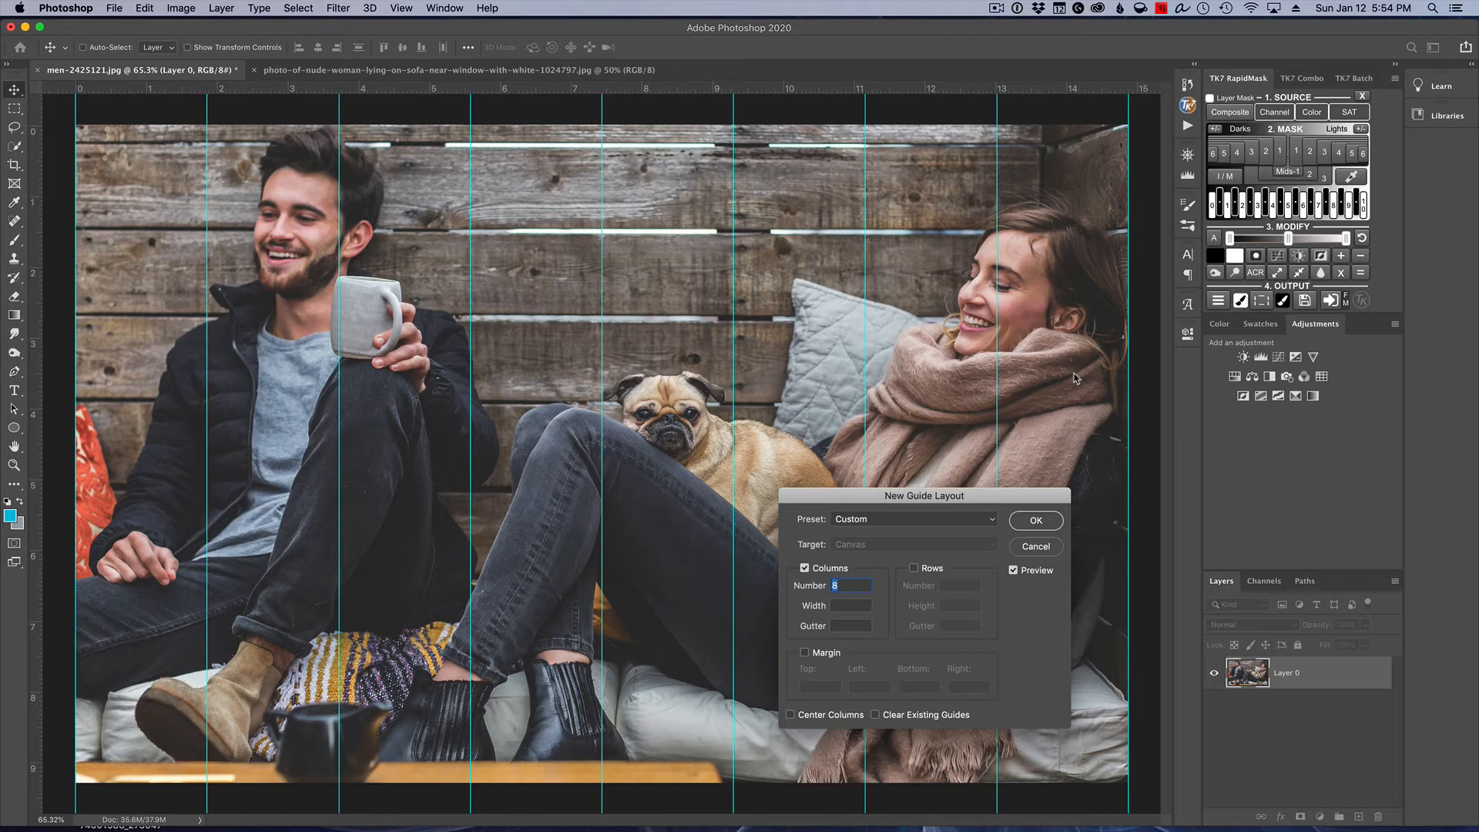
mouse_move(946, 497)
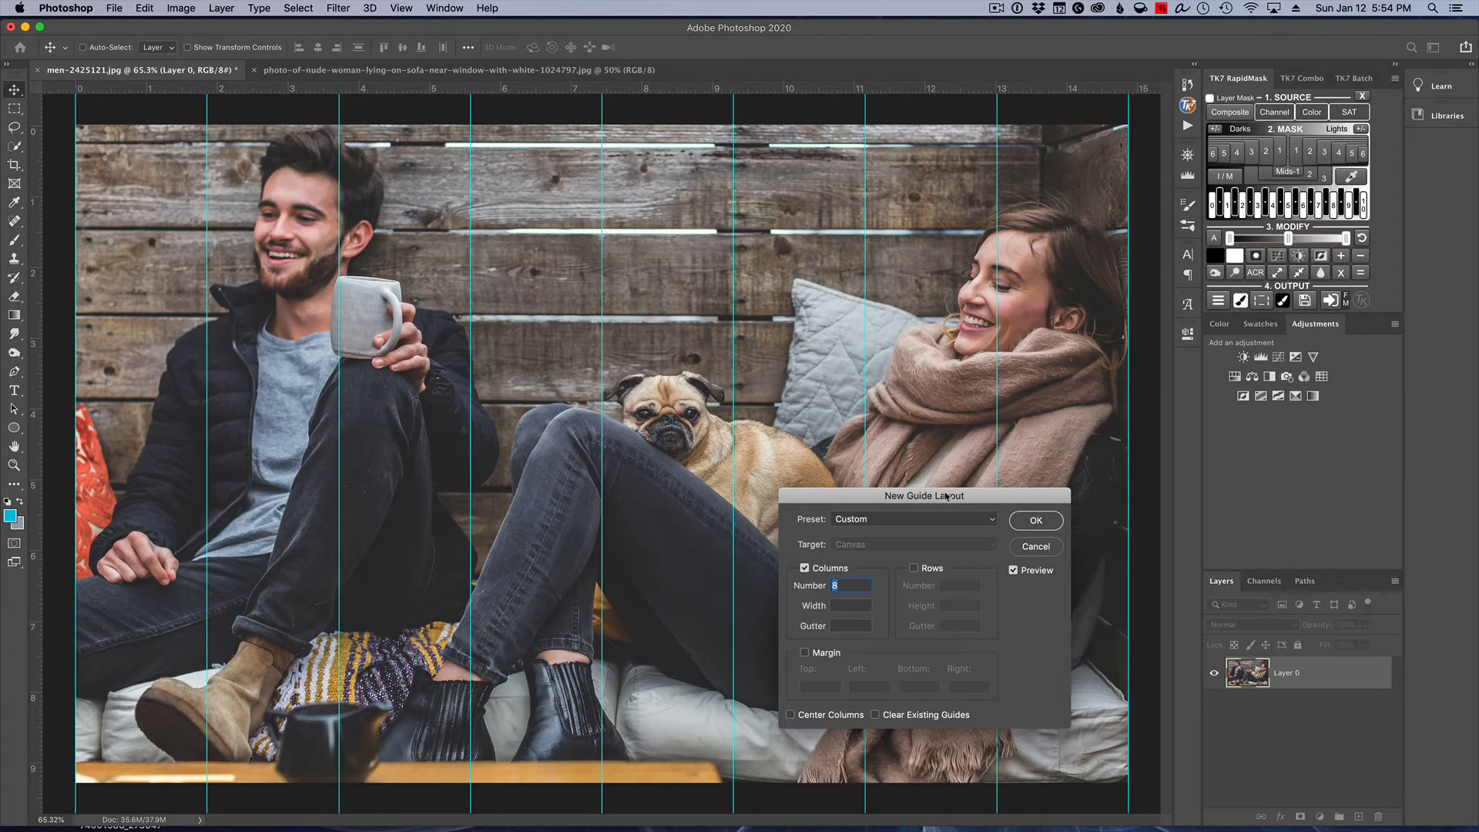
drag(925, 495, 913, 408)
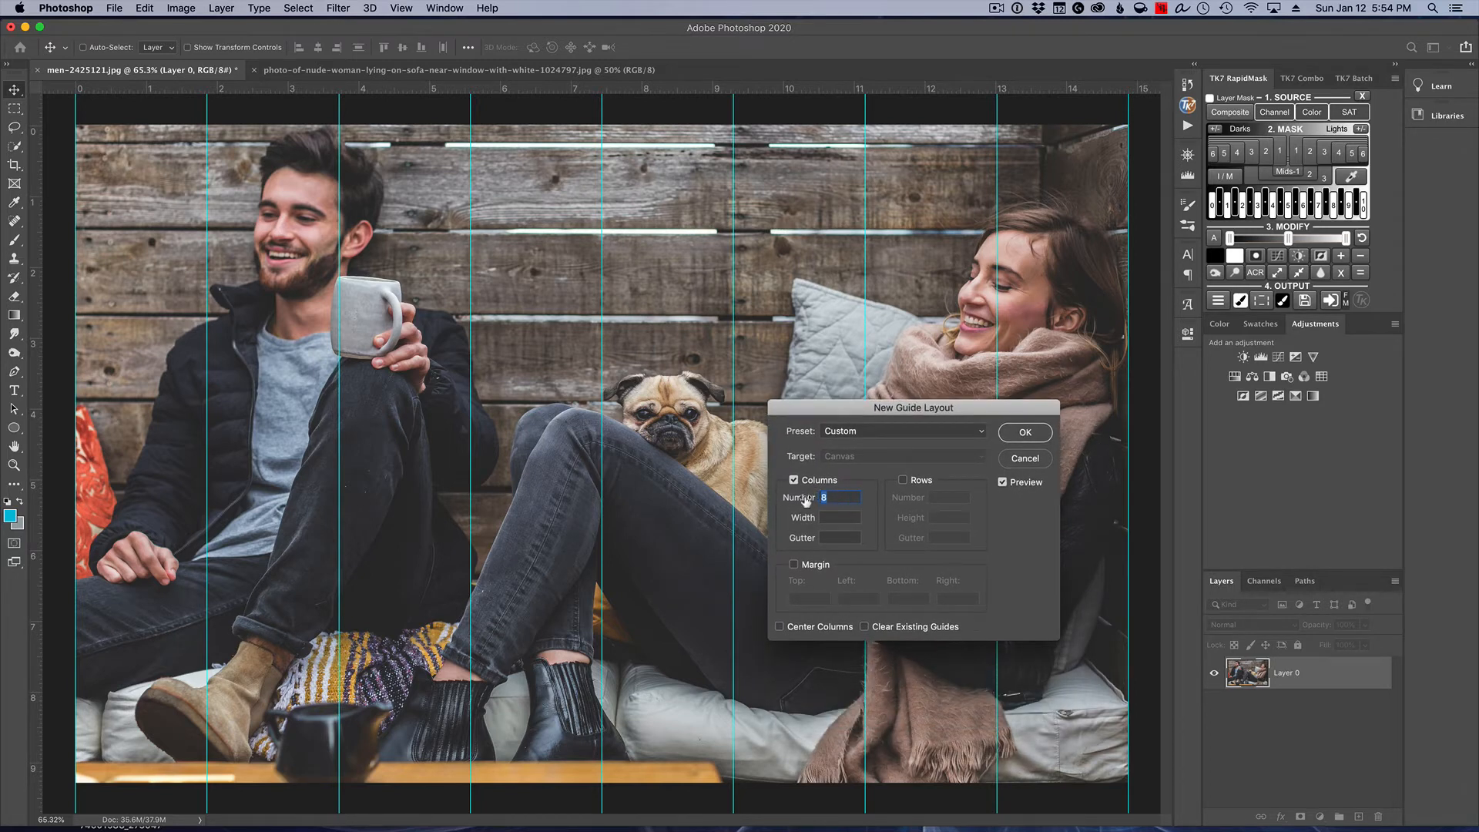
text(2)
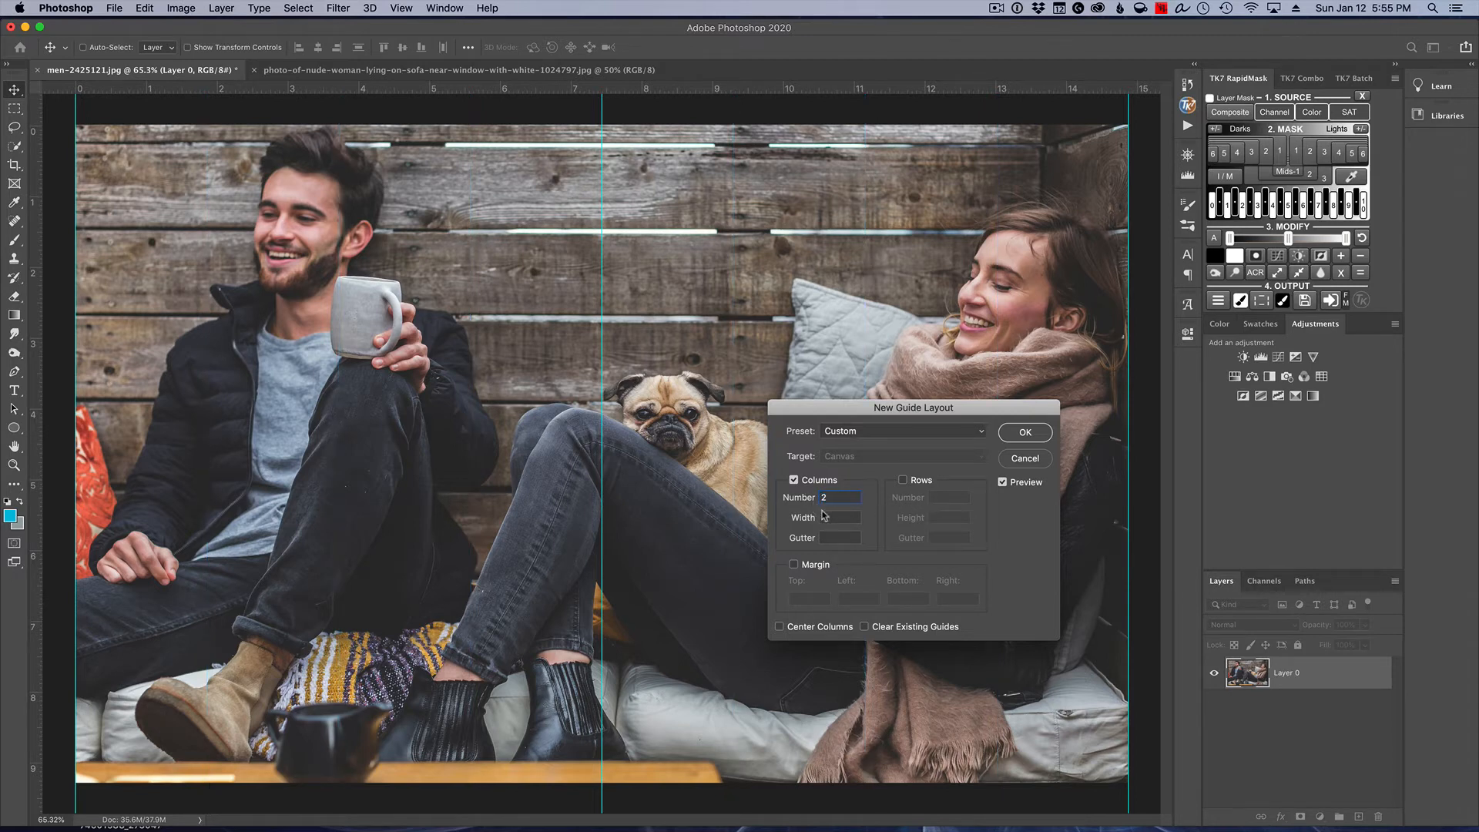
click(835, 517)
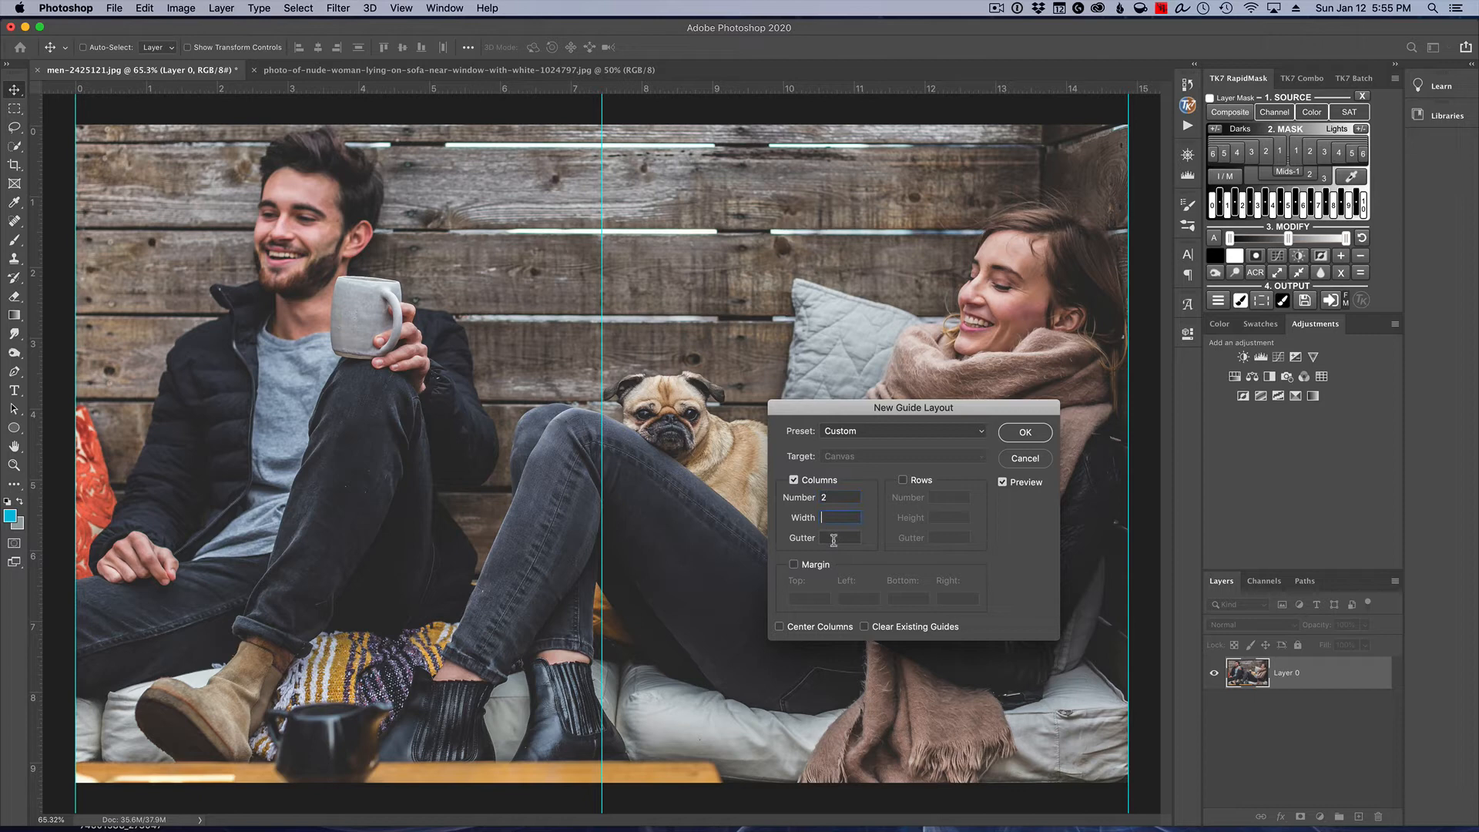
click(835, 538)
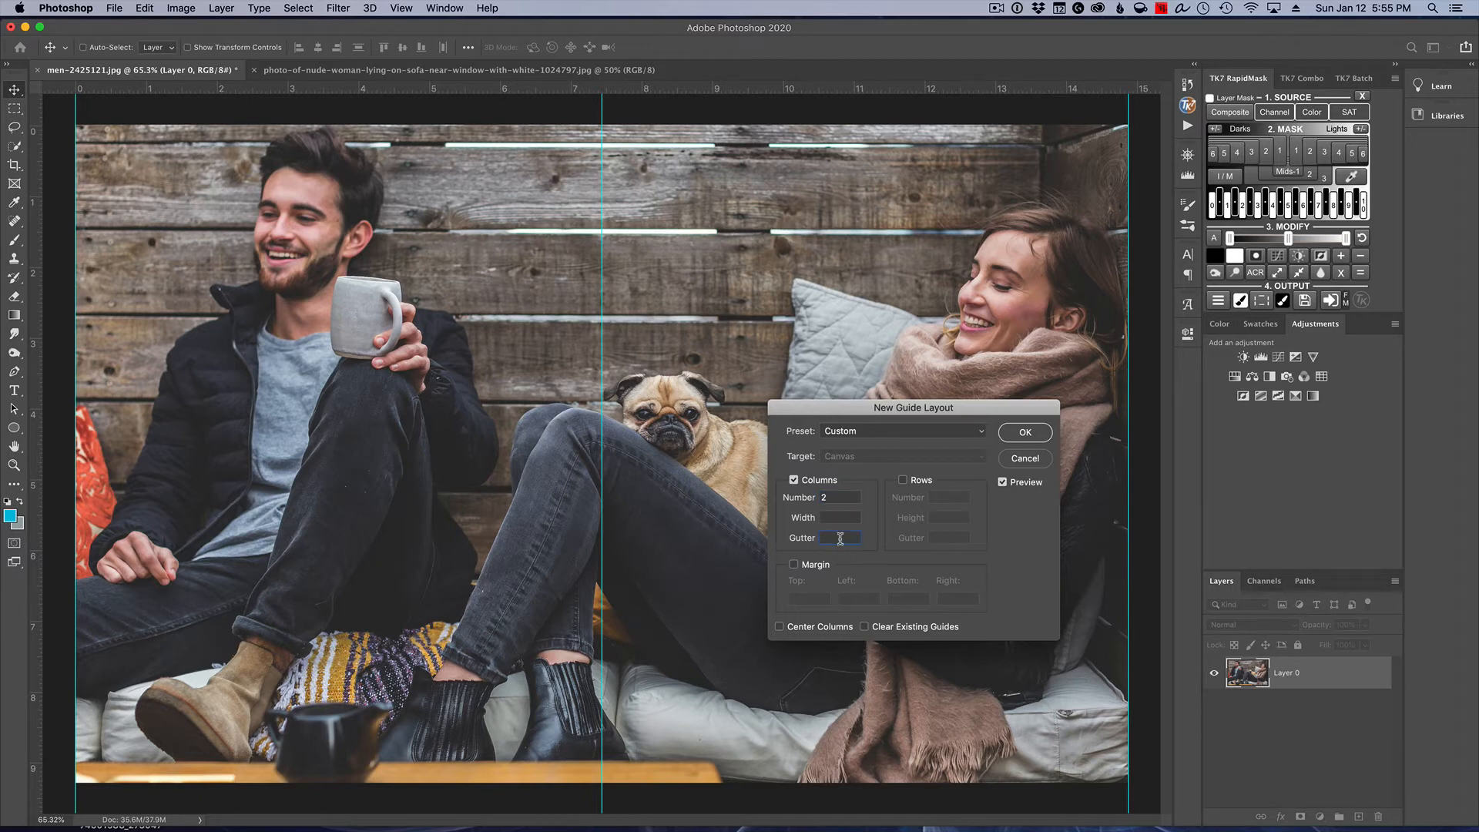
mouse_move(840, 537)
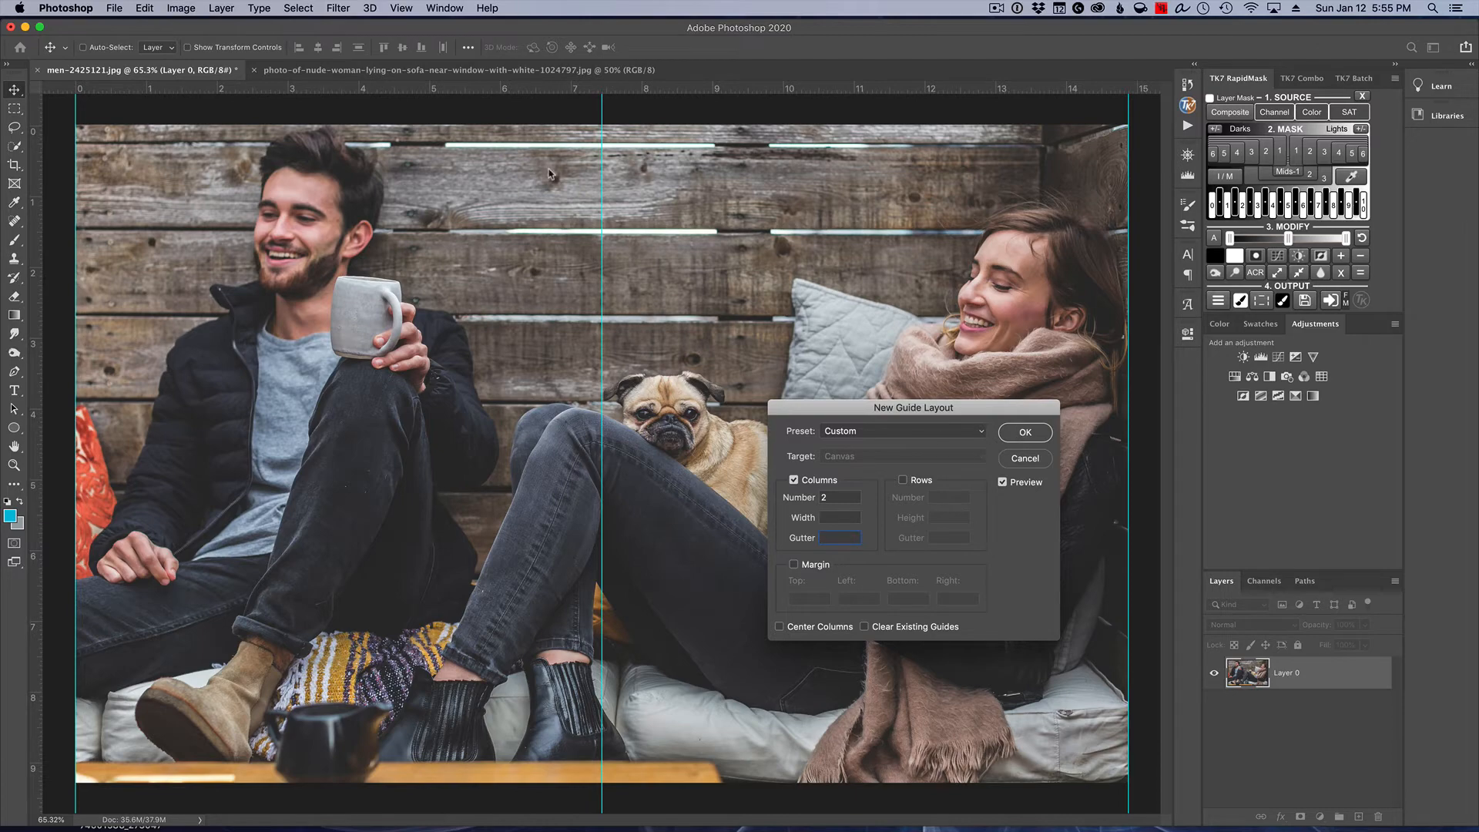
click(1024, 432)
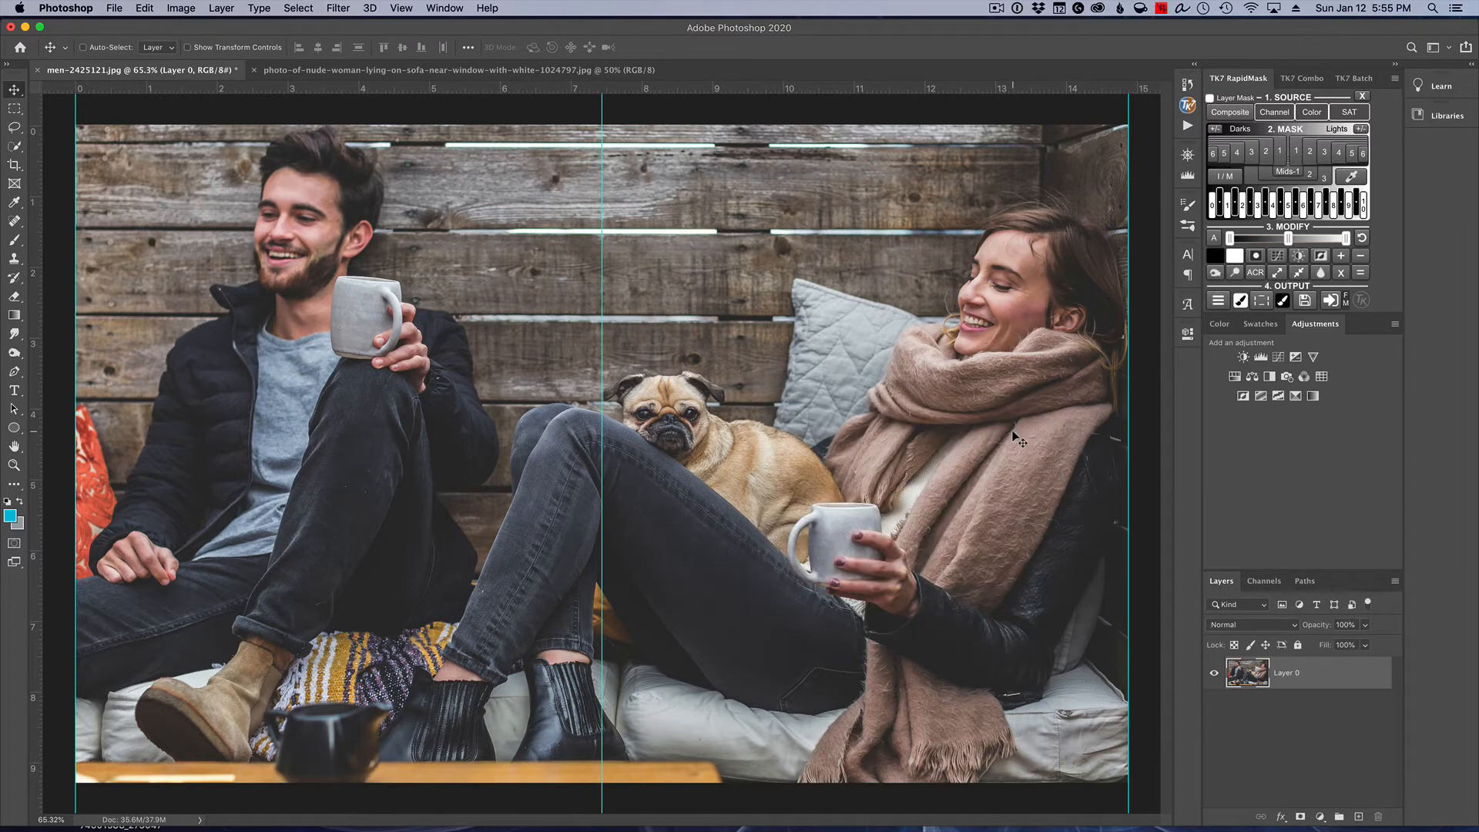
mouse_move(646, 707)
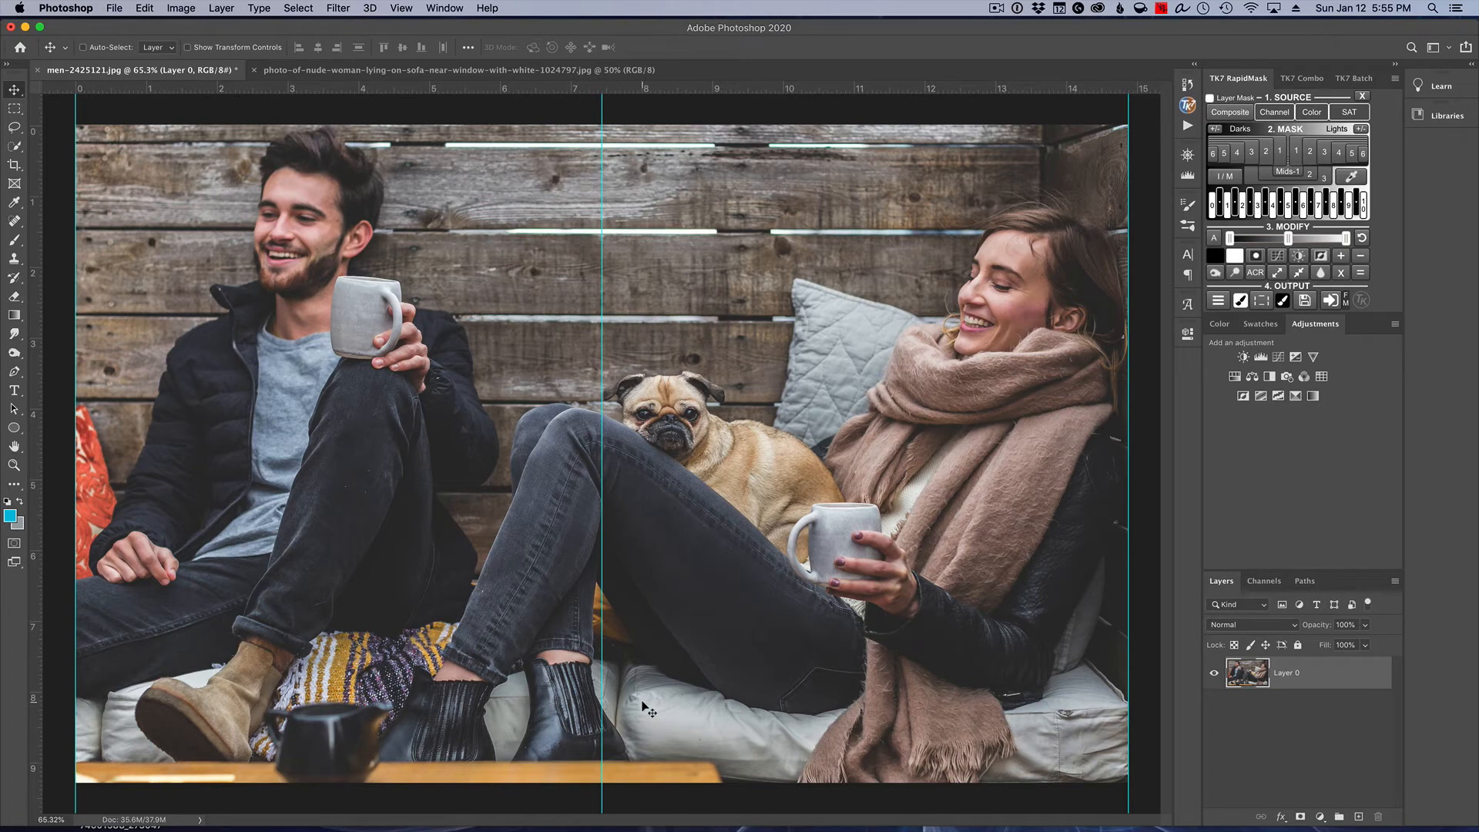
mouse_move(622, 660)
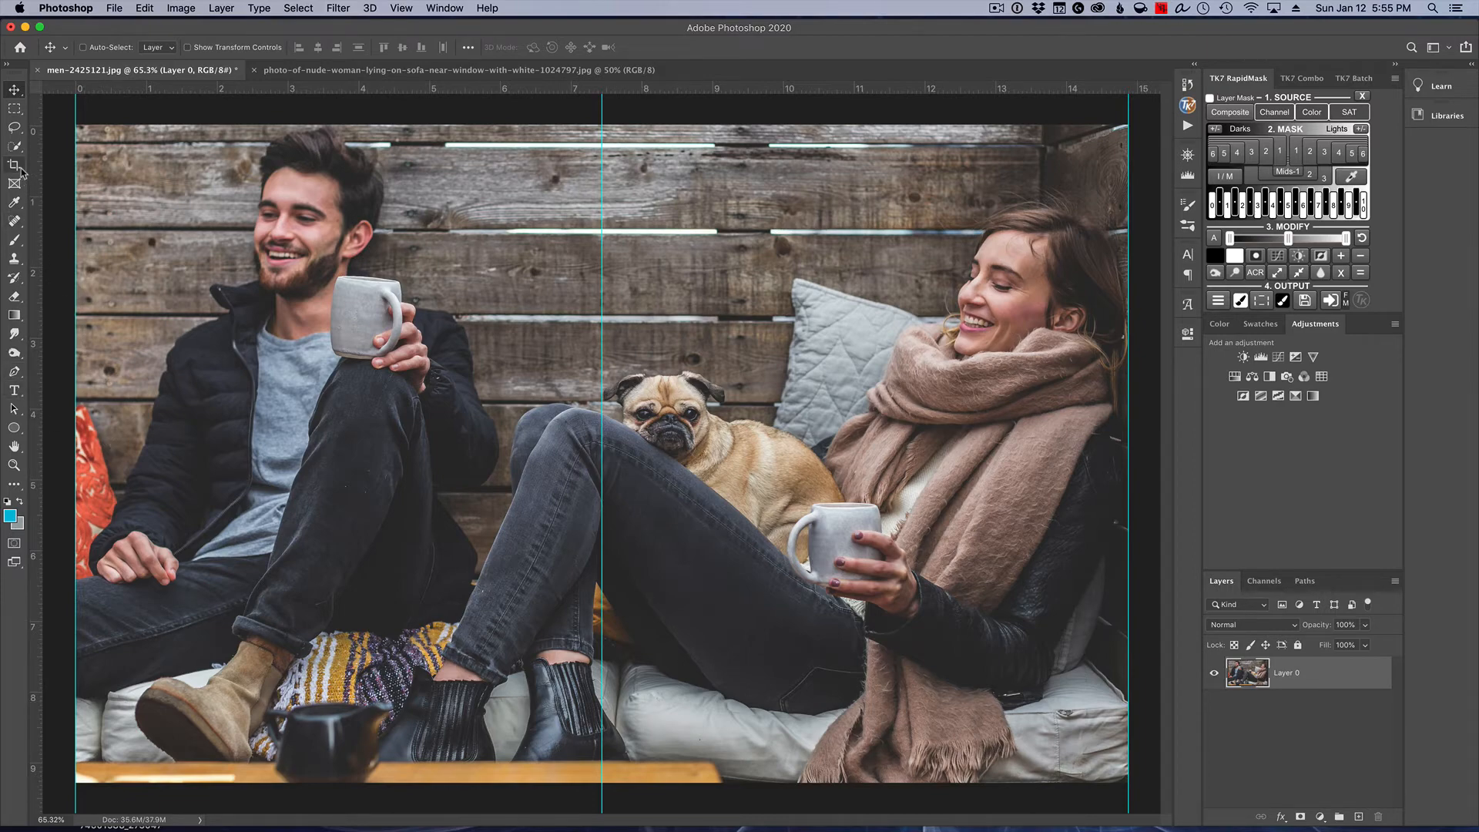
Step: Select the Slice Tool from the Crop tool flyout
click(15, 171)
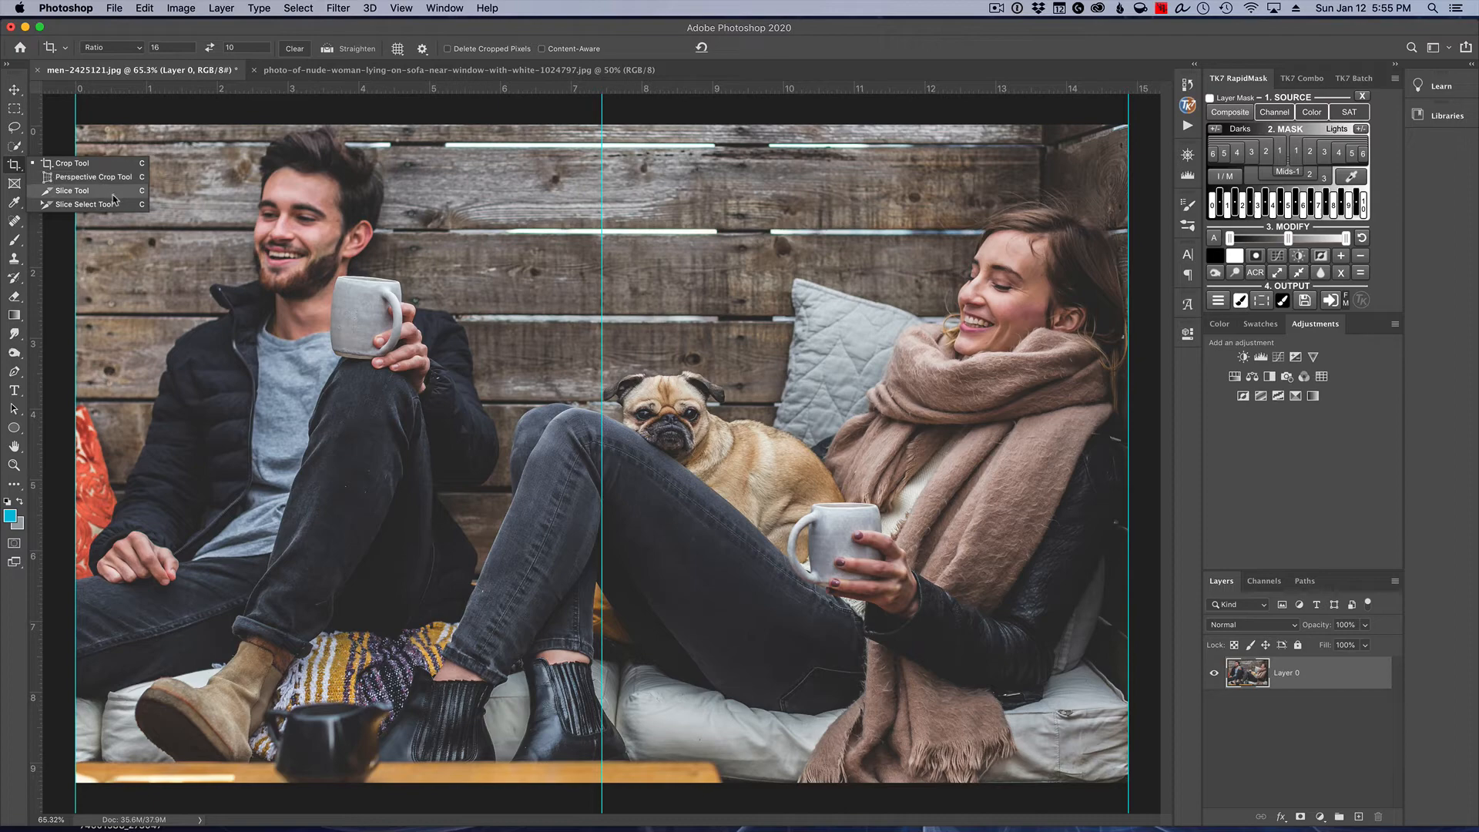
mouse_move(113, 198)
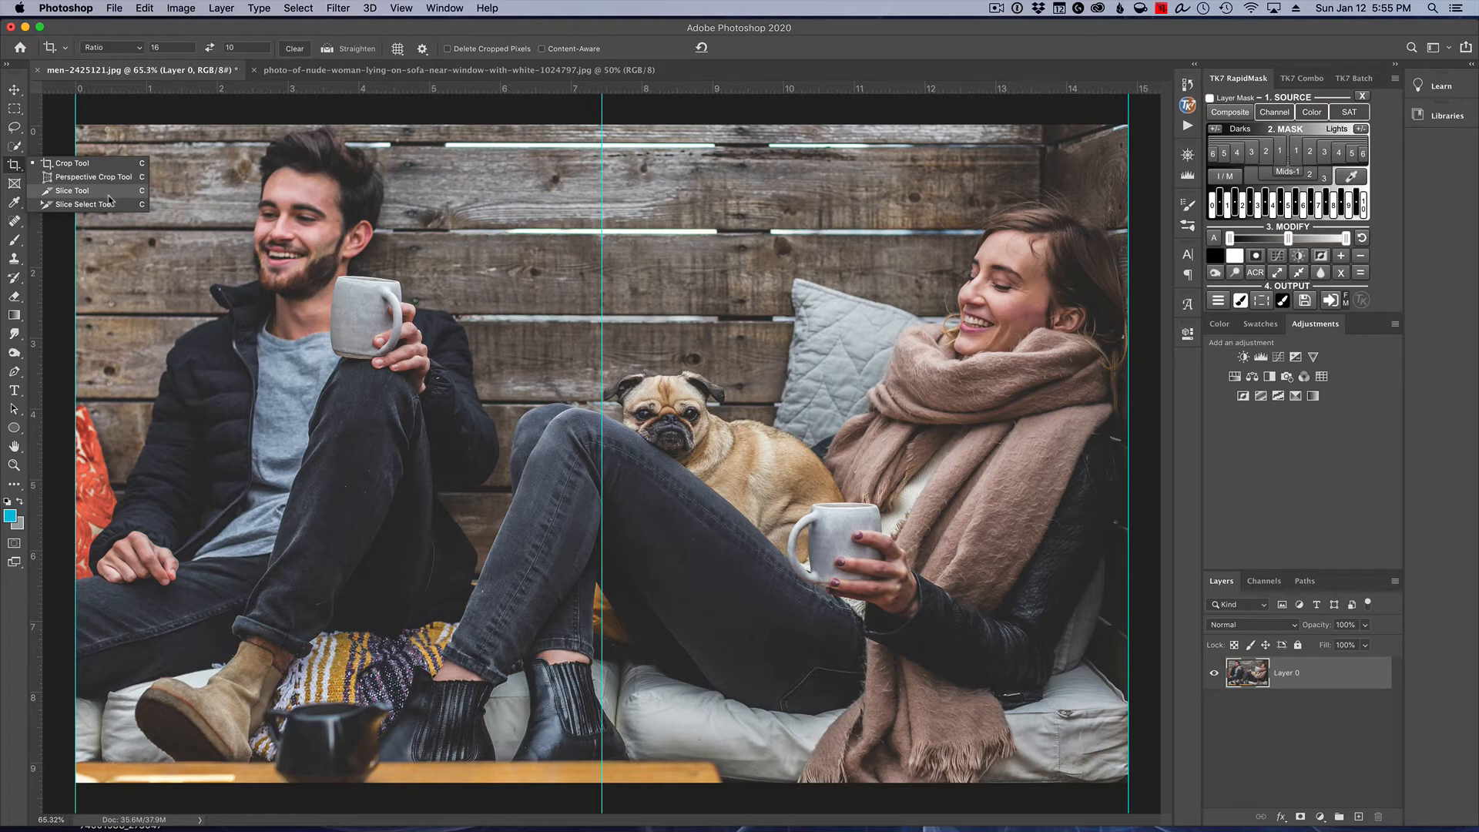
click(72, 190)
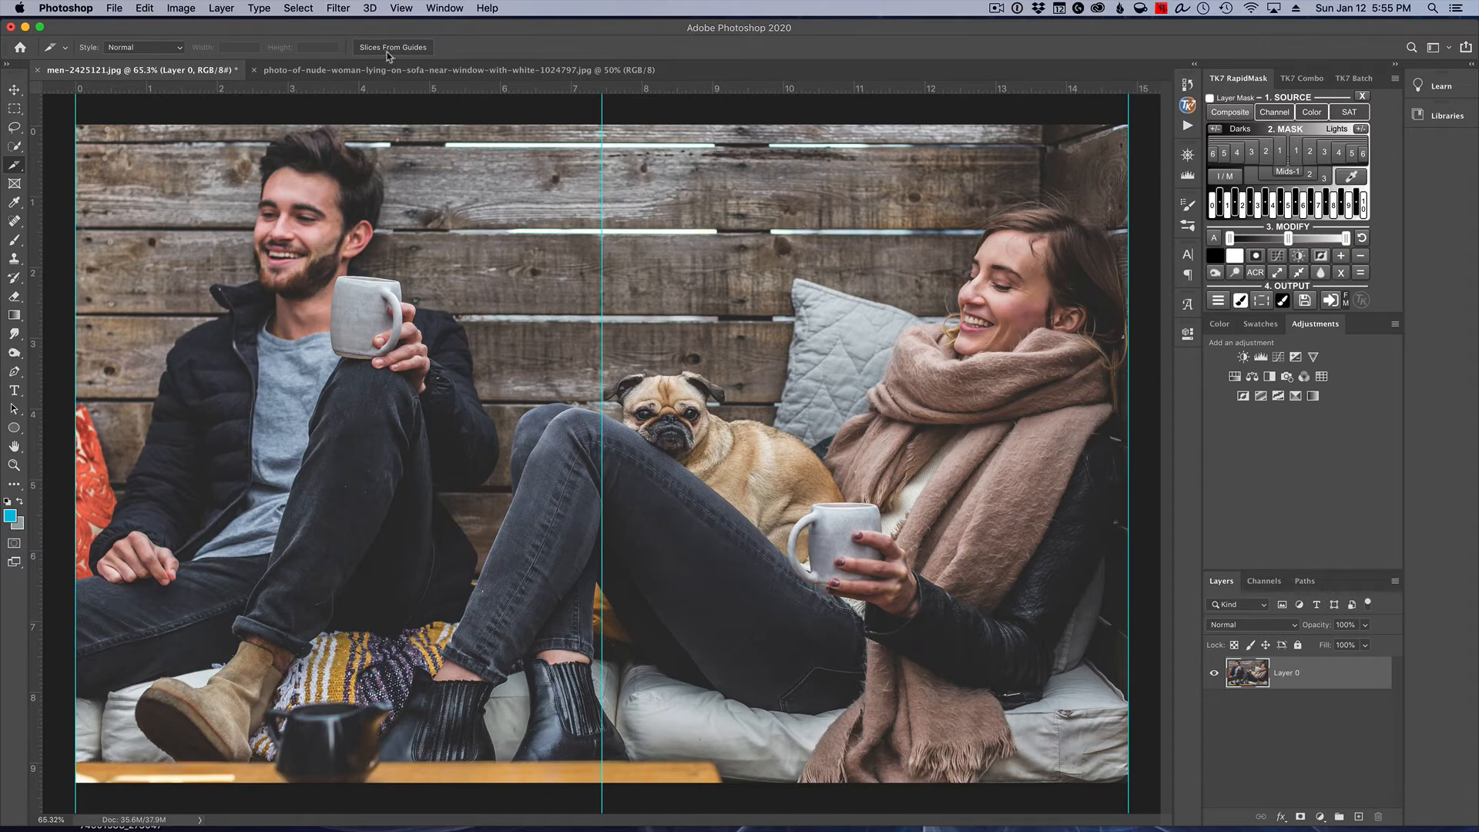
mouse_move(392, 47)
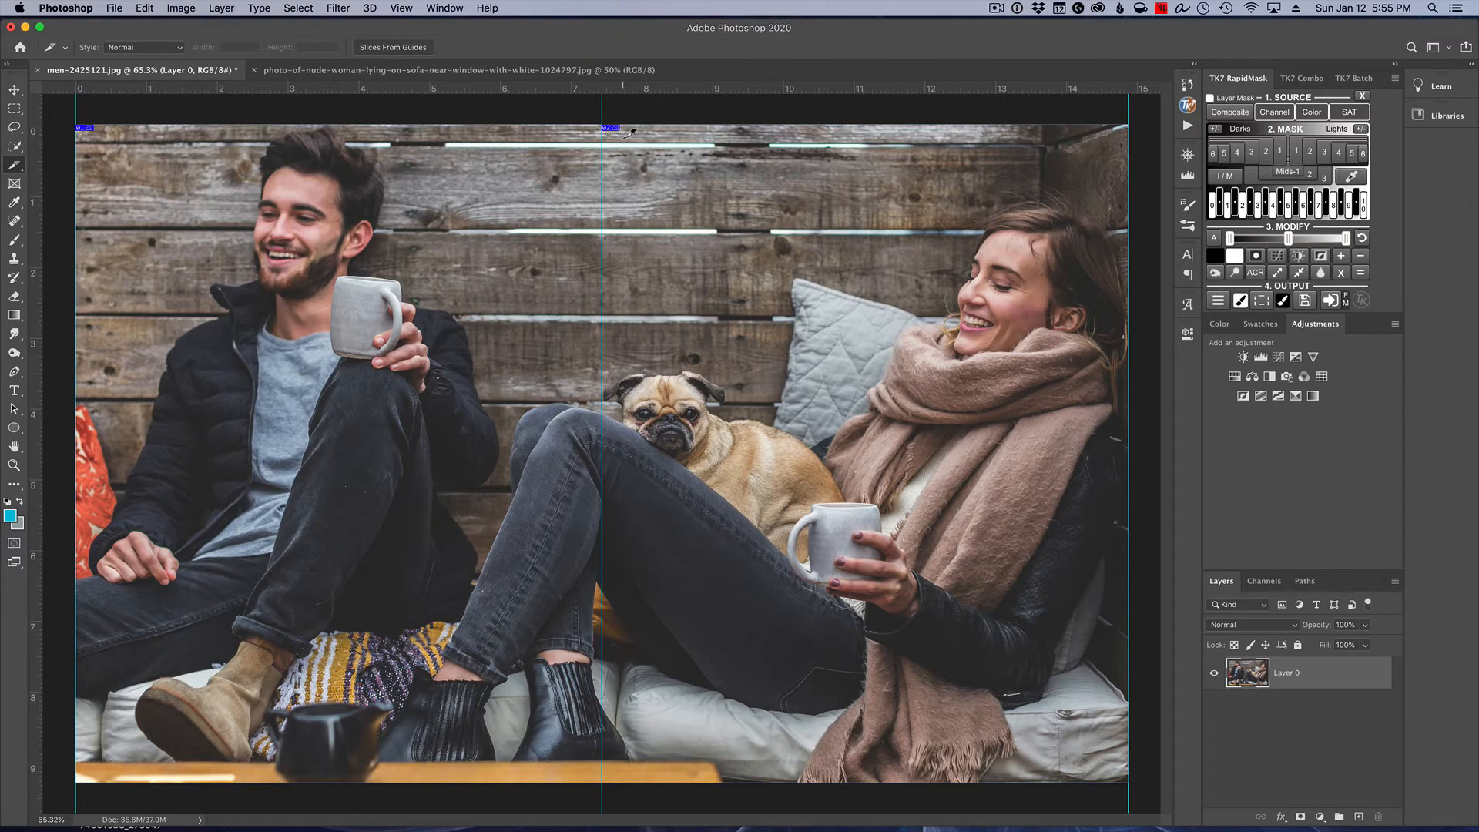
mouse_move(714, 302)
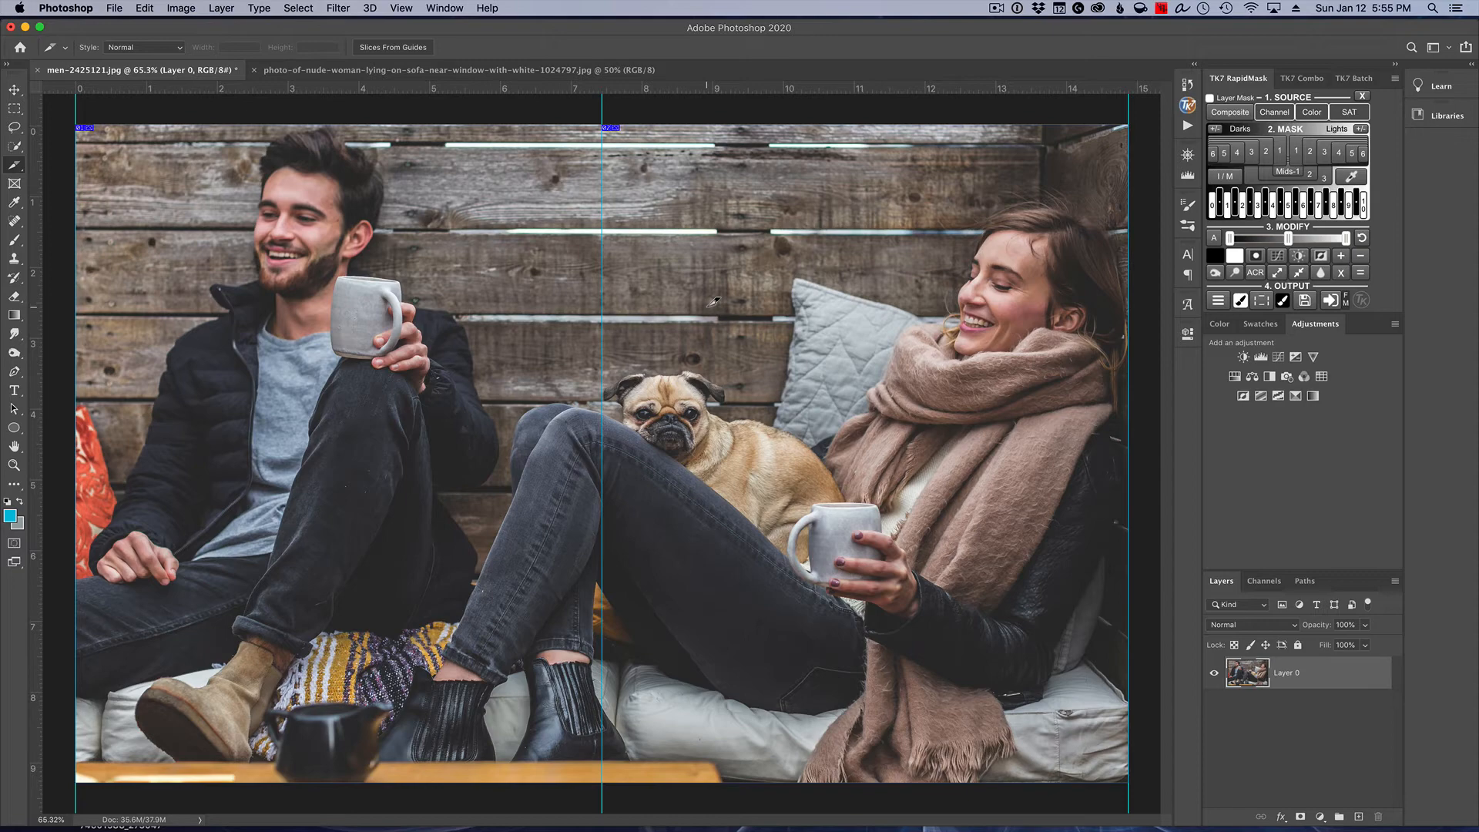
mouse_move(362, 92)
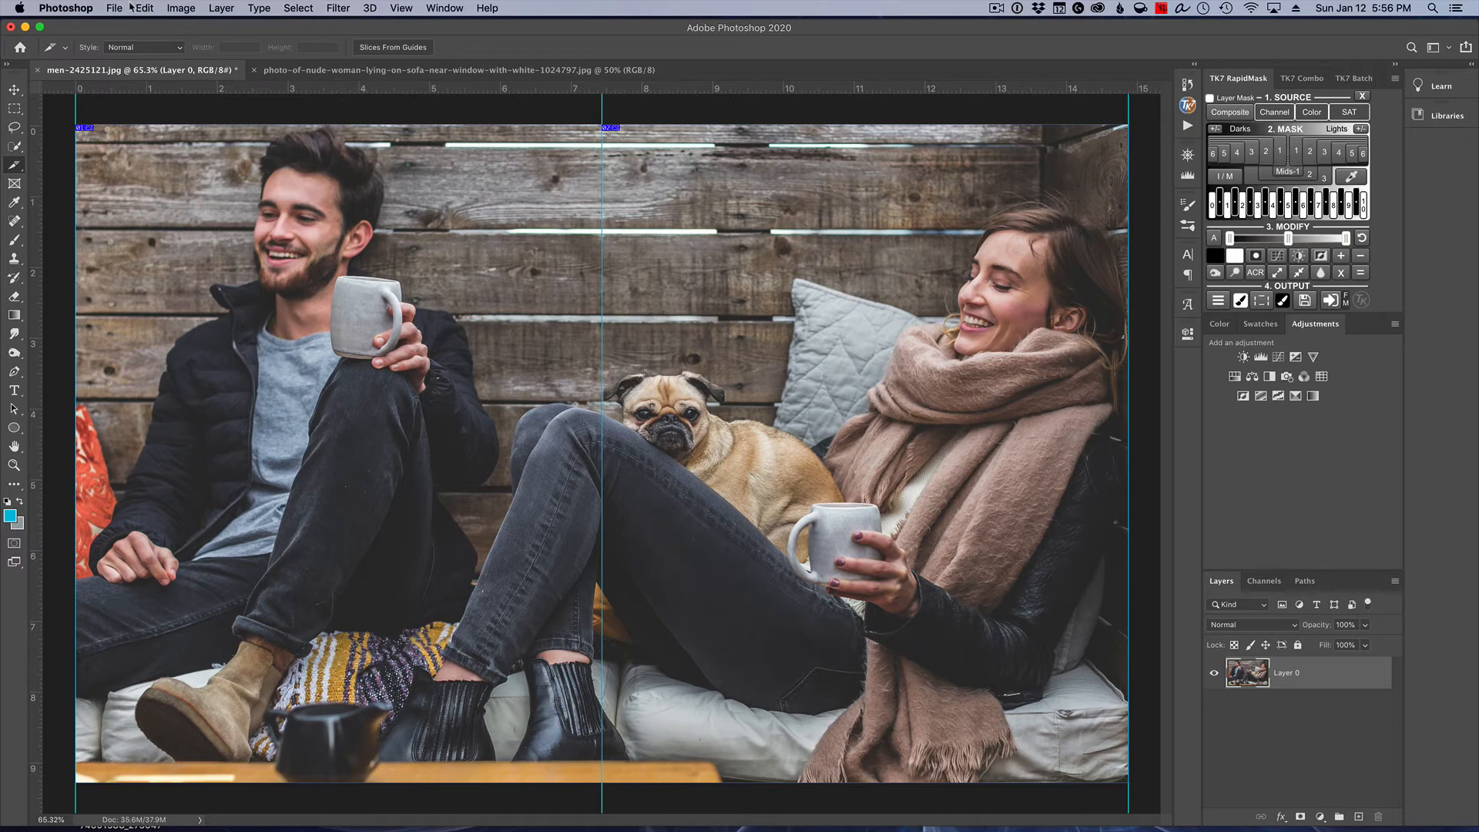
Step: Set Save for Web (Legacy) output to an 80-quality JPEG sized 2160 × 1350
click(113, 9)
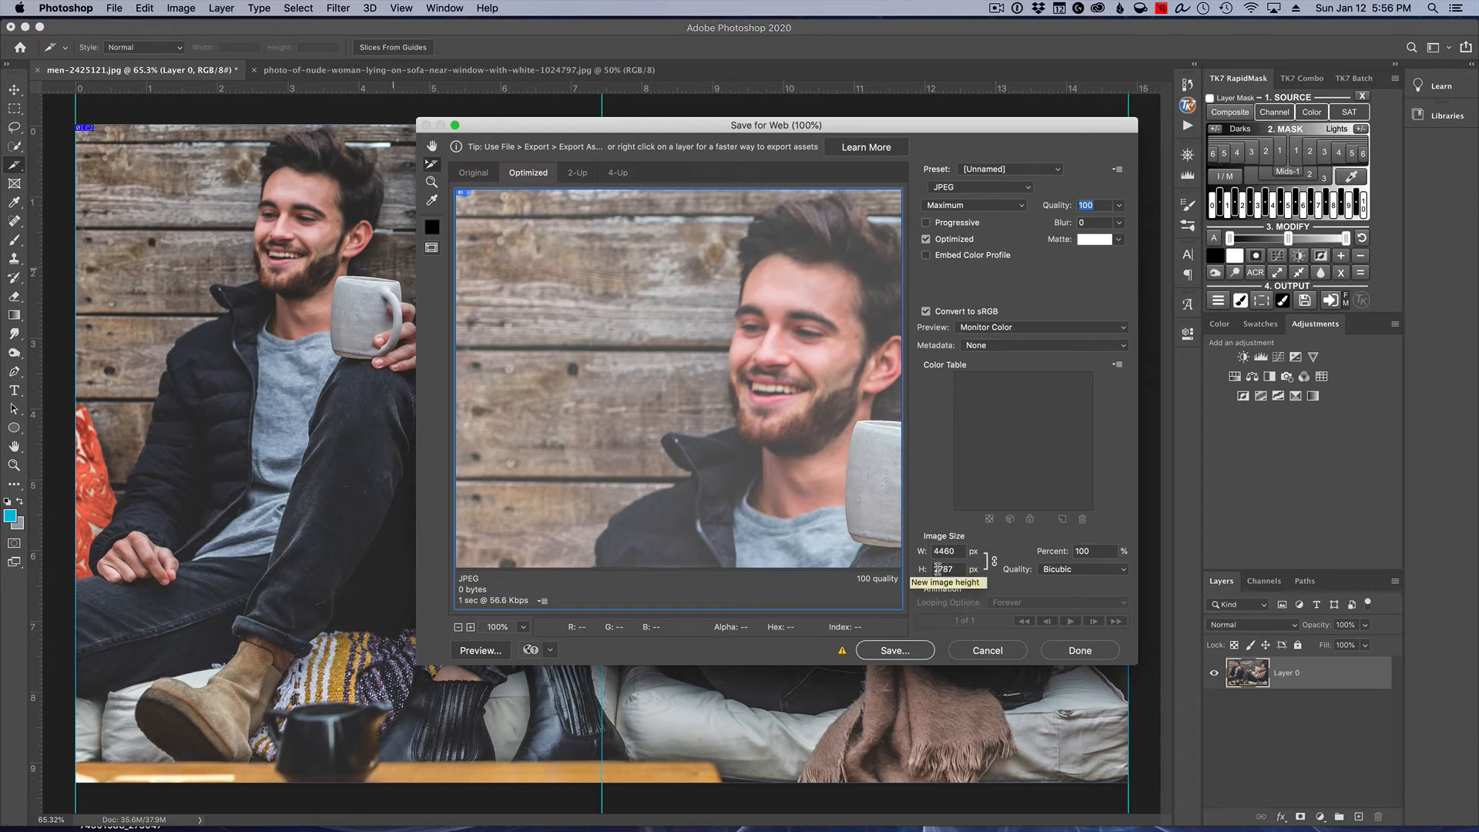
click(943, 568)
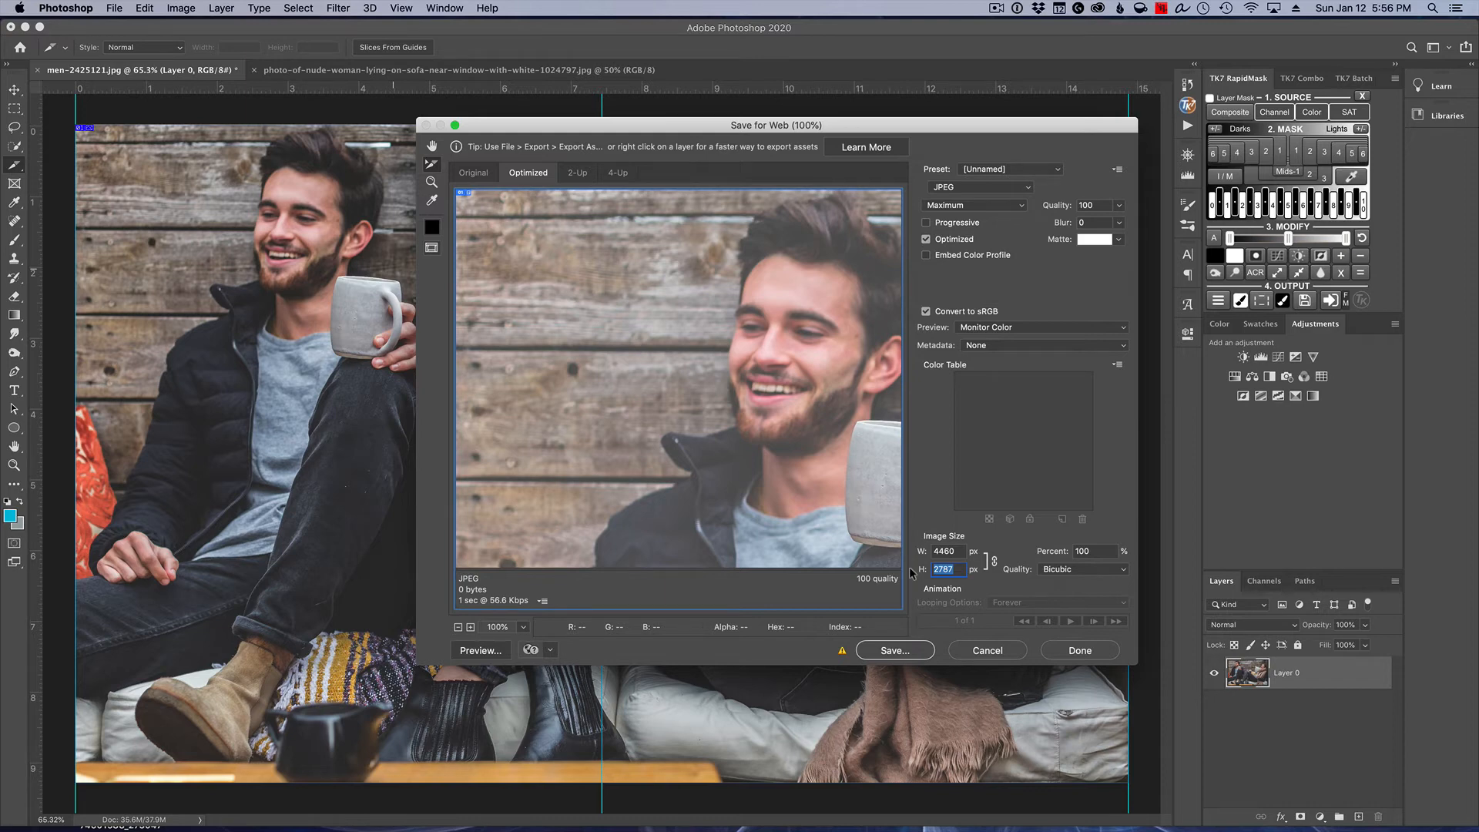
text(2160)
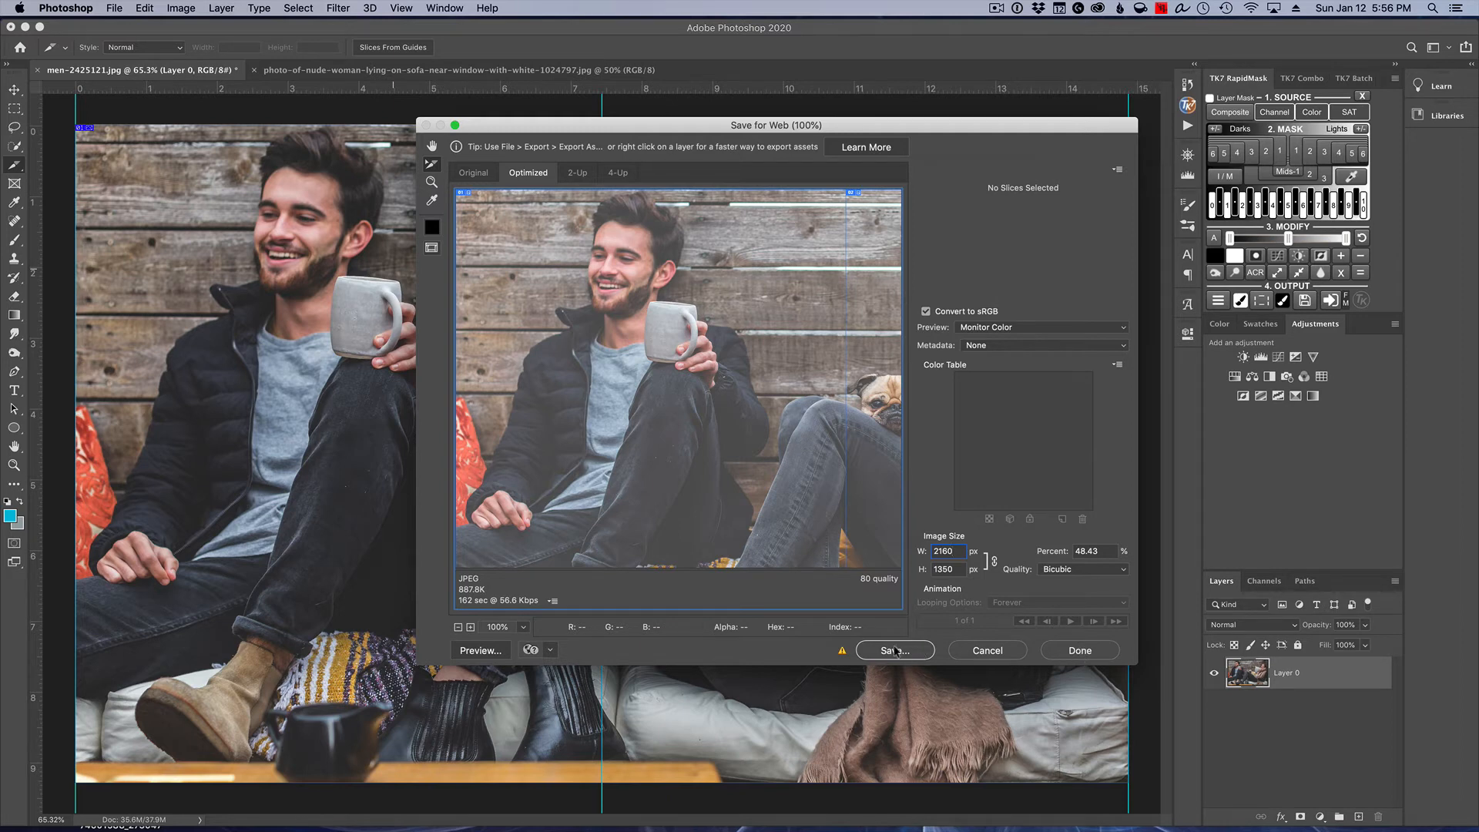
Step: Save all slices to the Desktop as men-2425121_01.jpg and _02.jpg
click(893, 650)
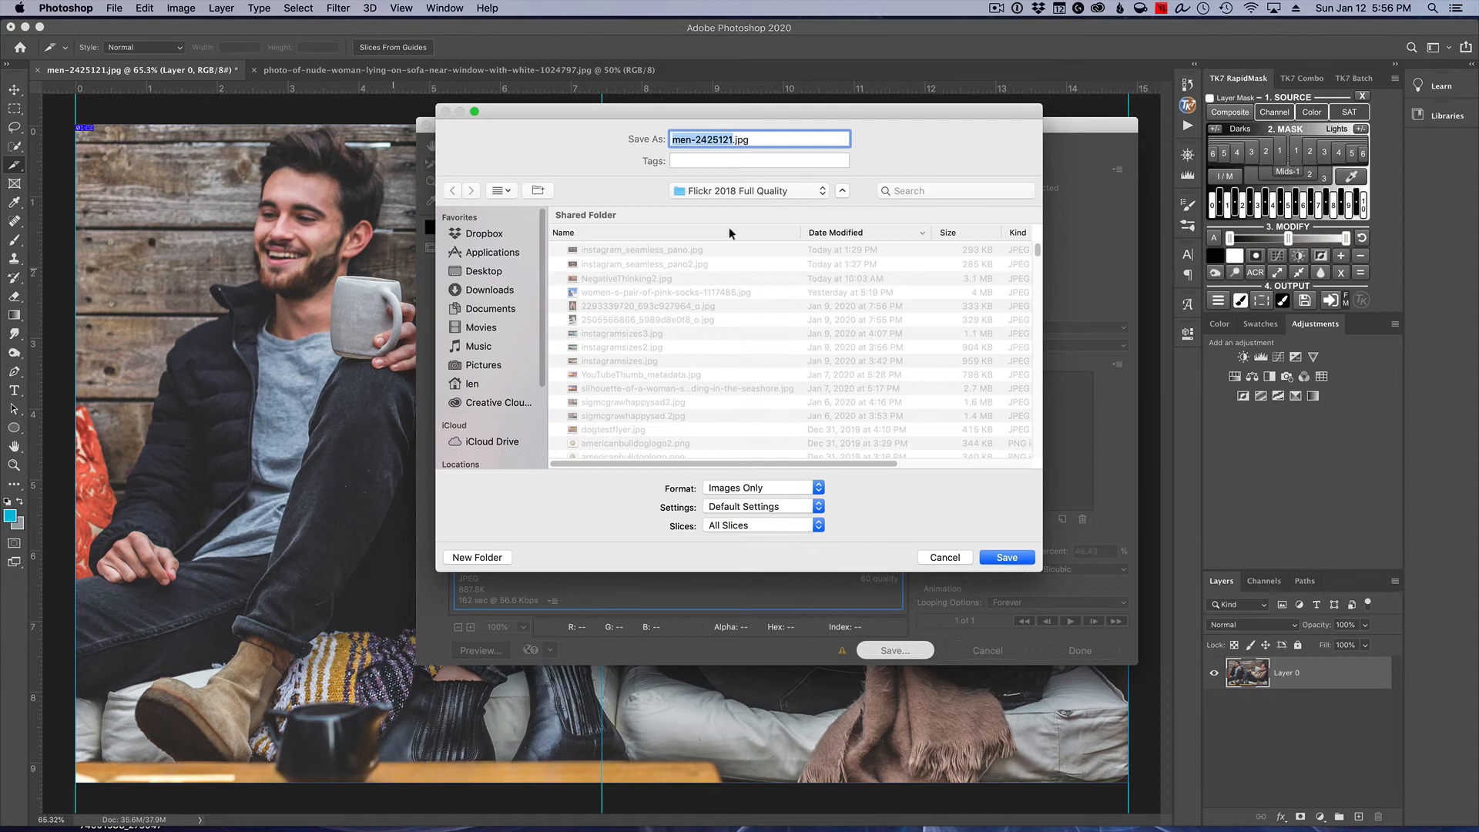
click(745, 190)
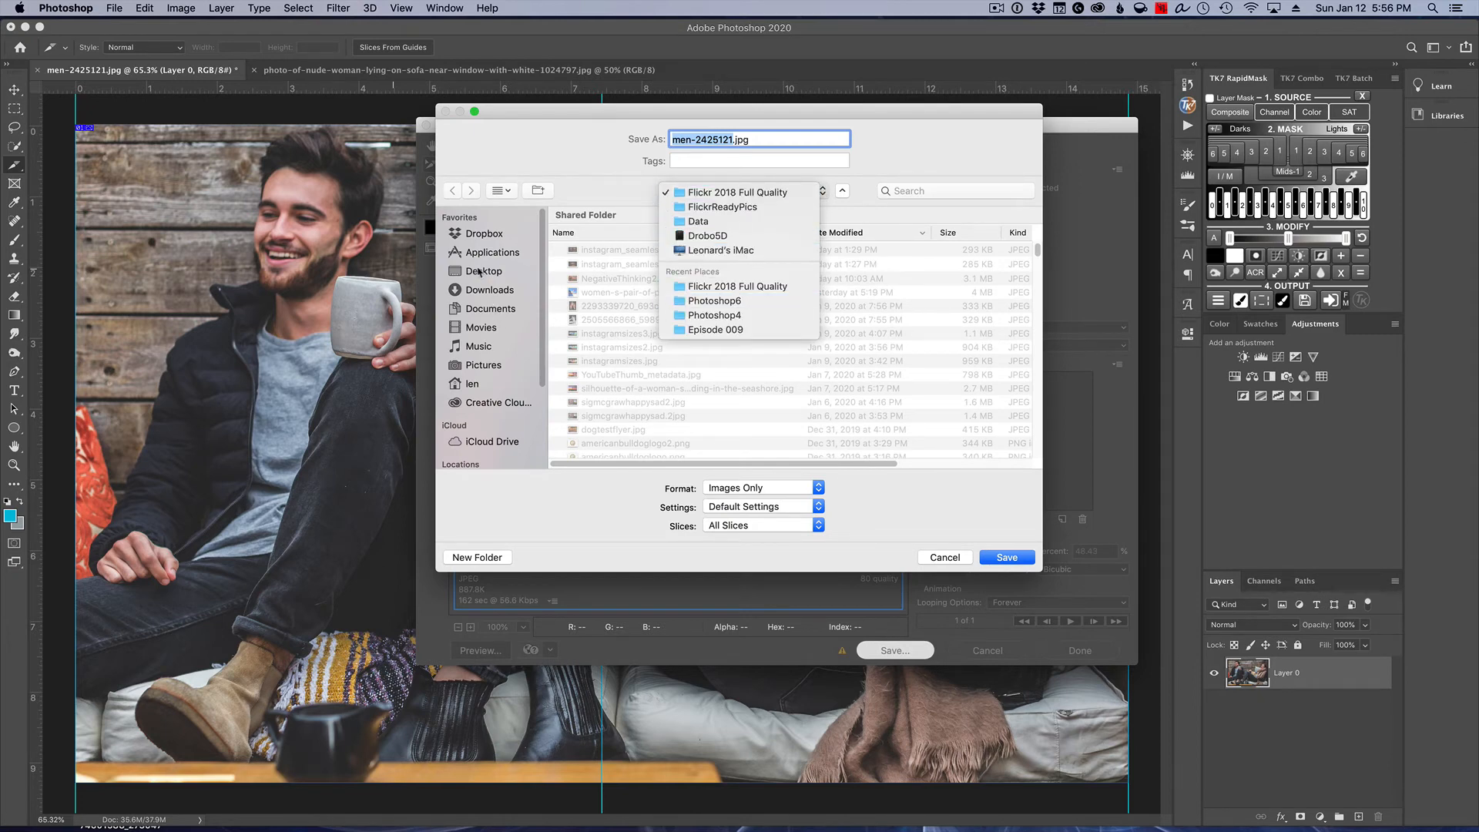
click(483, 271)
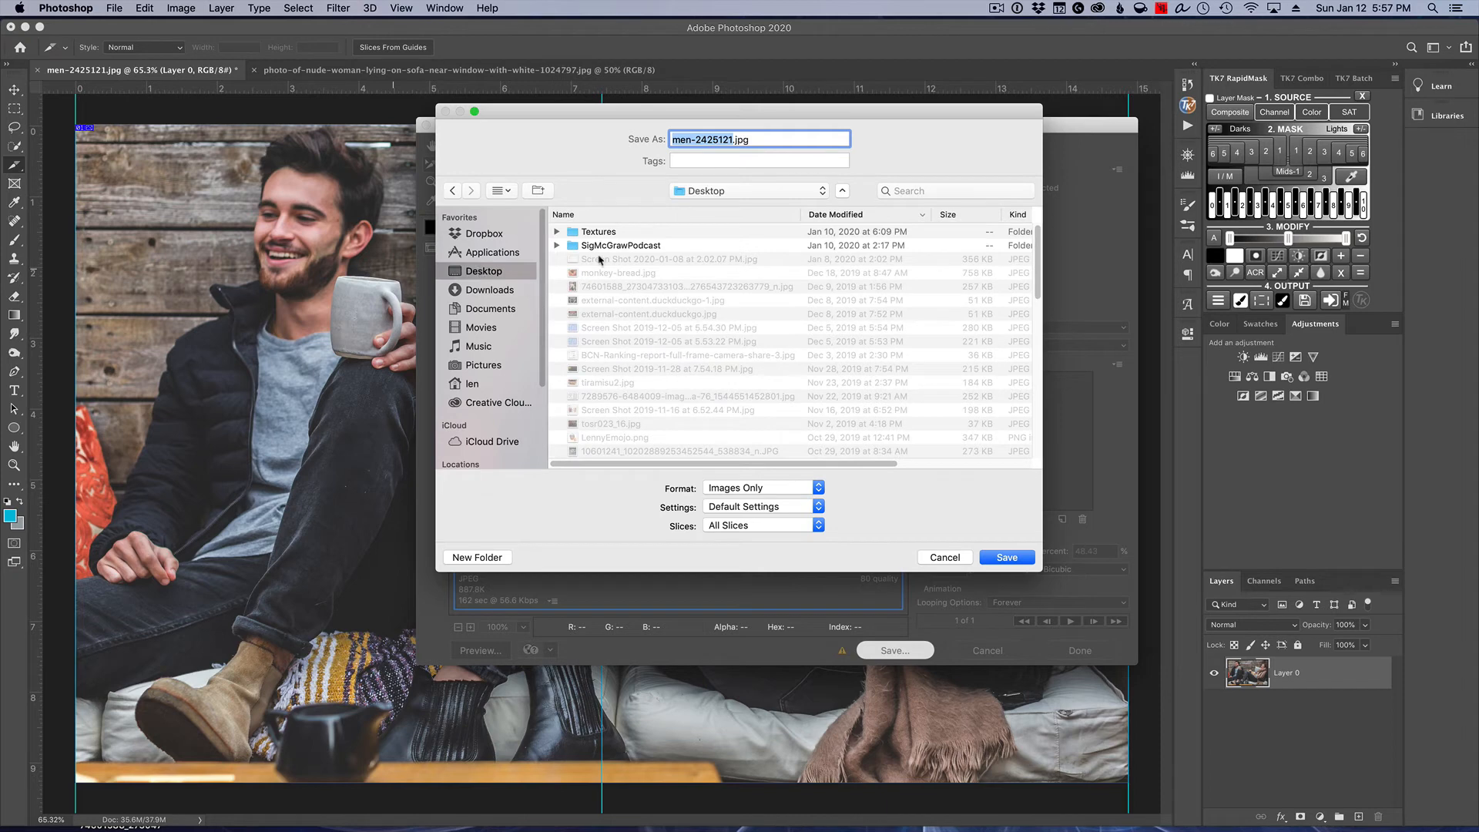
mouse_move(659, 273)
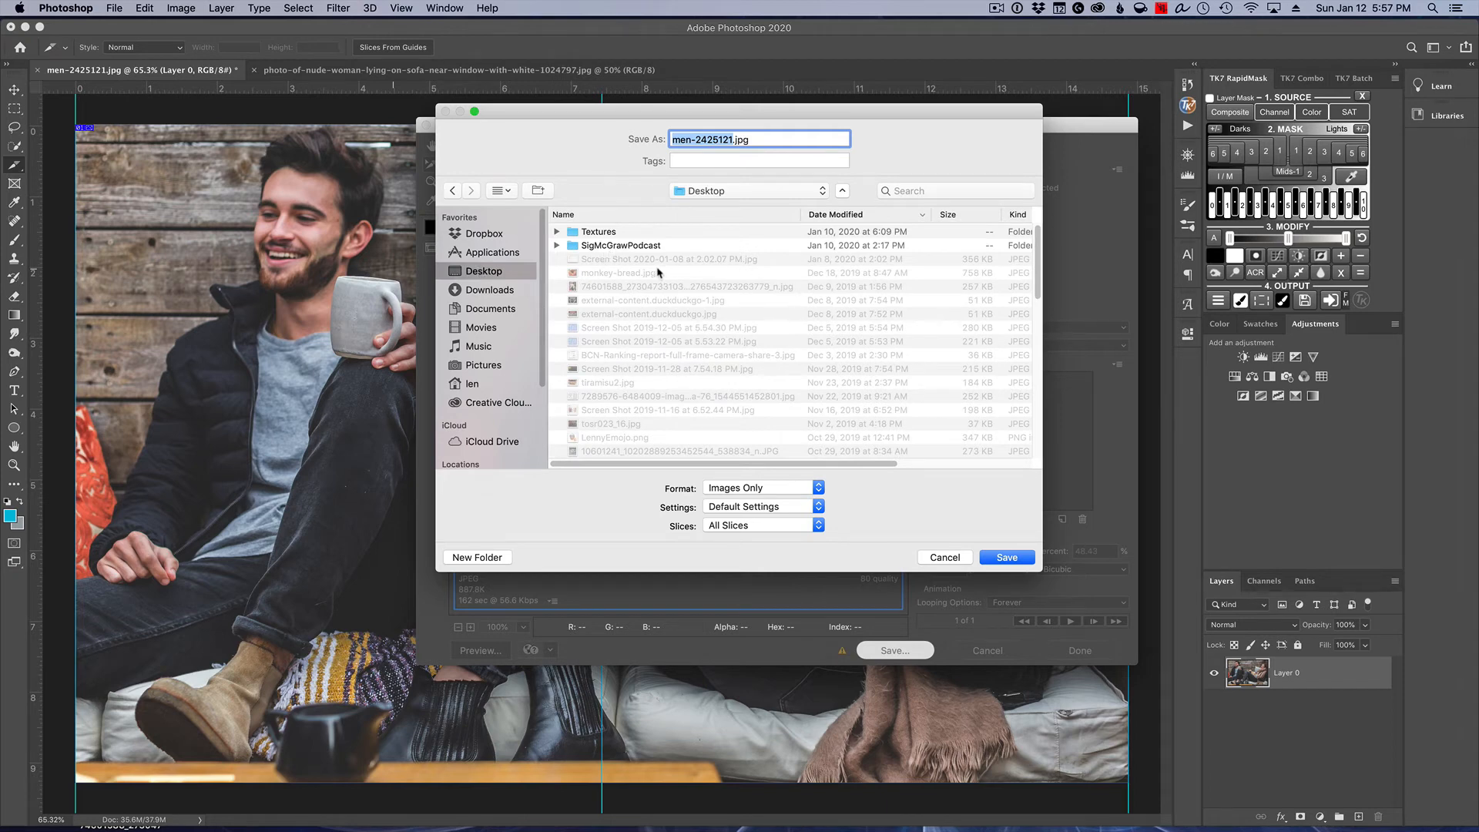
mouse_move(482, 345)
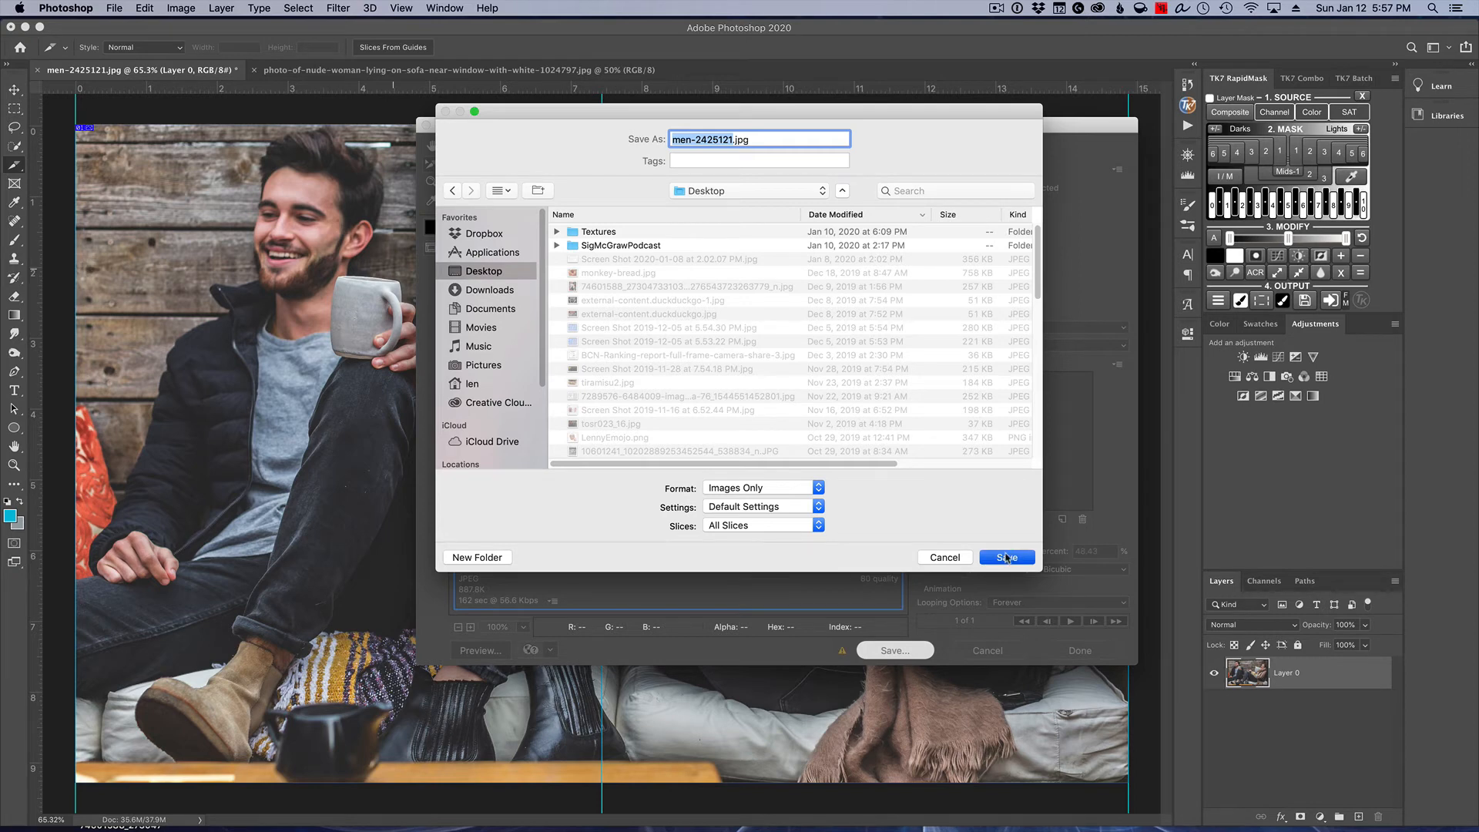
click(1006, 556)
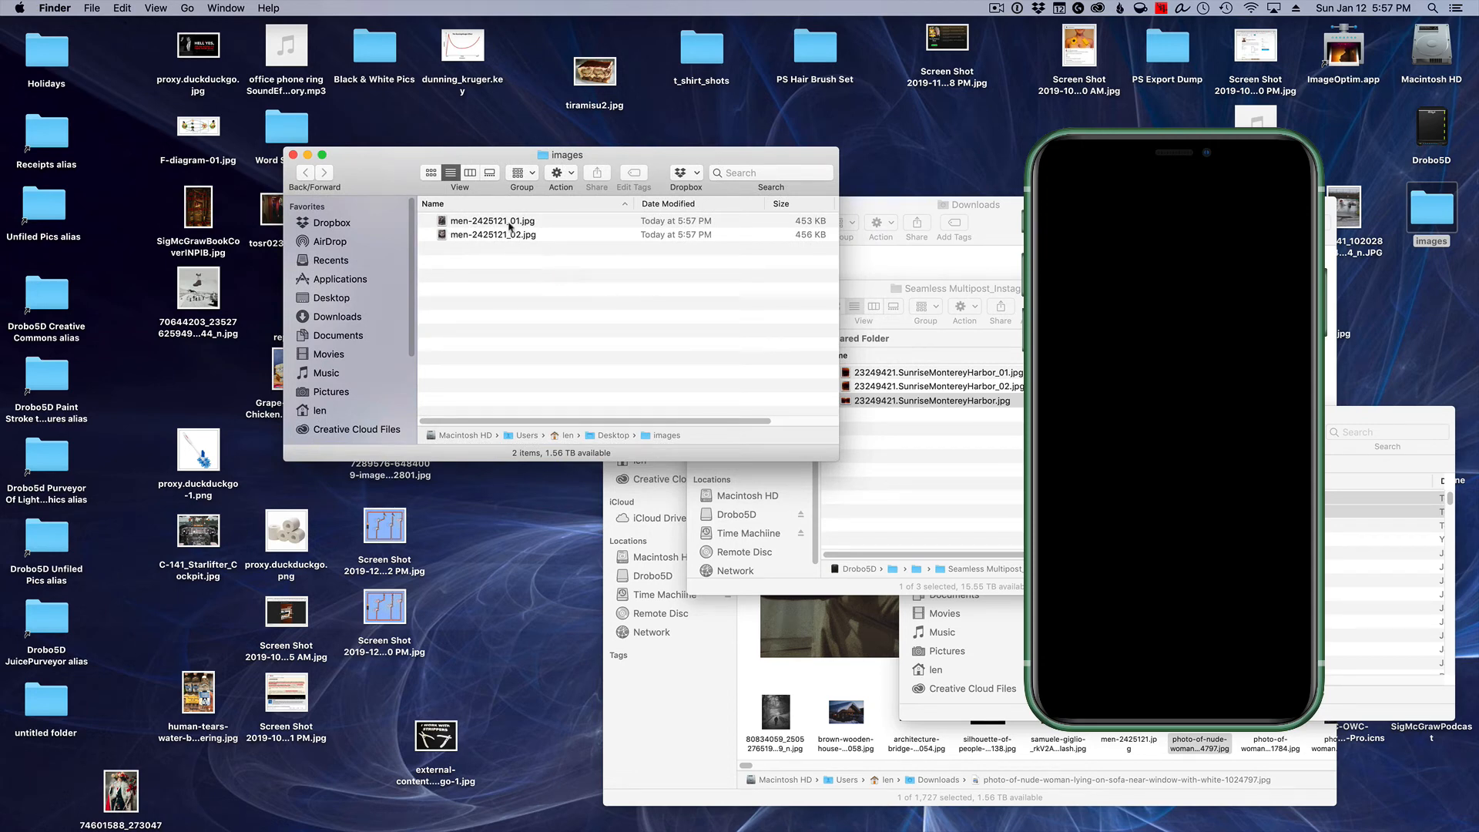
Step: Select the exported halves men-2425121_01.jpg and men-2425121_02.jpg in the Desktop images folder
click(491, 221)
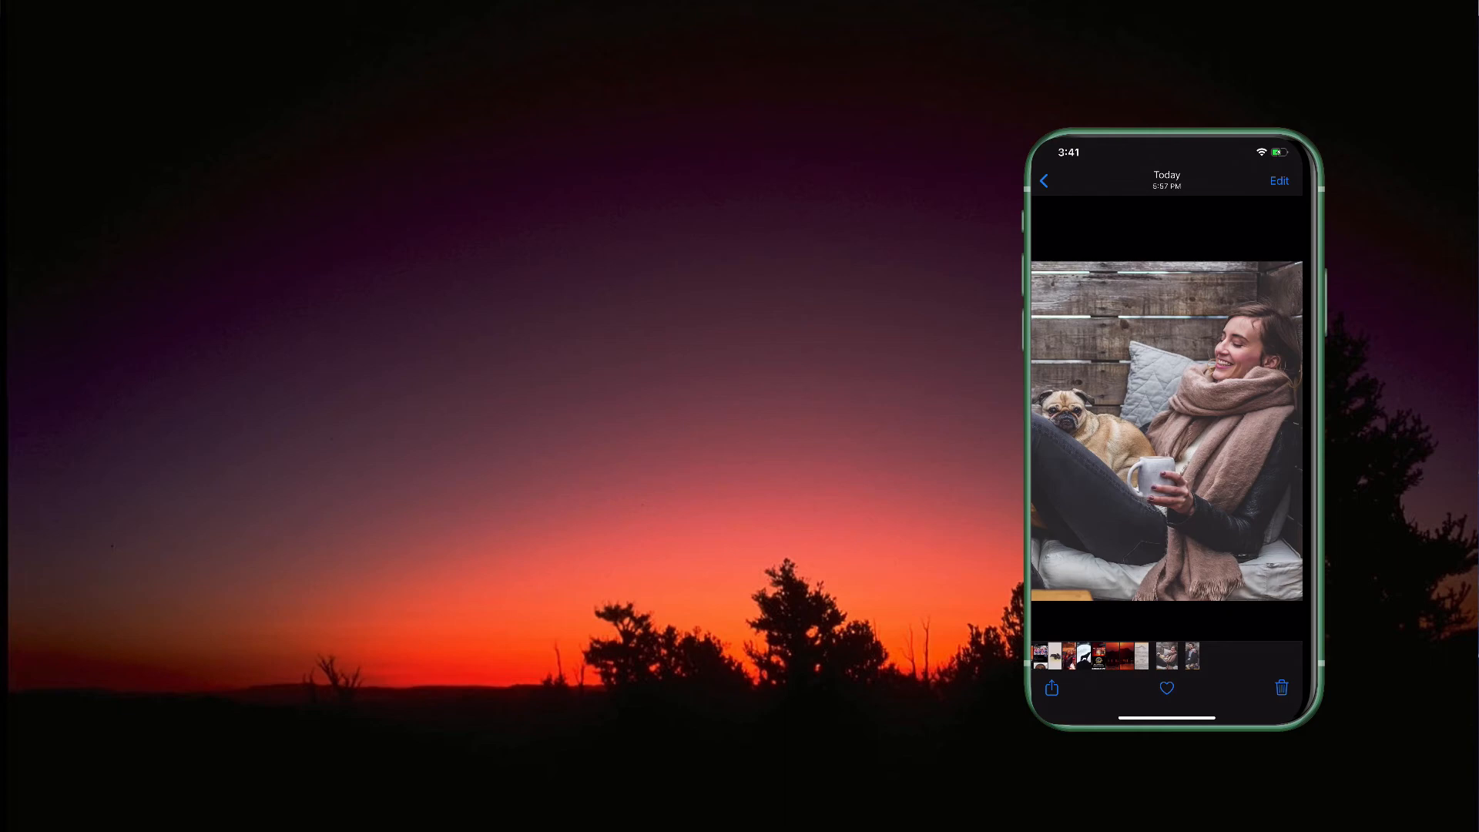
Step: Return to the iPhone home screen and launch Instagram from the Social folder
click(1043, 181)
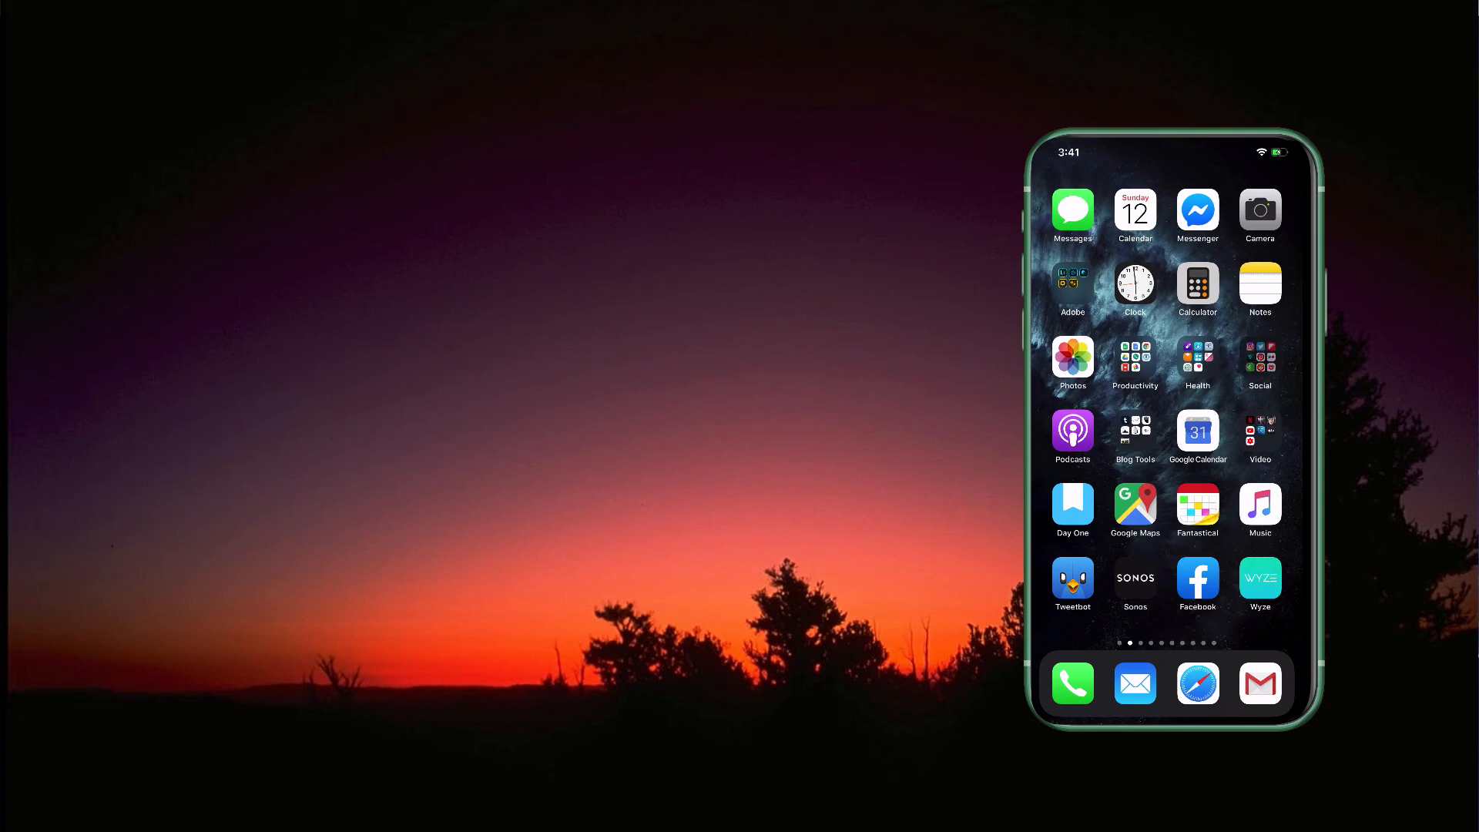
click(1258, 362)
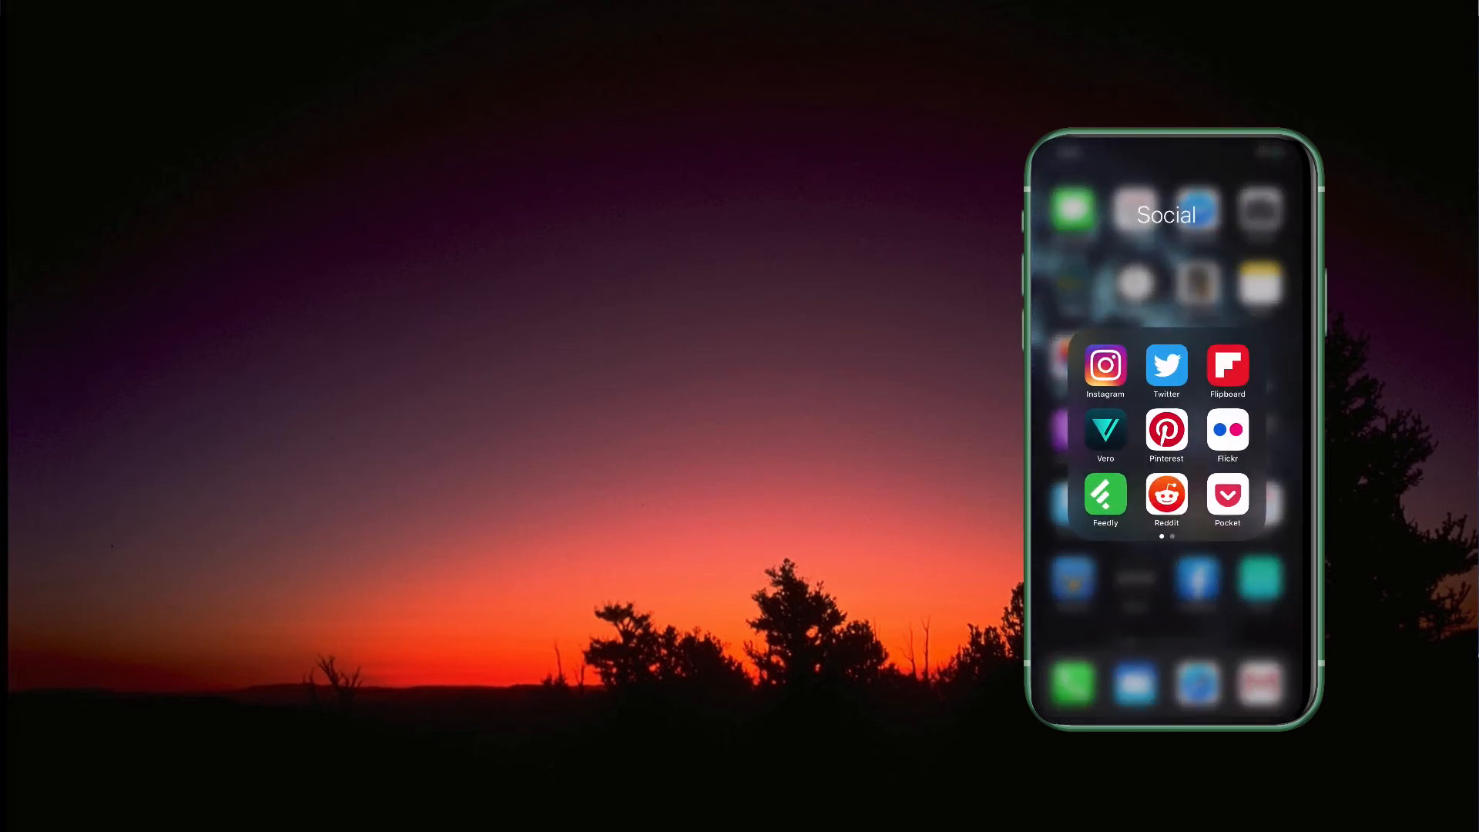
click(1105, 366)
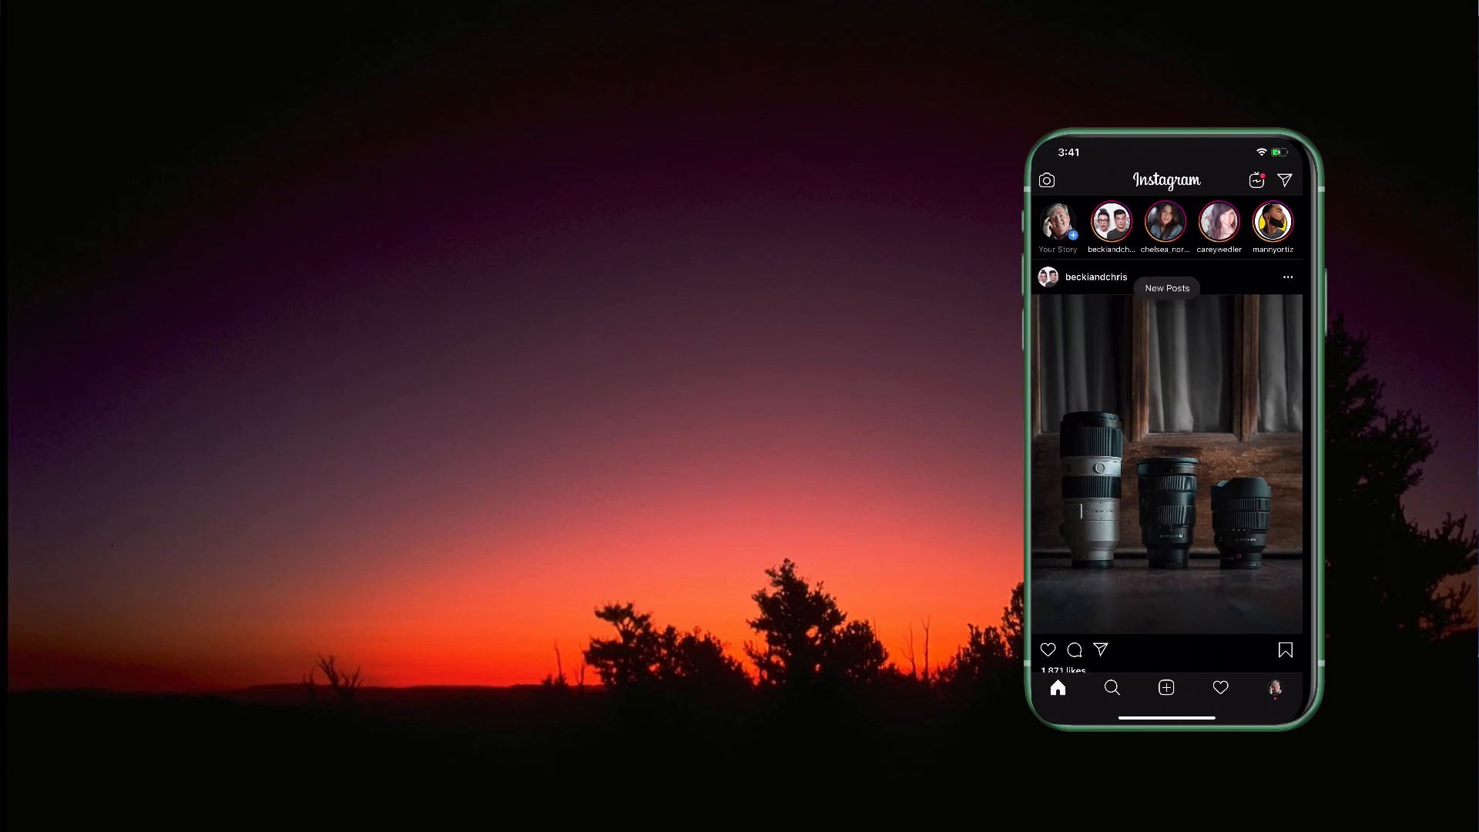
Step: Start a new Instagram post using Select Multiple and add both halves in order
click(1165, 686)
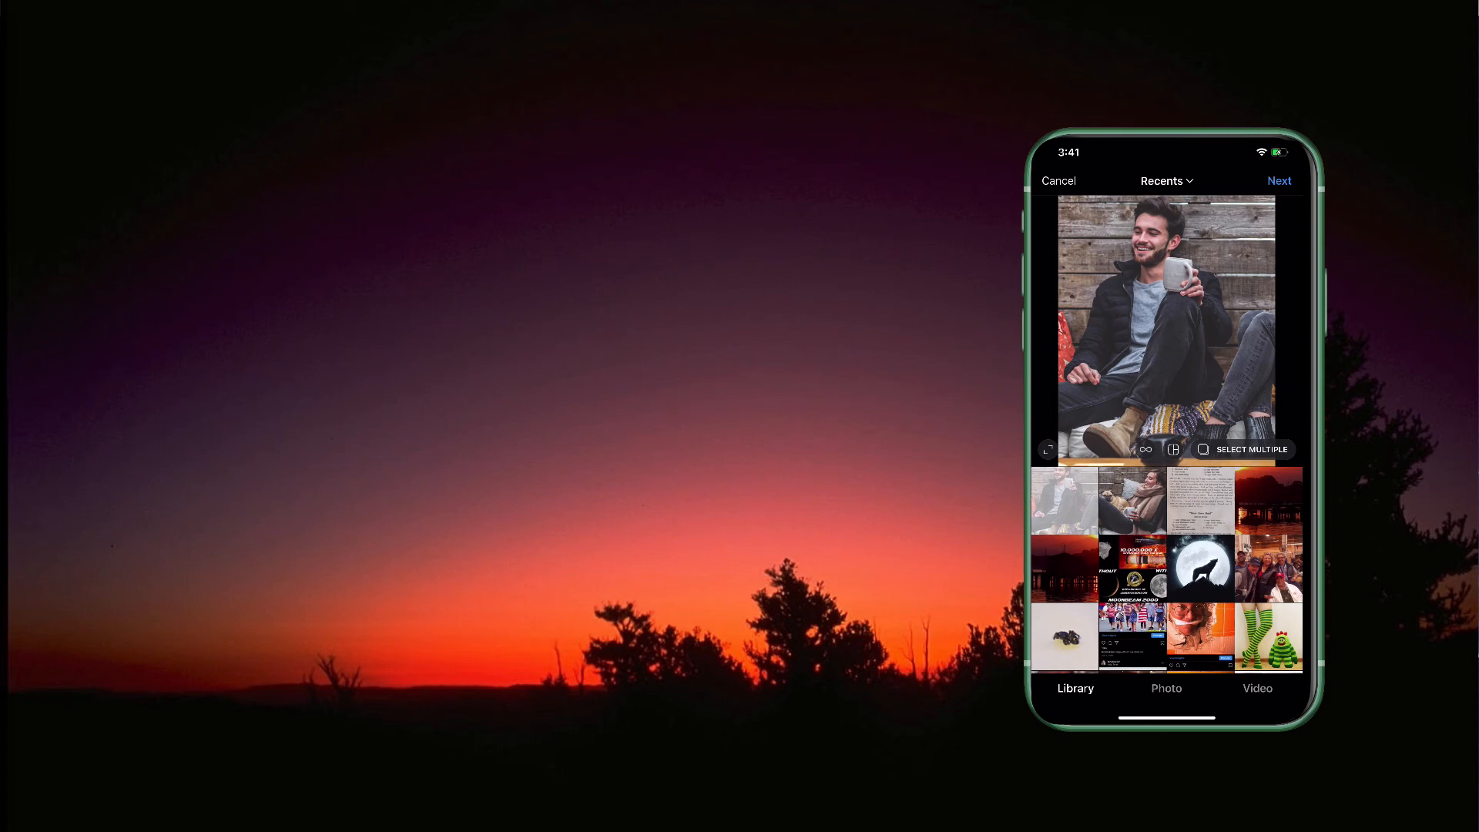
click(1243, 450)
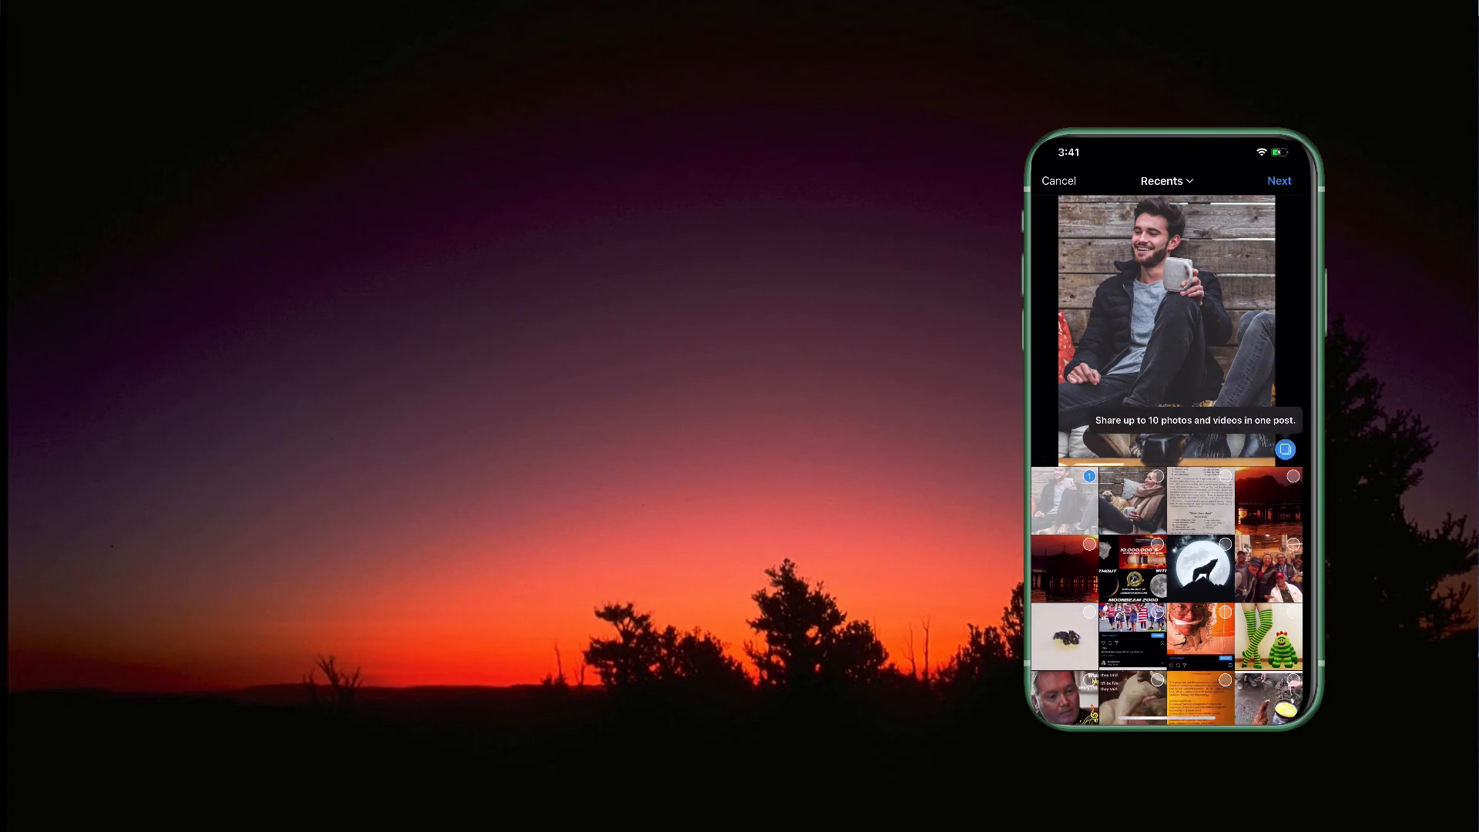
click(1132, 497)
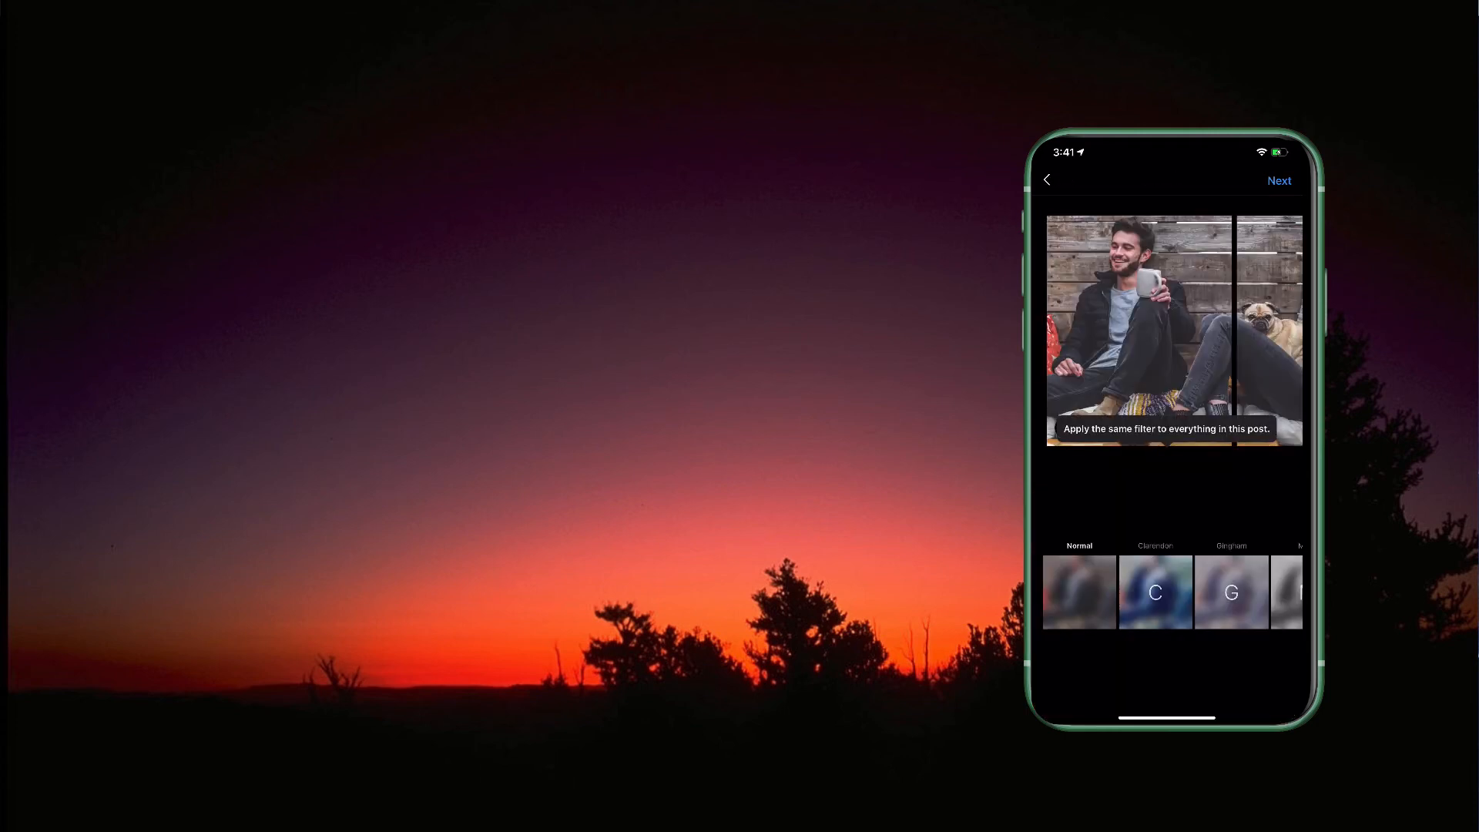
Step: Caption the two-image post 'Seamless multi post' and share it
click(1278, 181)
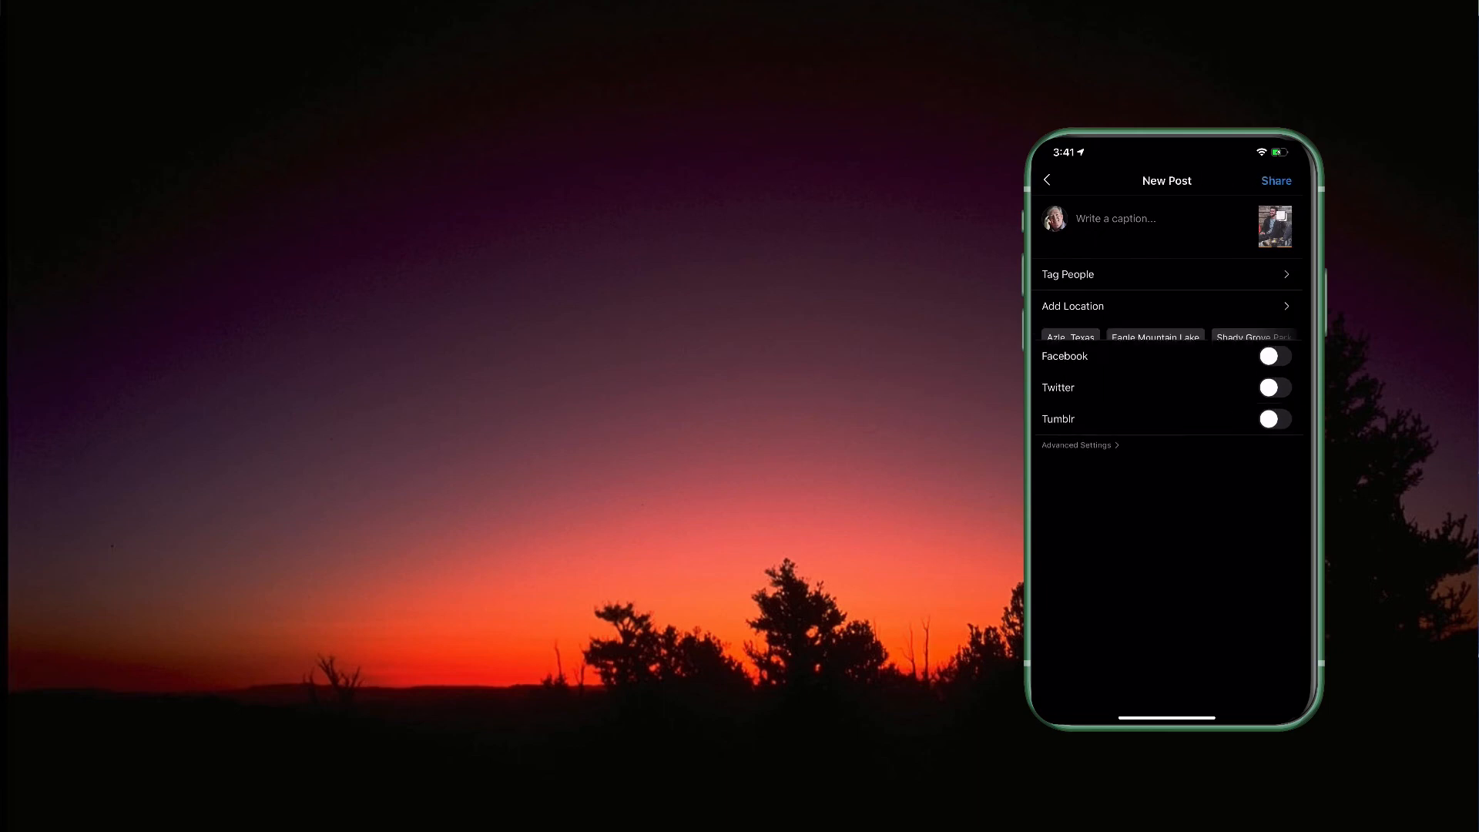
click(1132, 218)
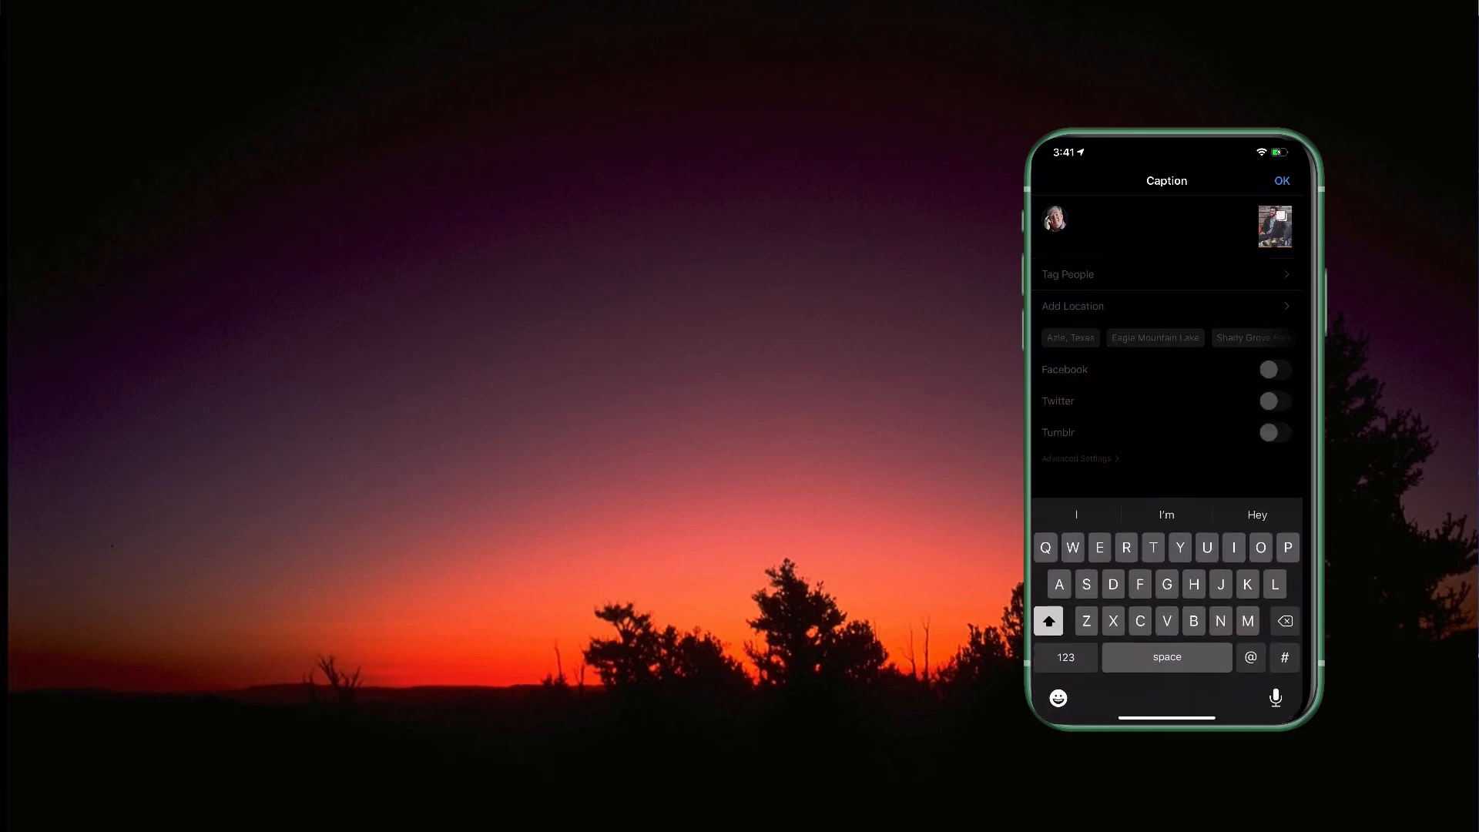
text(Mu)
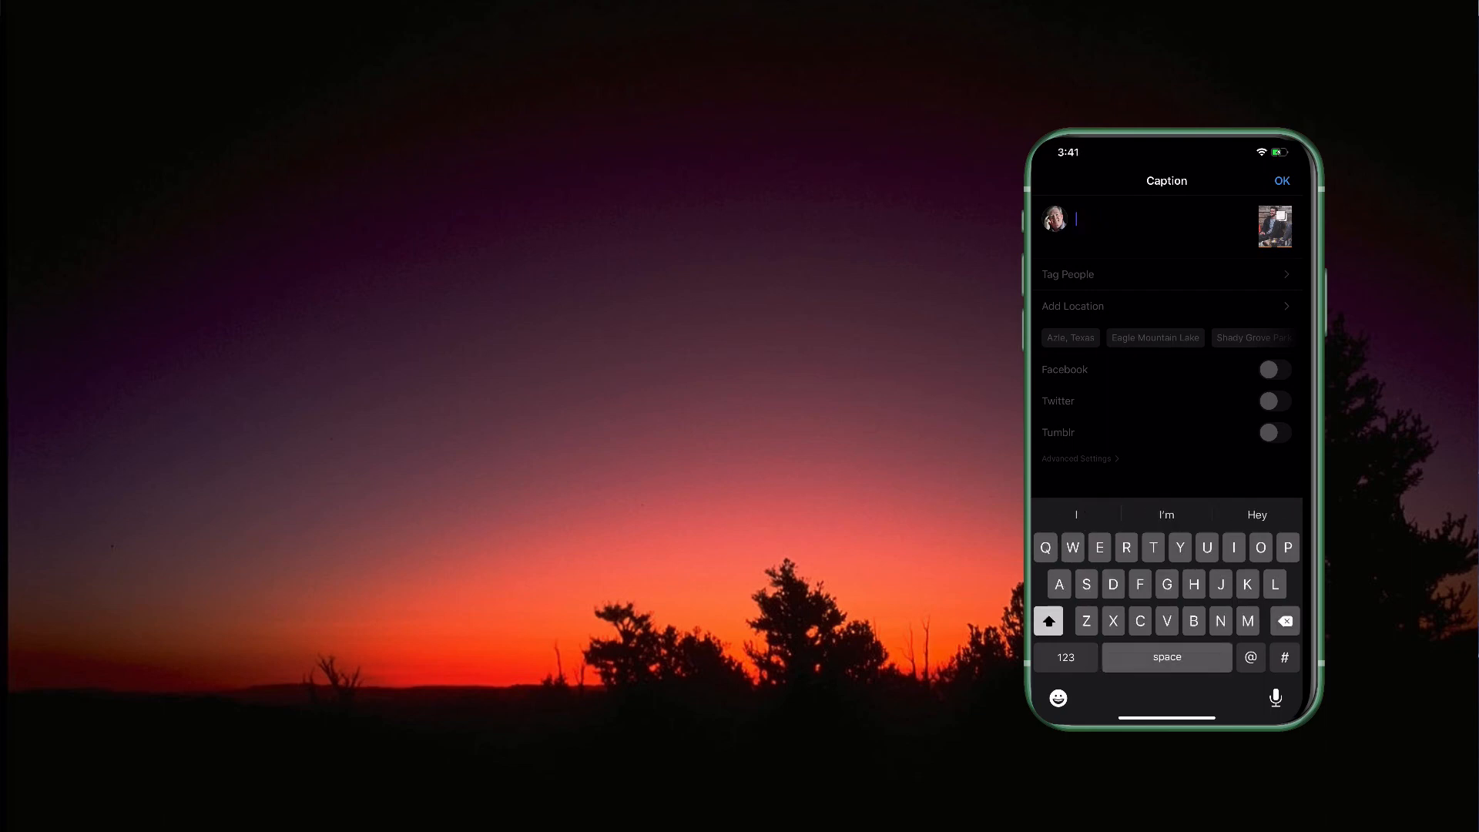
text(Seamless)
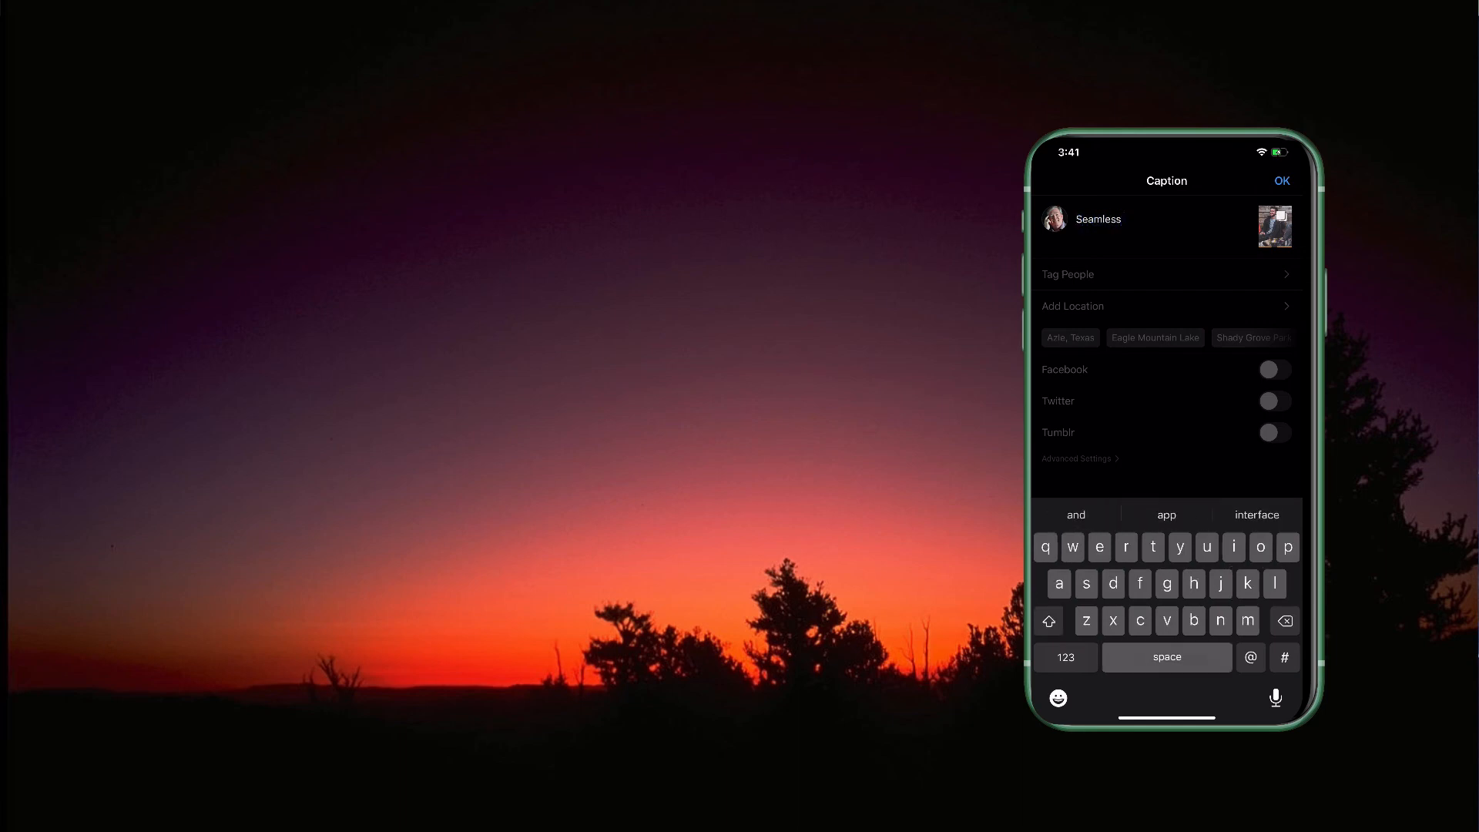
text(muli)
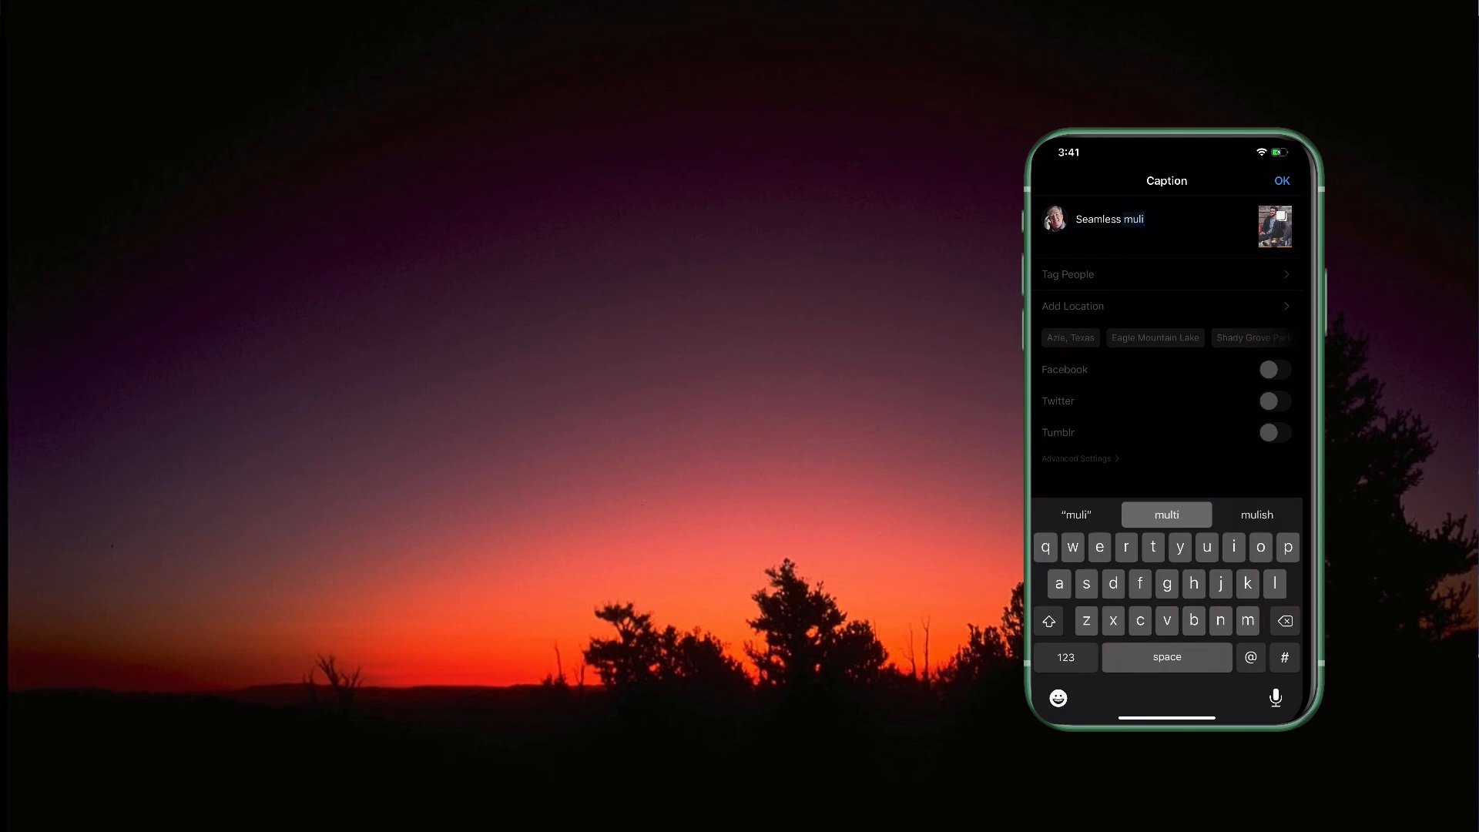
click(1165, 513)
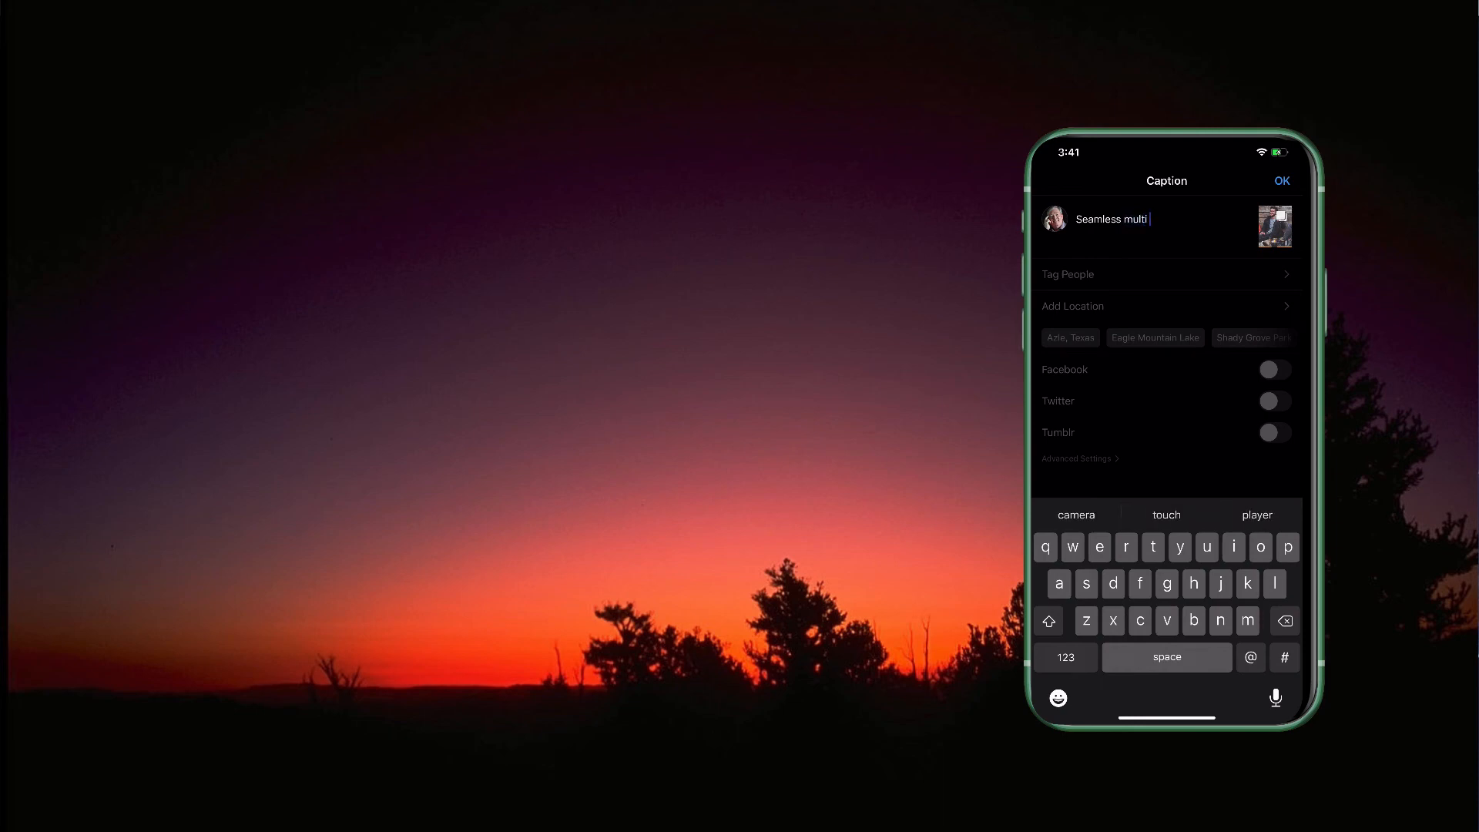
text(post)
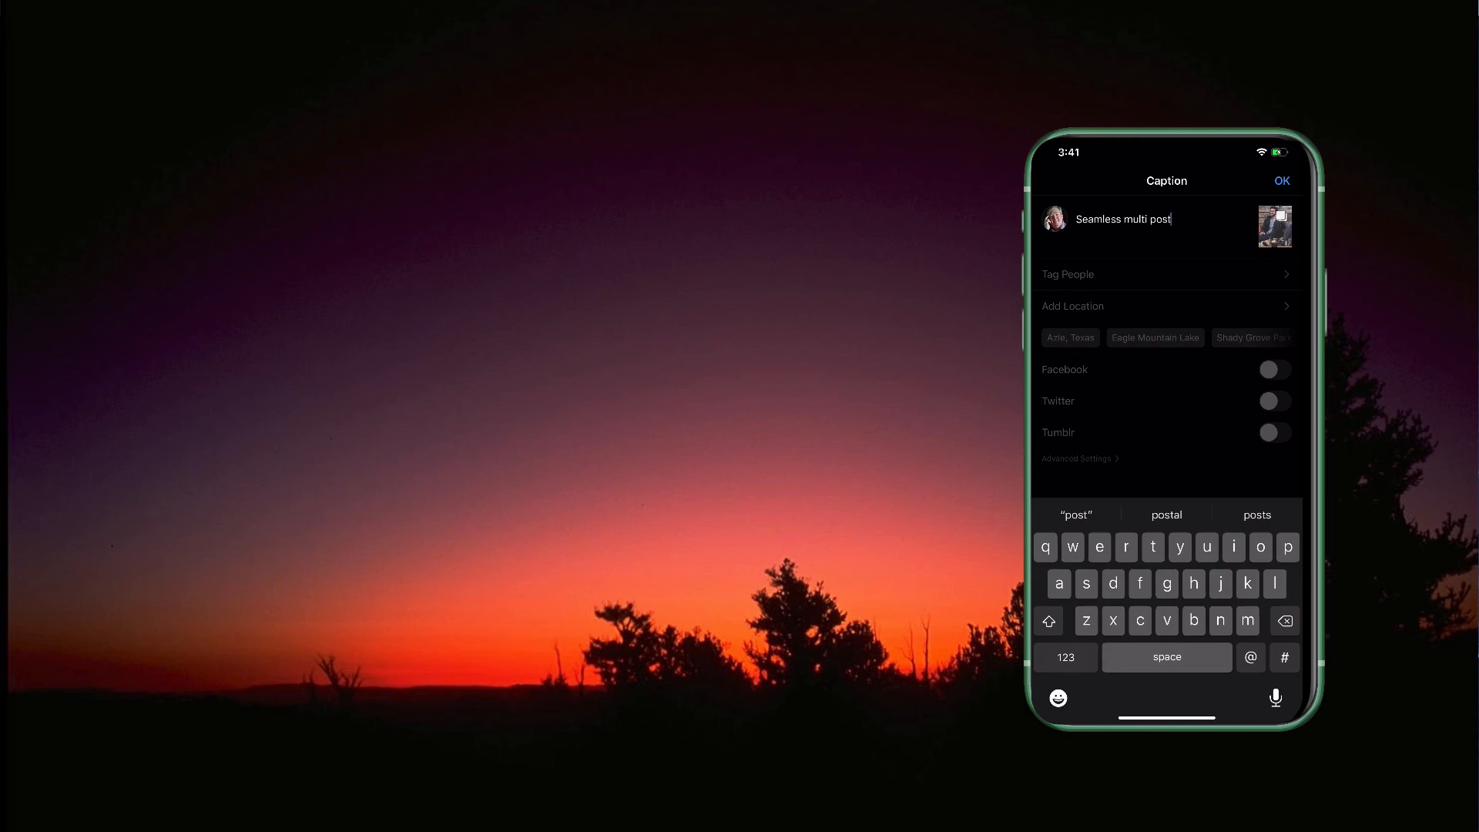
click(1281, 180)
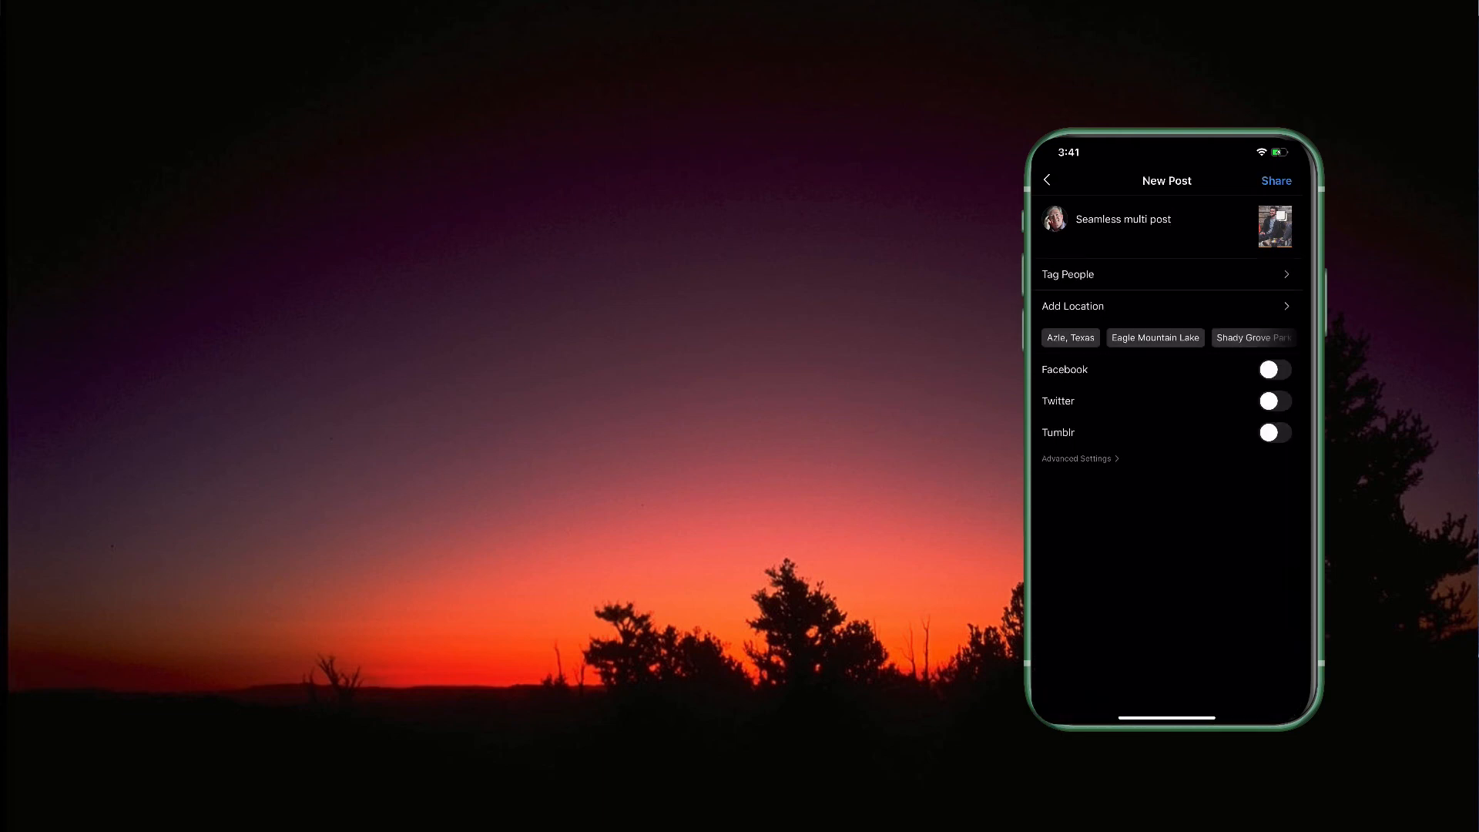
click(1276, 181)
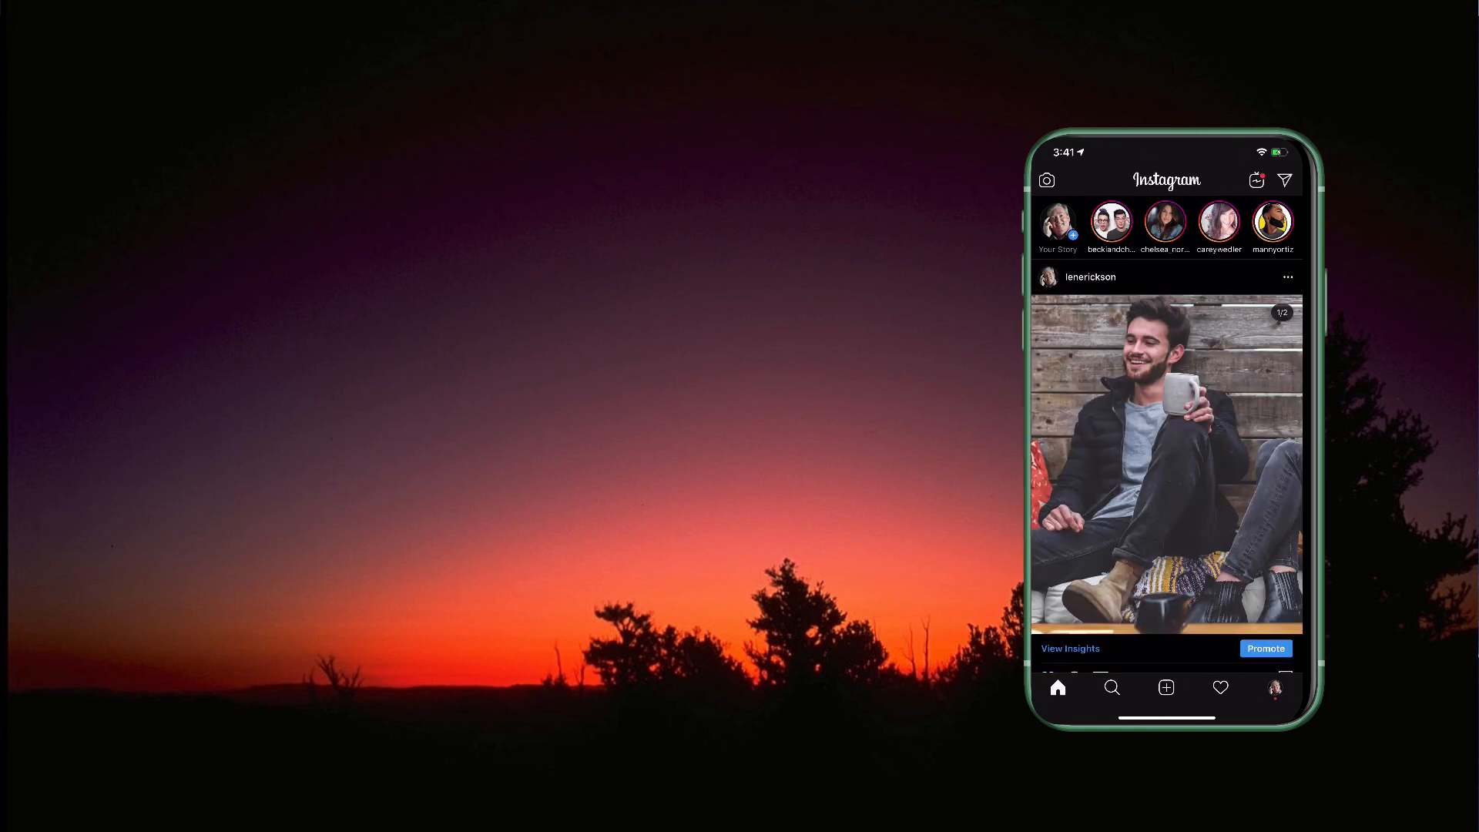
Step: Swipe the published carousel to its second half showing the woman with the pug
drag(1226, 462, 1085, 462)
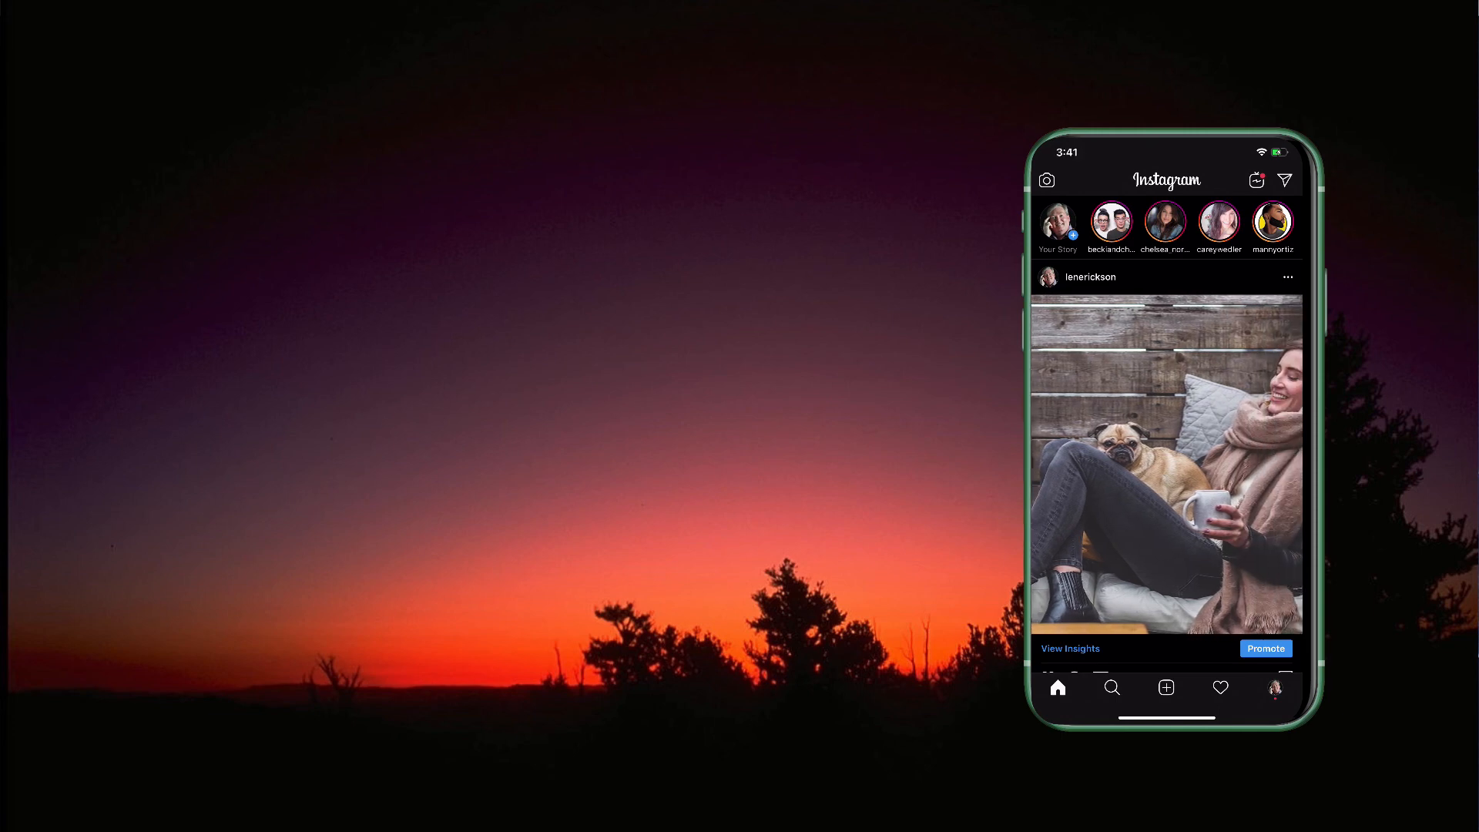